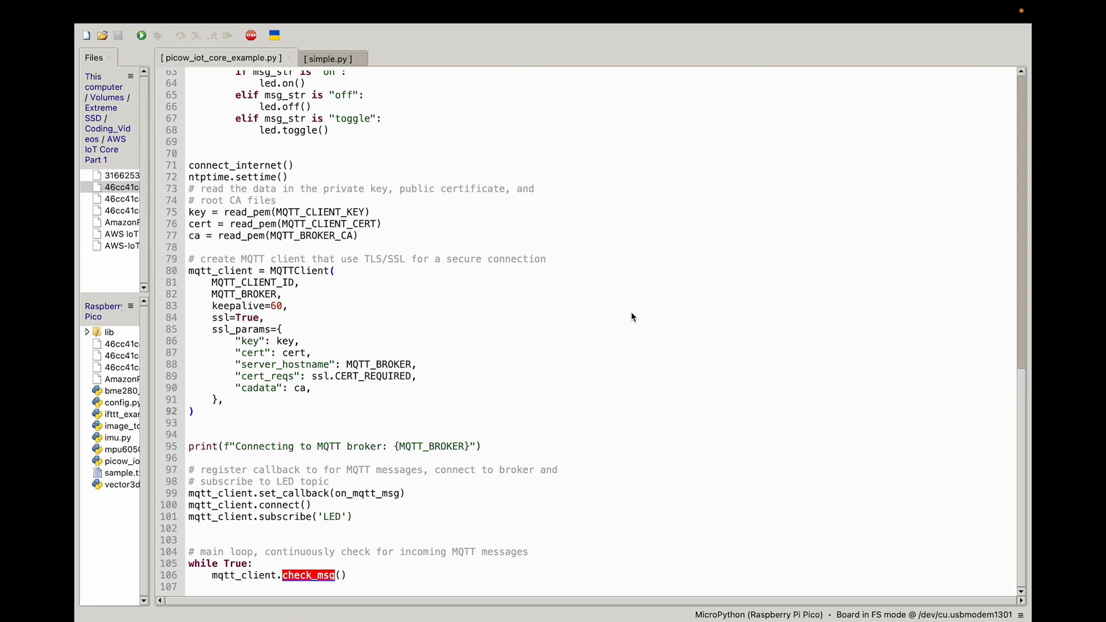
- Open the AWS Management Console result from the search results
click(267, 318)
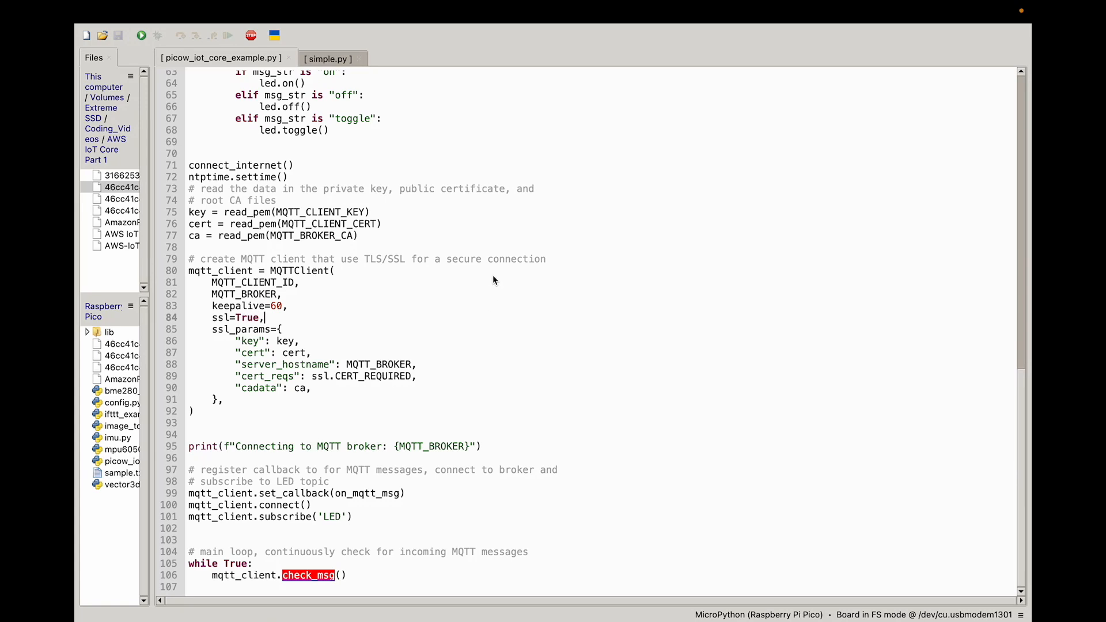
mouse_move(522, 254)
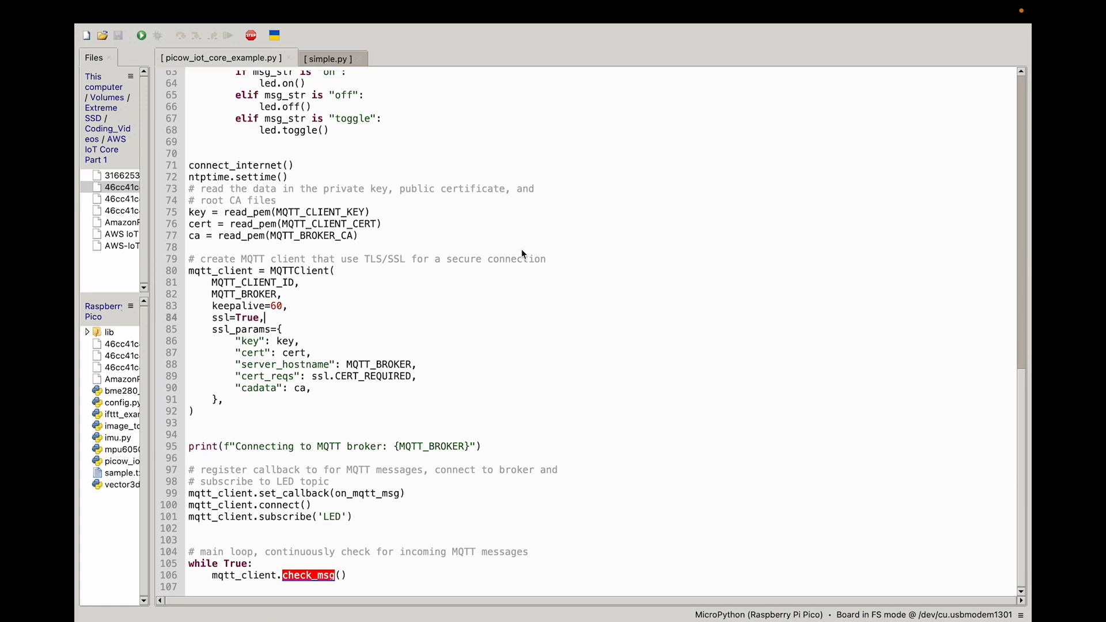
mouse_move(526, 264)
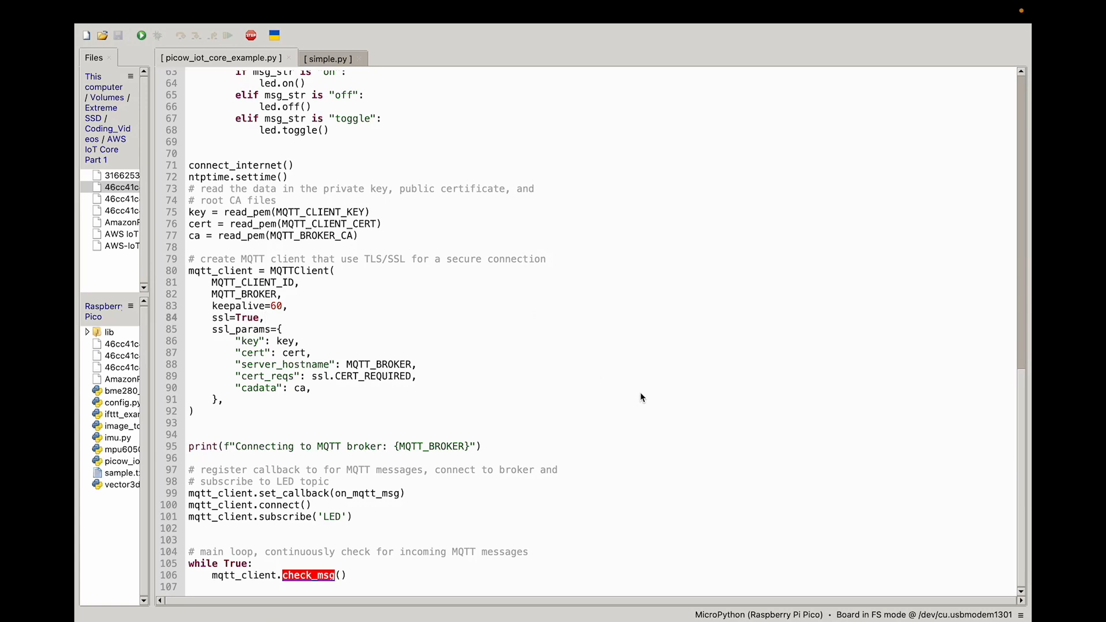
click(265, 318)
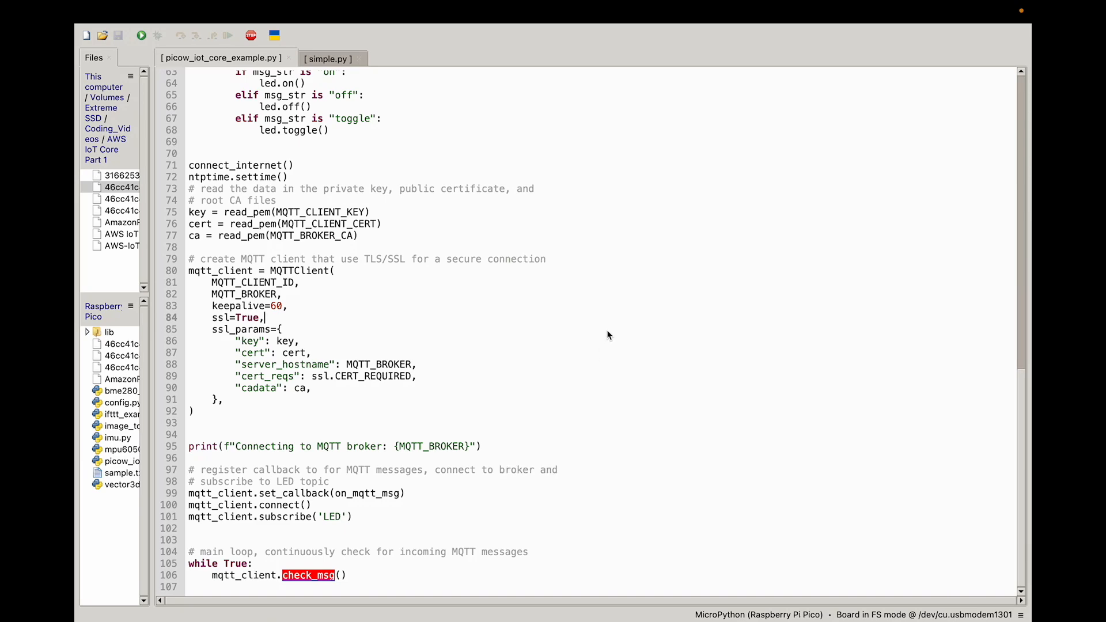
mouse_move(614, 338)
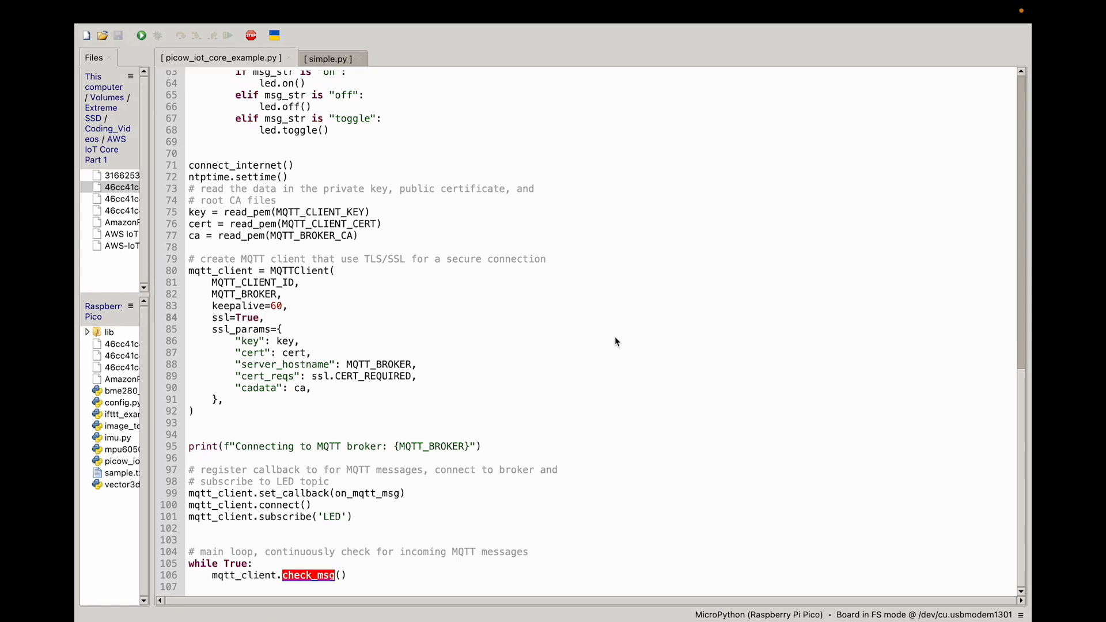
click(263, 318)
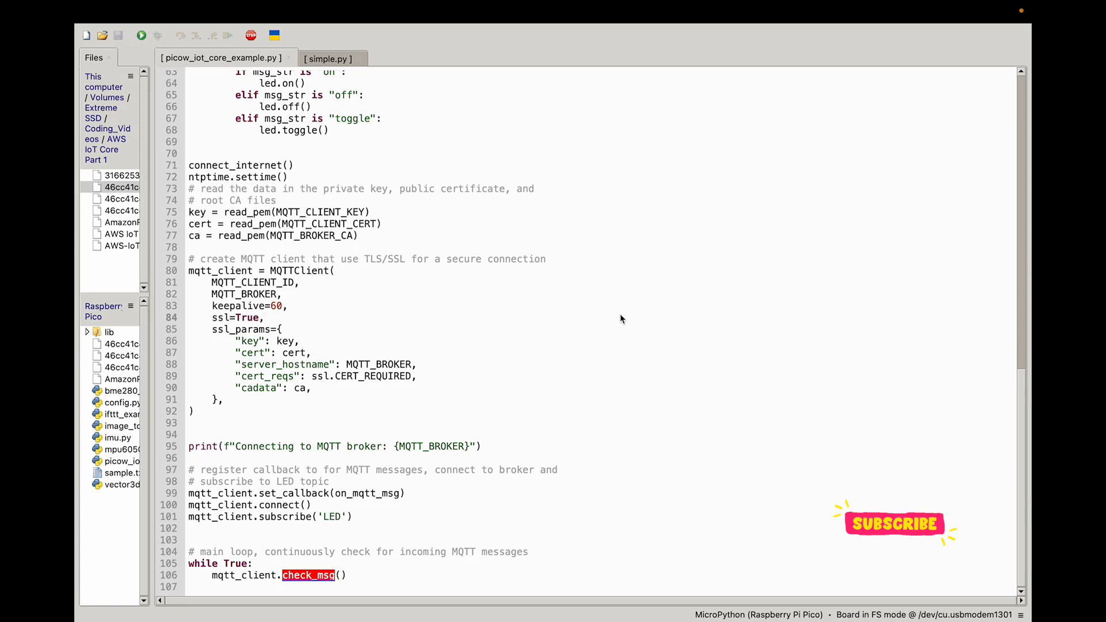
click(261, 318)
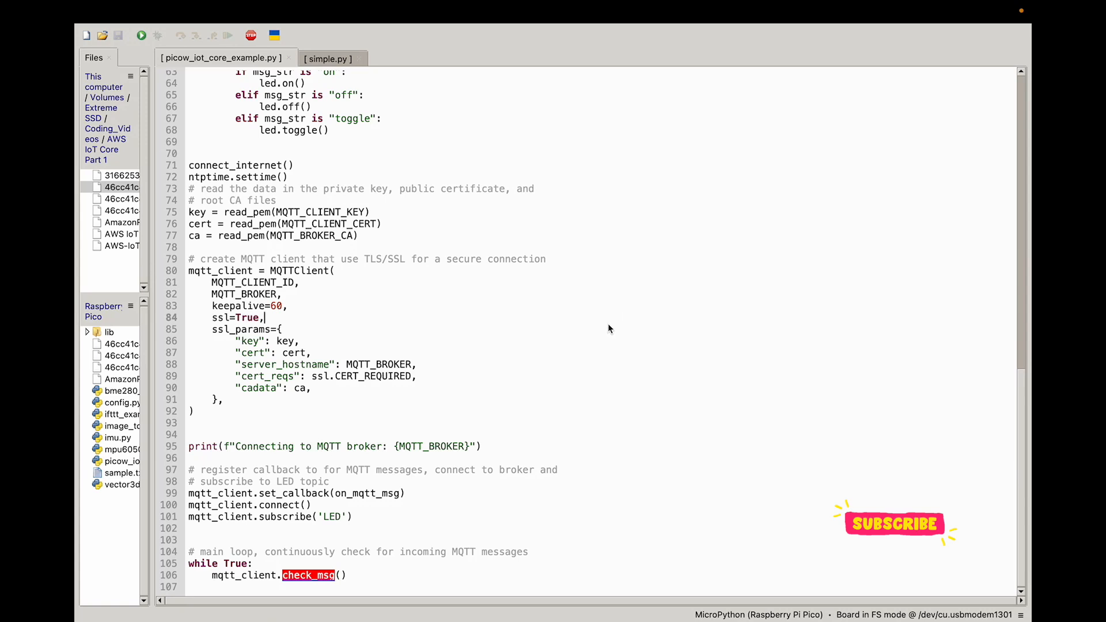
mouse_move(612, 323)
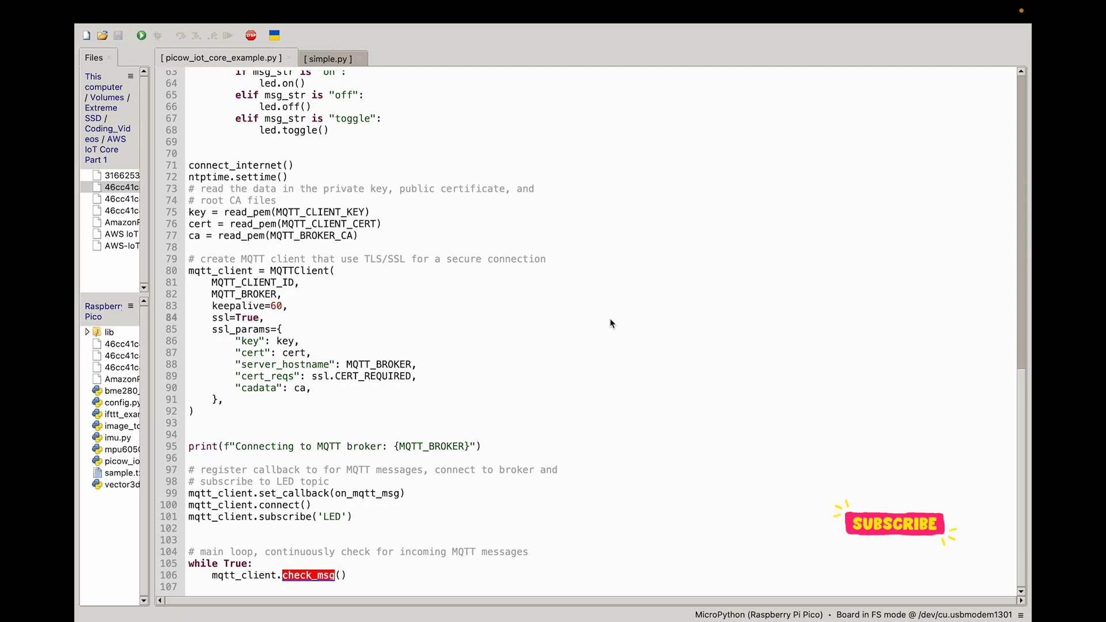
mouse_move(575, 322)
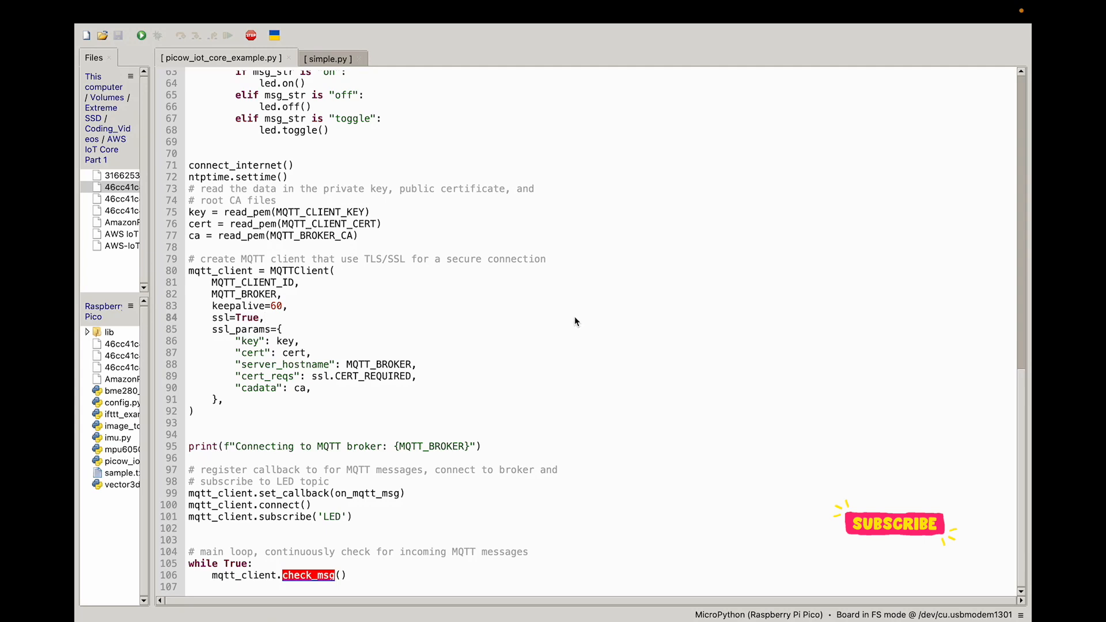
click(263, 317)
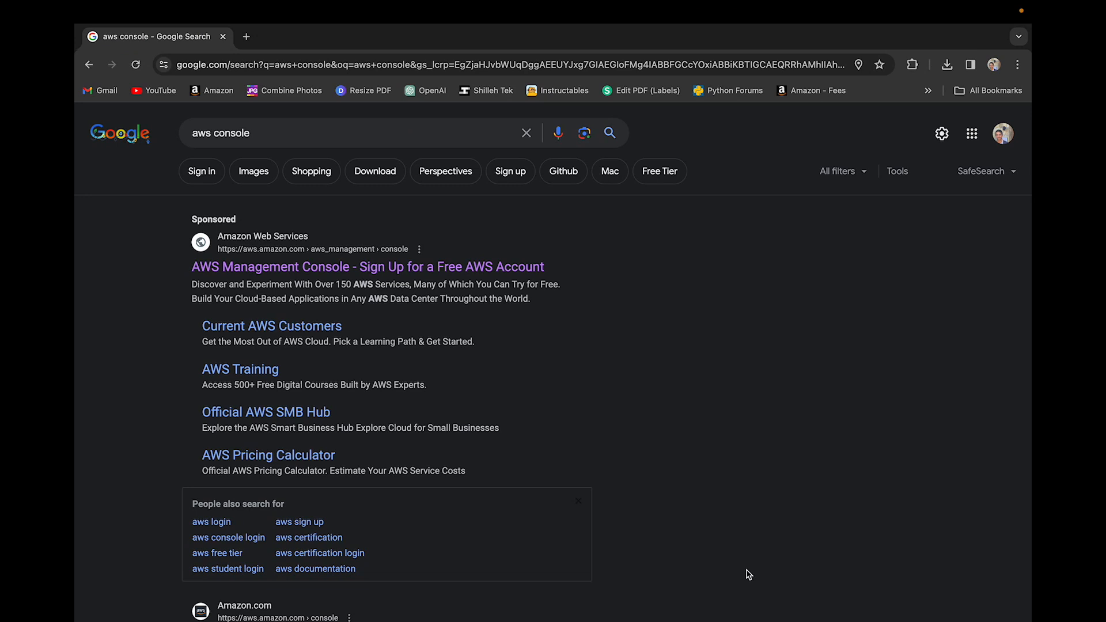
mouse_move(709, 575)
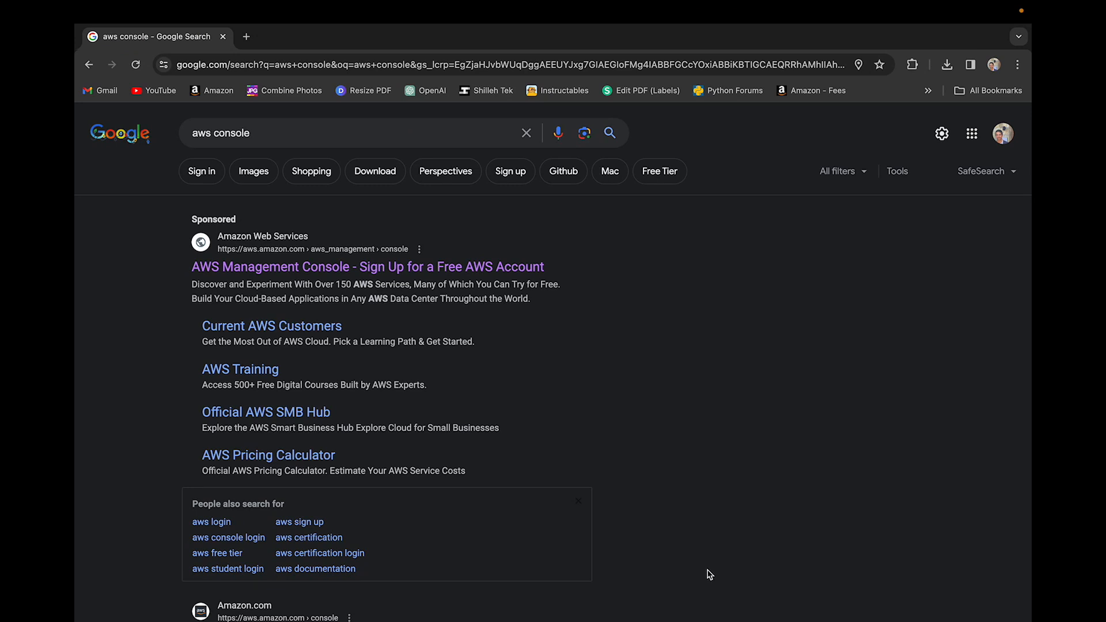
mouse_move(513, 199)
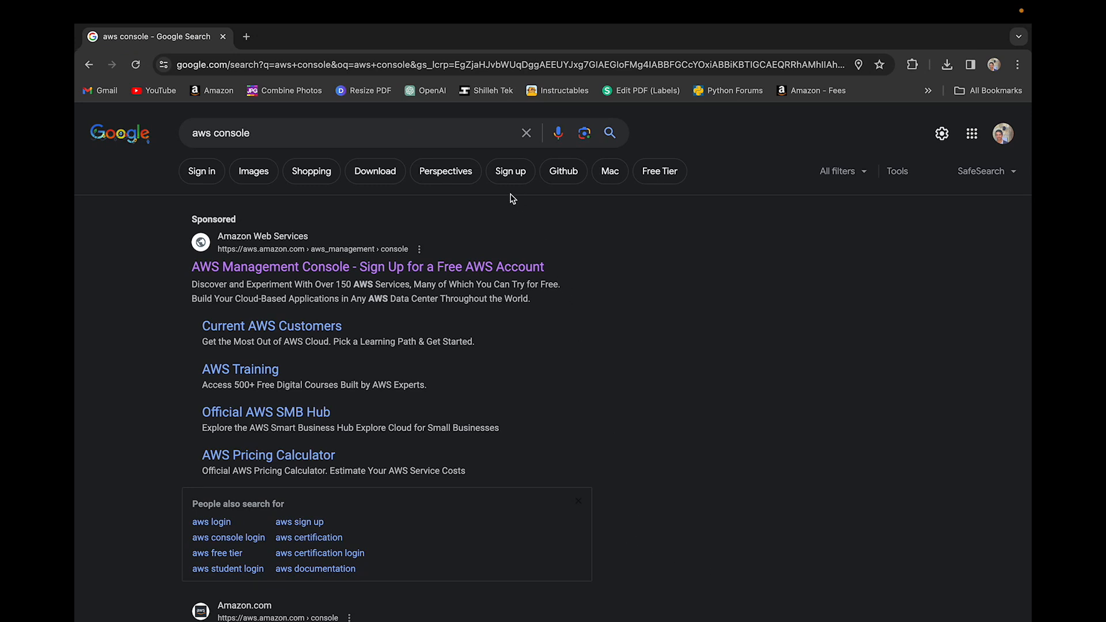
mouse_move(507, 203)
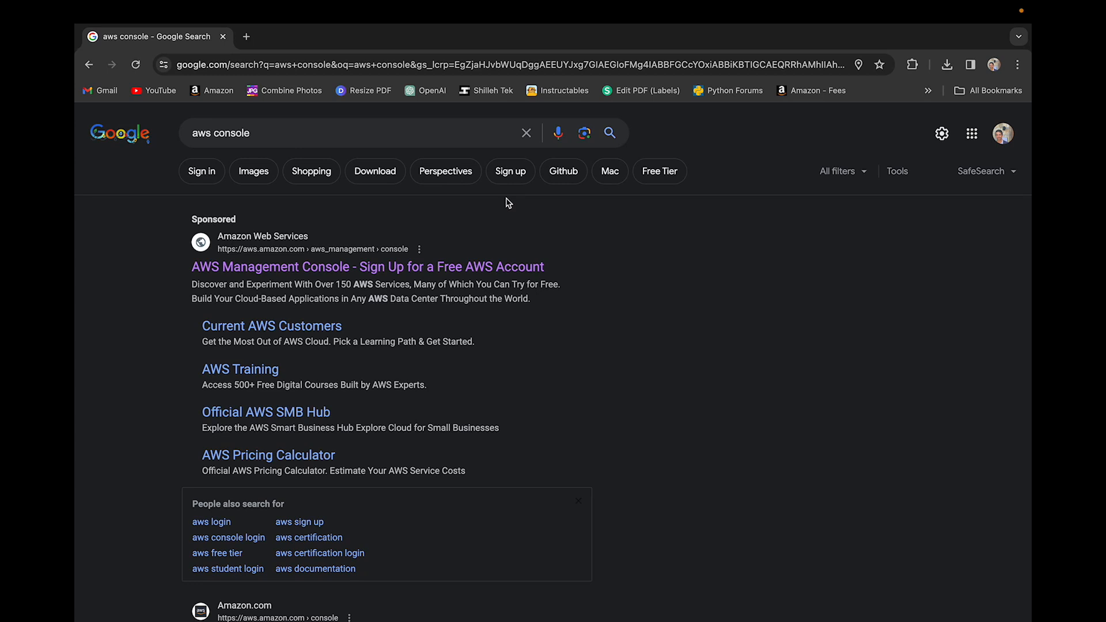
mouse_move(522, 276)
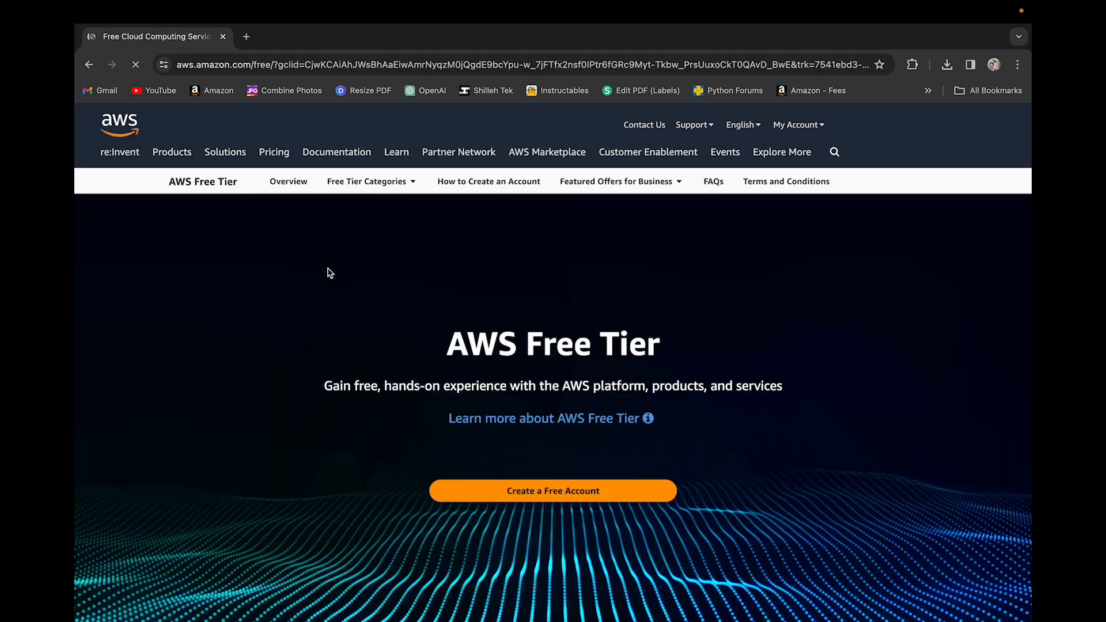
- Sign in from the AWS Free Tier page to reach Console Home
click(225, 152)
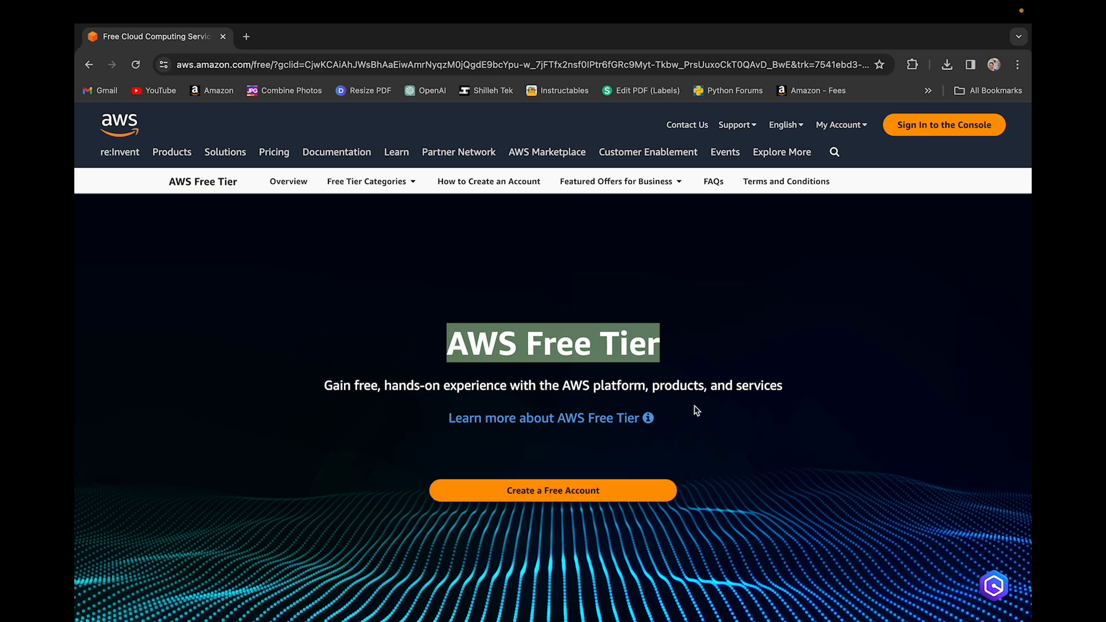
click(943, 125)
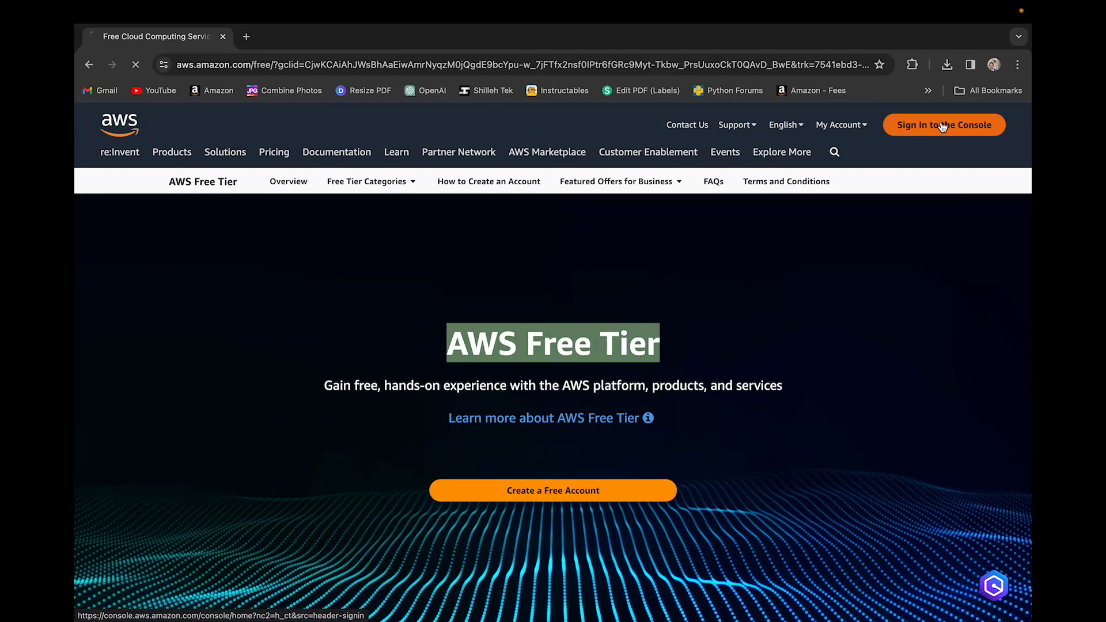
click(944, 126)
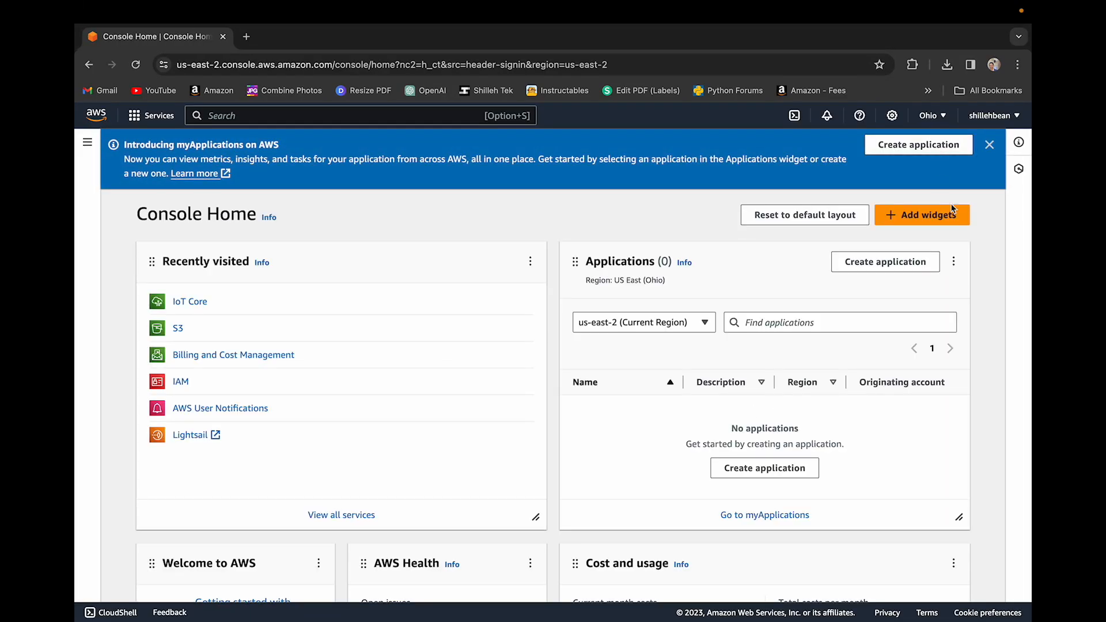
- Search the console for 'iot core', open IoT Core, and scroll its home page
scroll(down, 3)
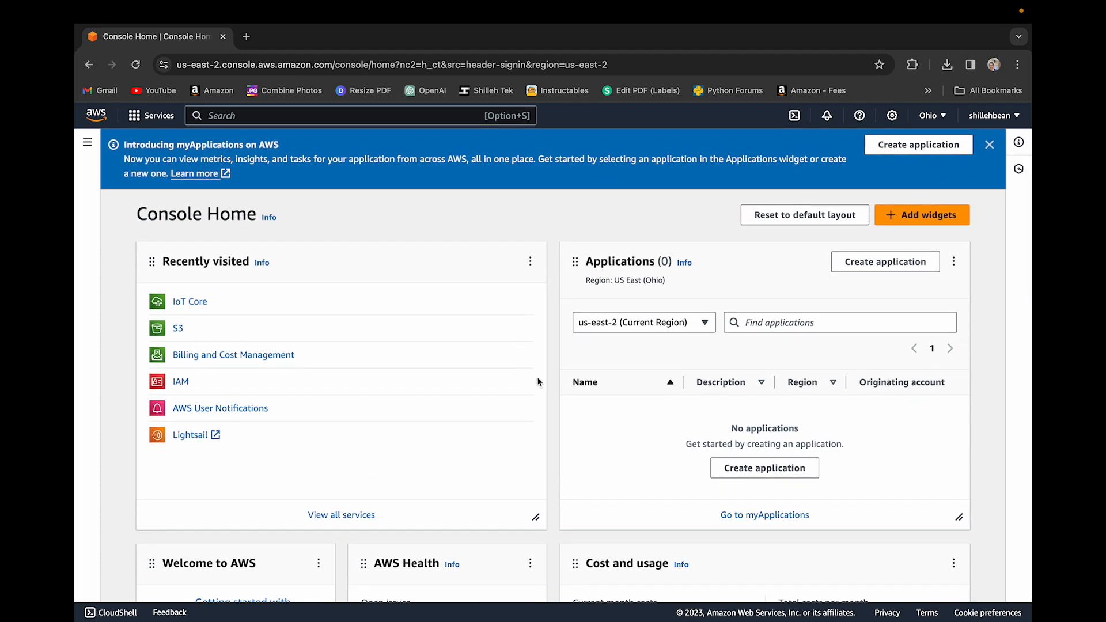
mouse_move(447, 394)
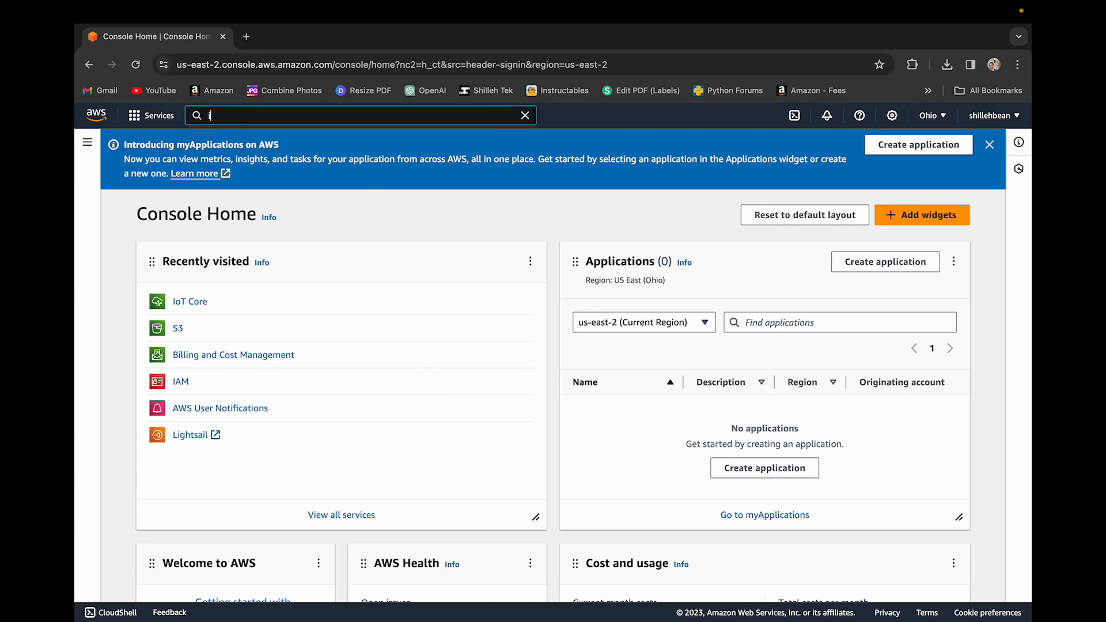
text(iot core)
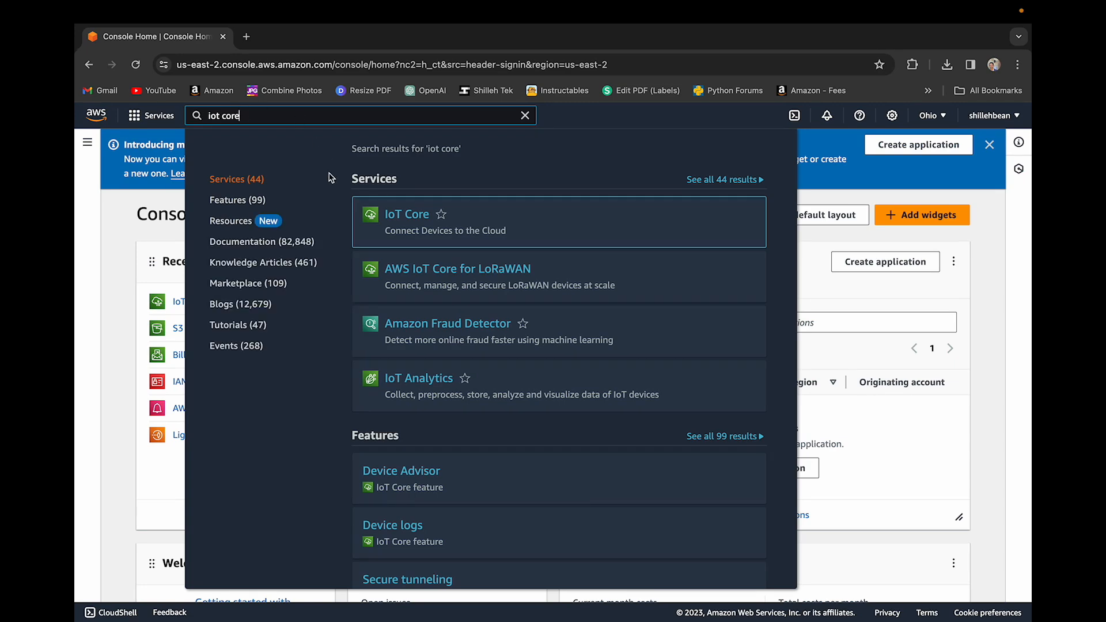
click(406, 214)
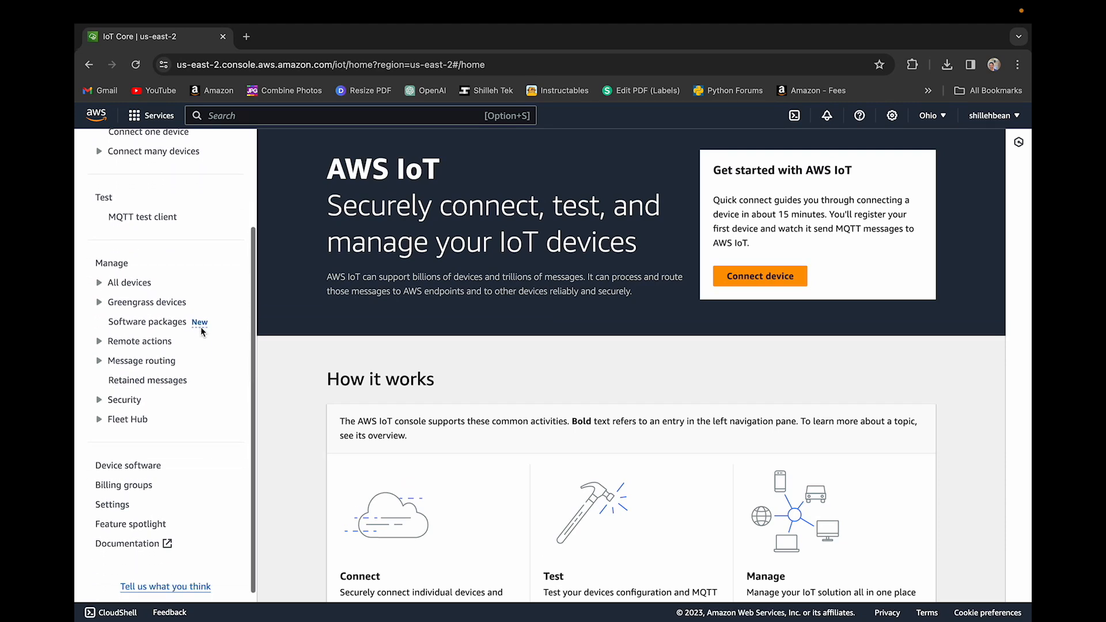
scroll(down, 3)
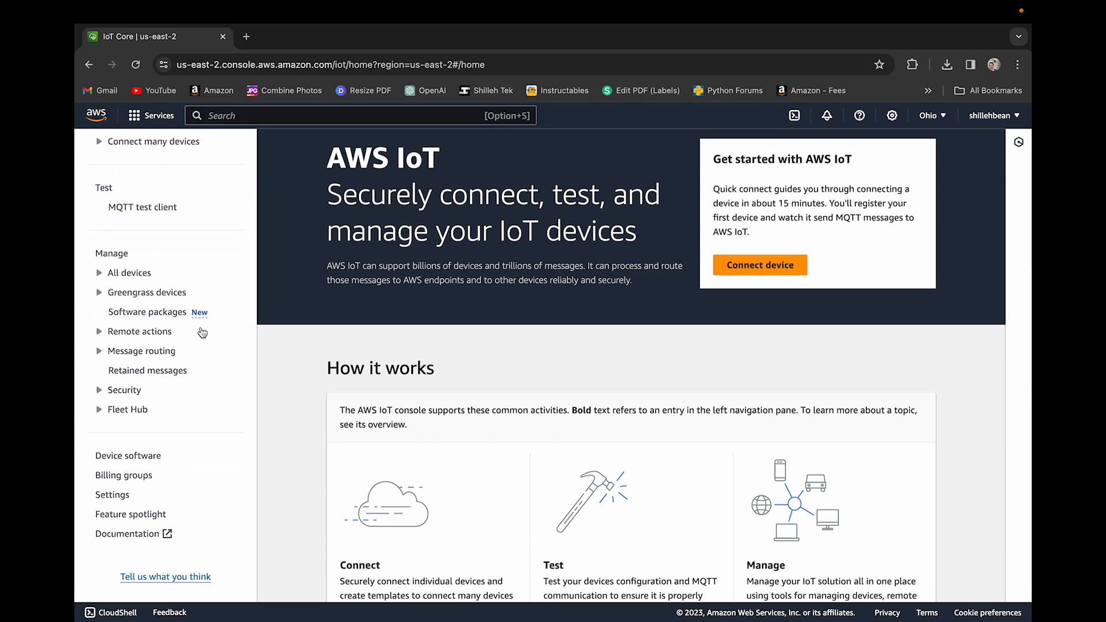
scroll(down, 3)
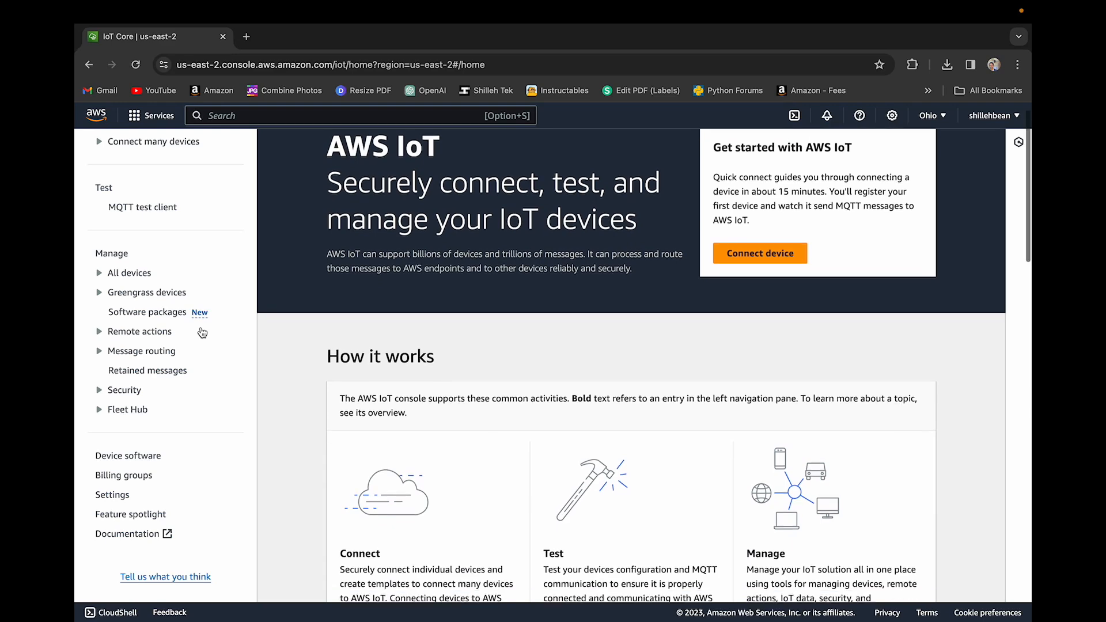
scroll(down, 3)
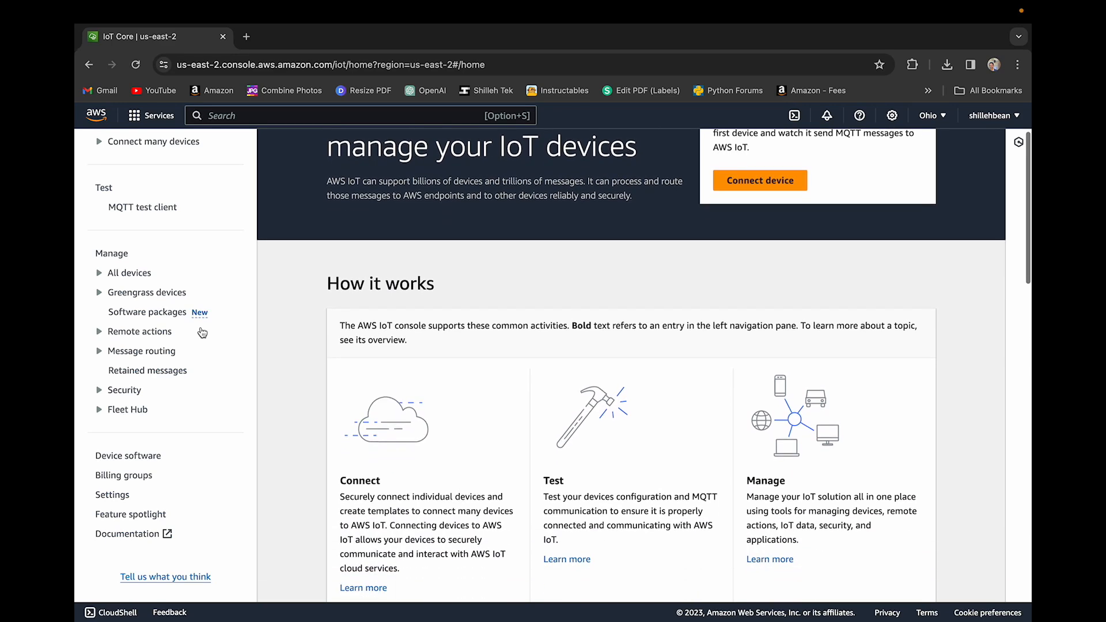
scroll(down, 3)
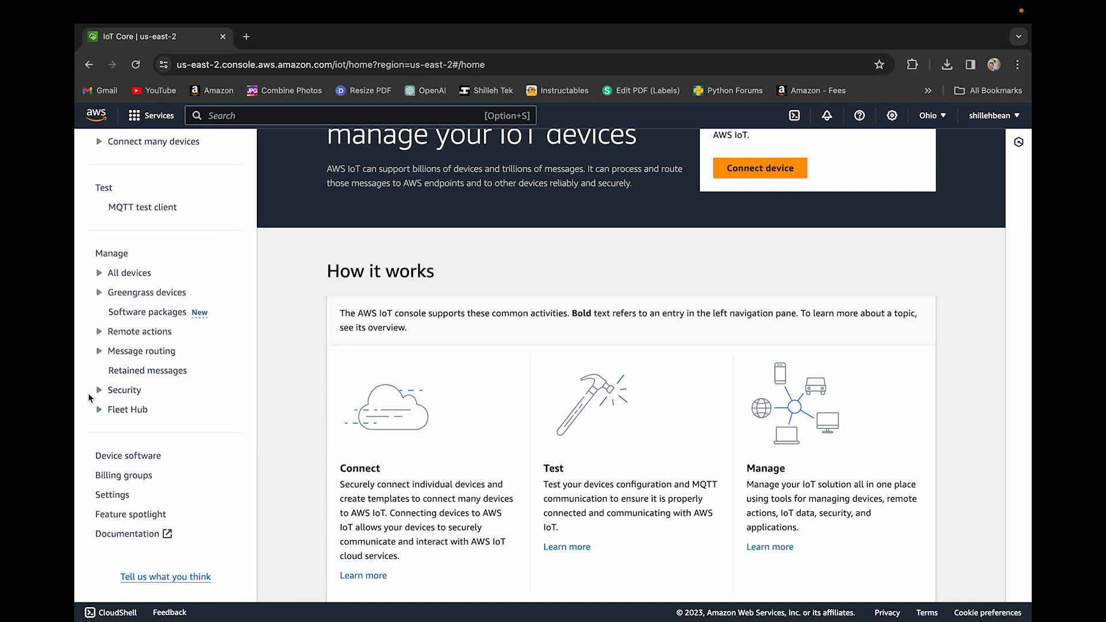
- Review picow-policy's connect, publish, subscribe and receive statements, then return to Policies
click(124, 390)
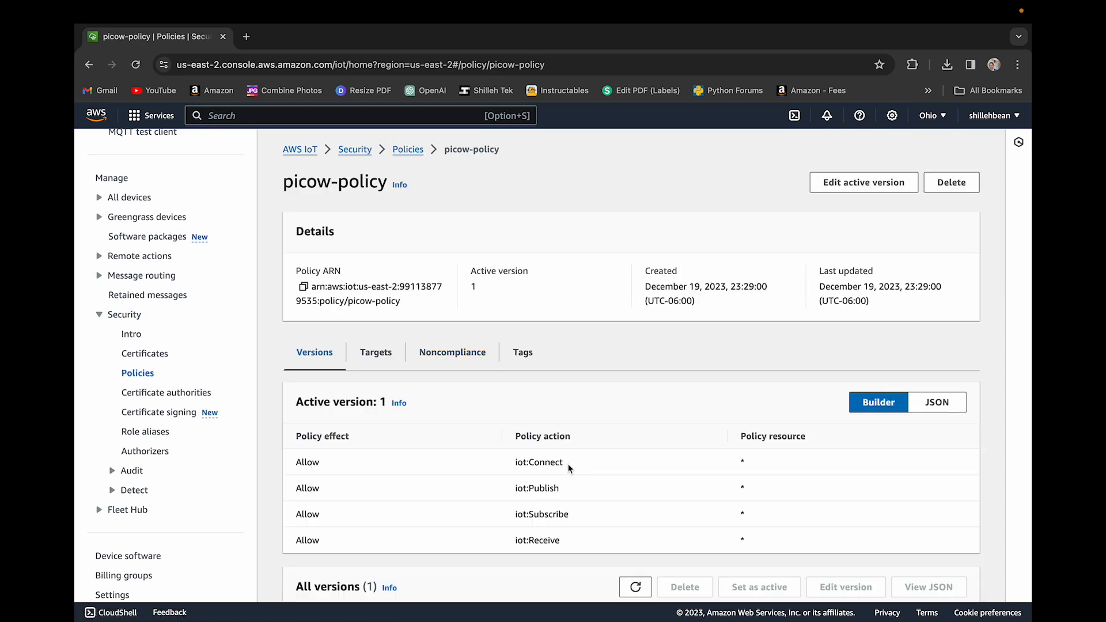
double_click(546, 463)
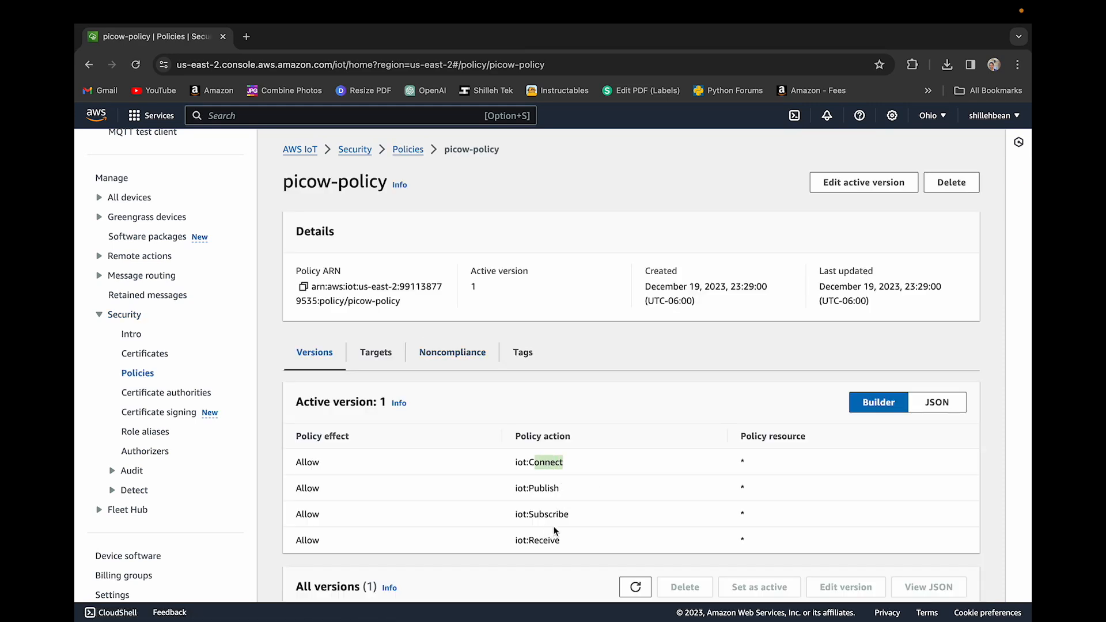
scroll(down, 3)
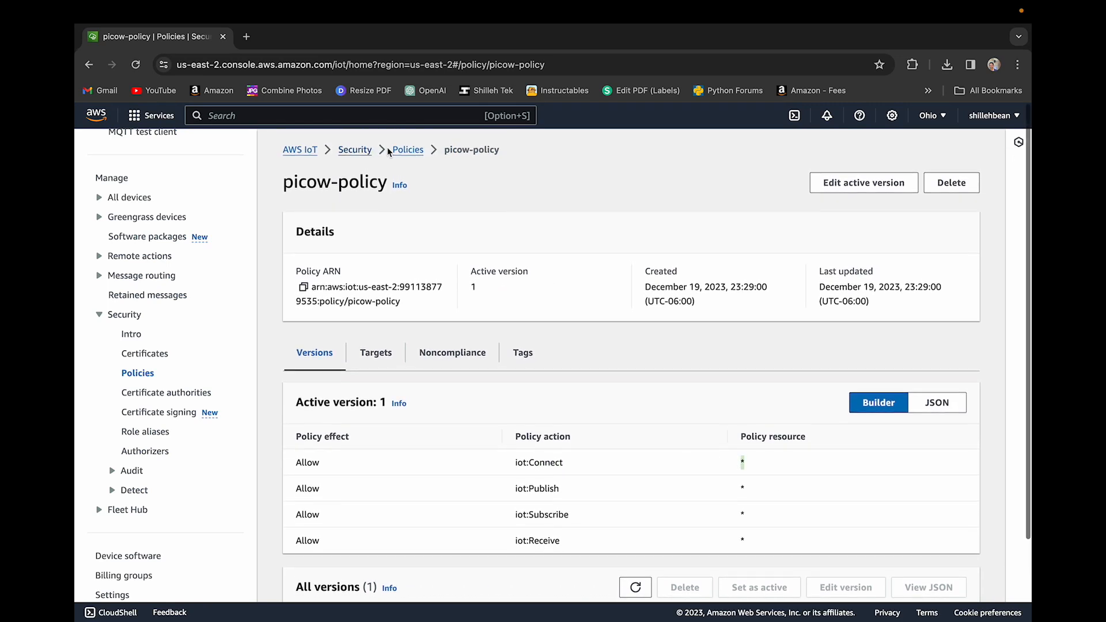
click(408, 150)
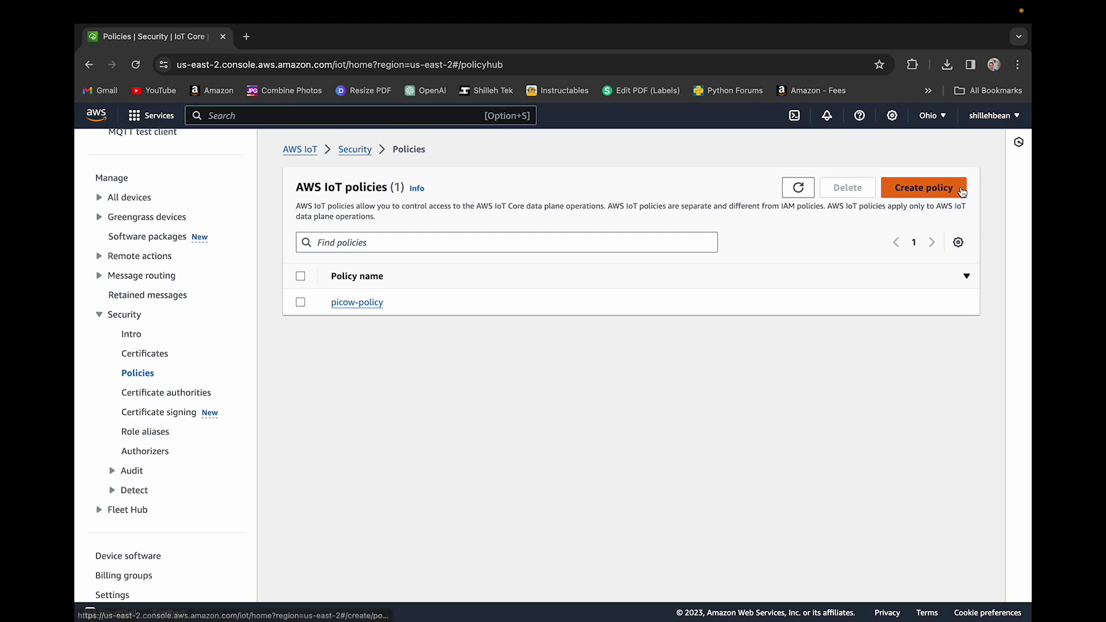
- Start a new IoT policy named picow-policy-copy
click(925, 187)
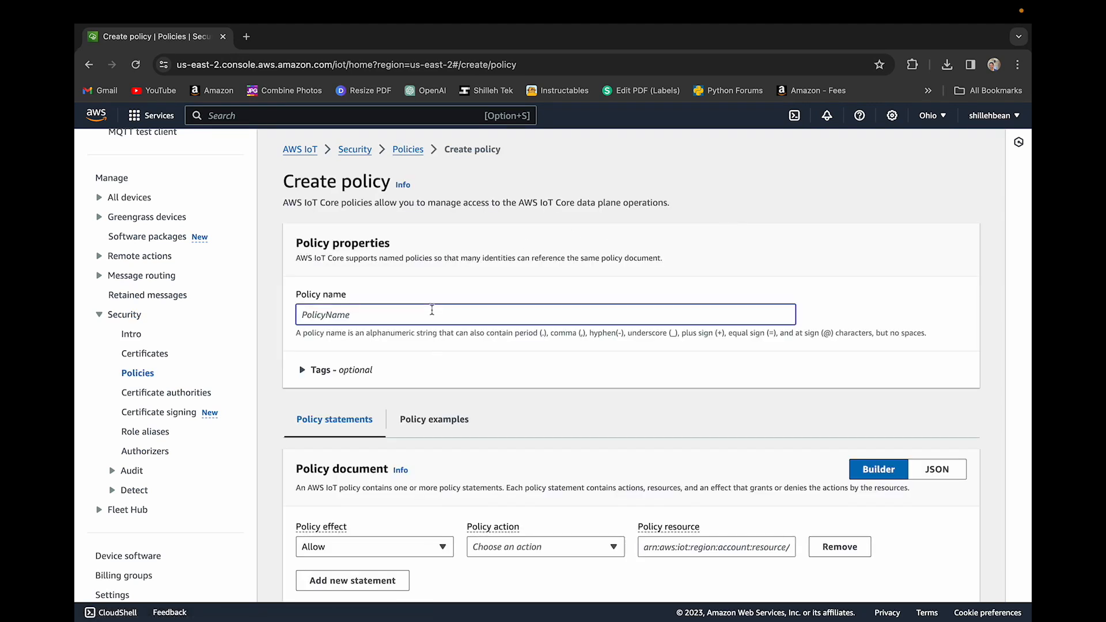
text(picow)
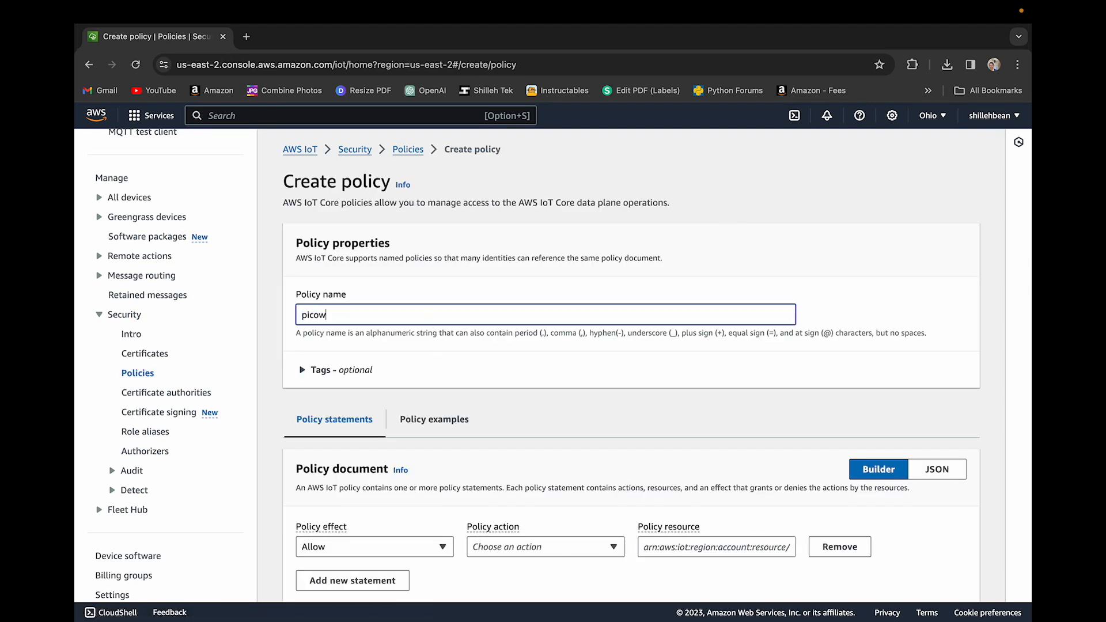
text(-policy)
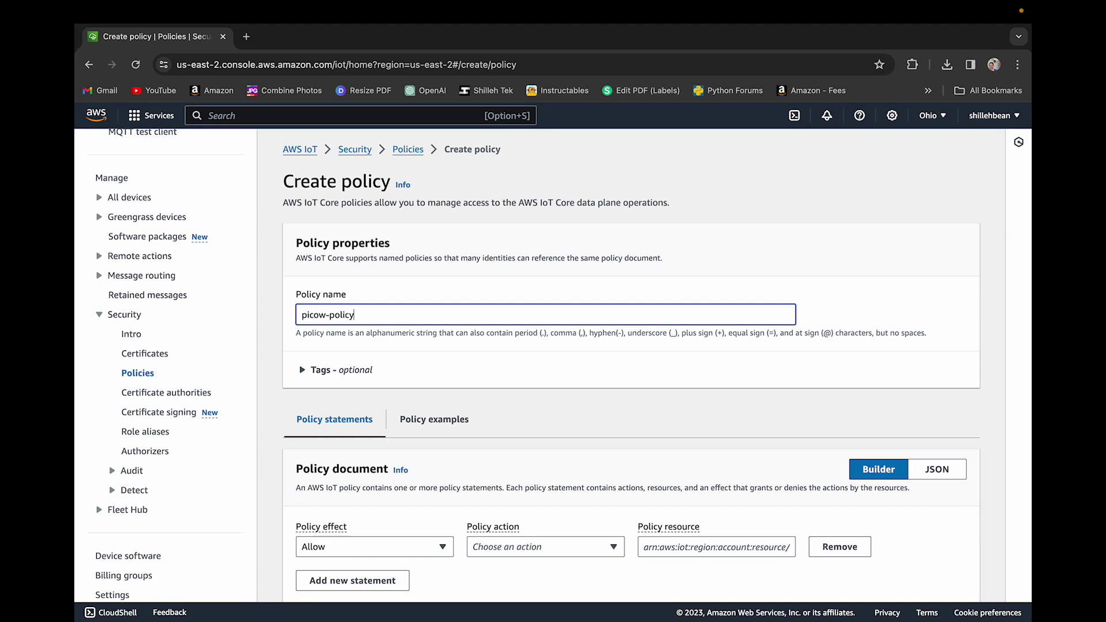
text(-copy)
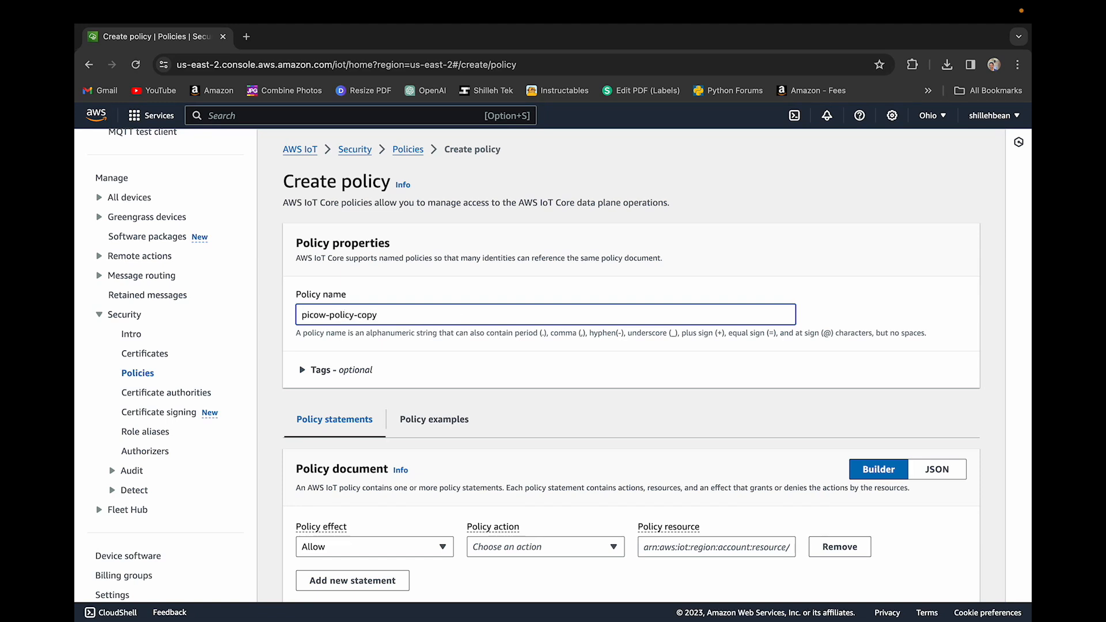
scroll(down, 3)
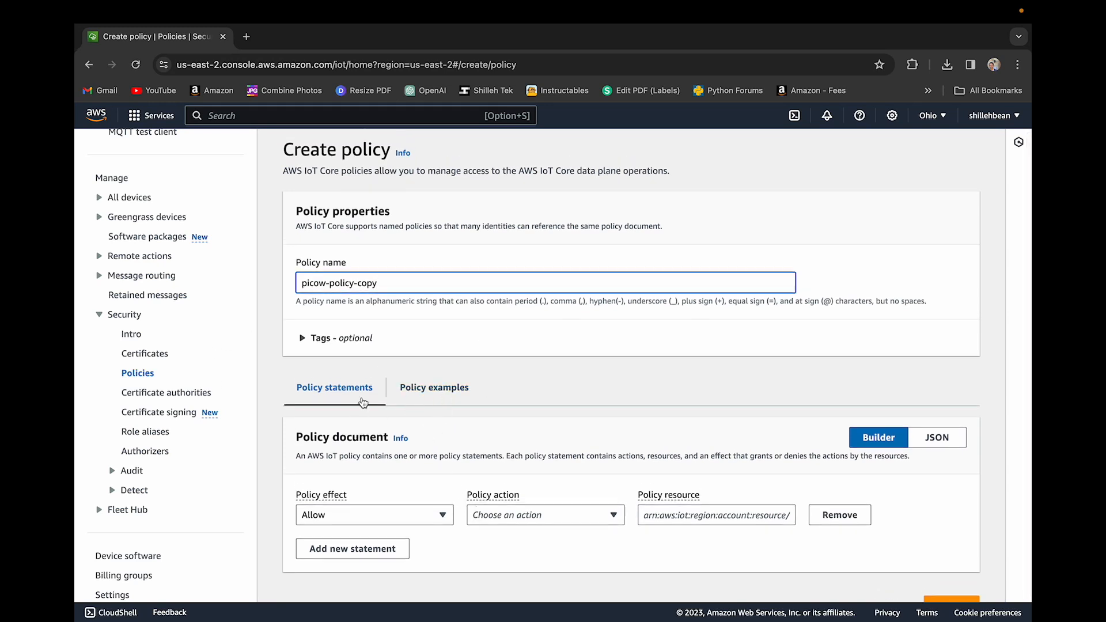
scroll(down, 3)
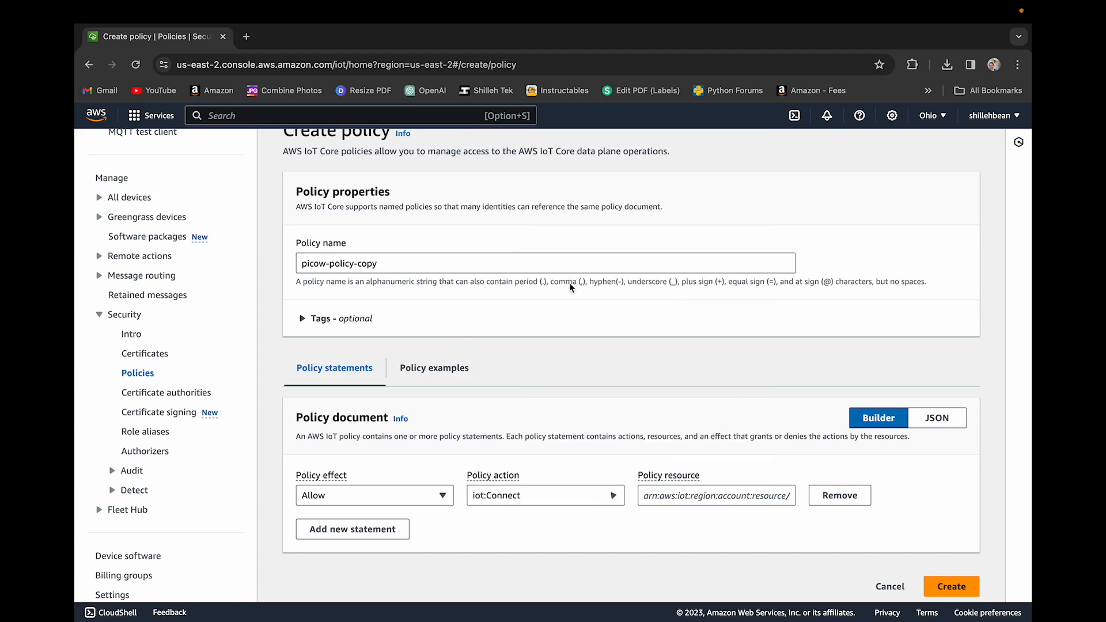
- Allow Connect, Publish, Receive and Subscribe on resource *, then create the policy
click(352, 520)
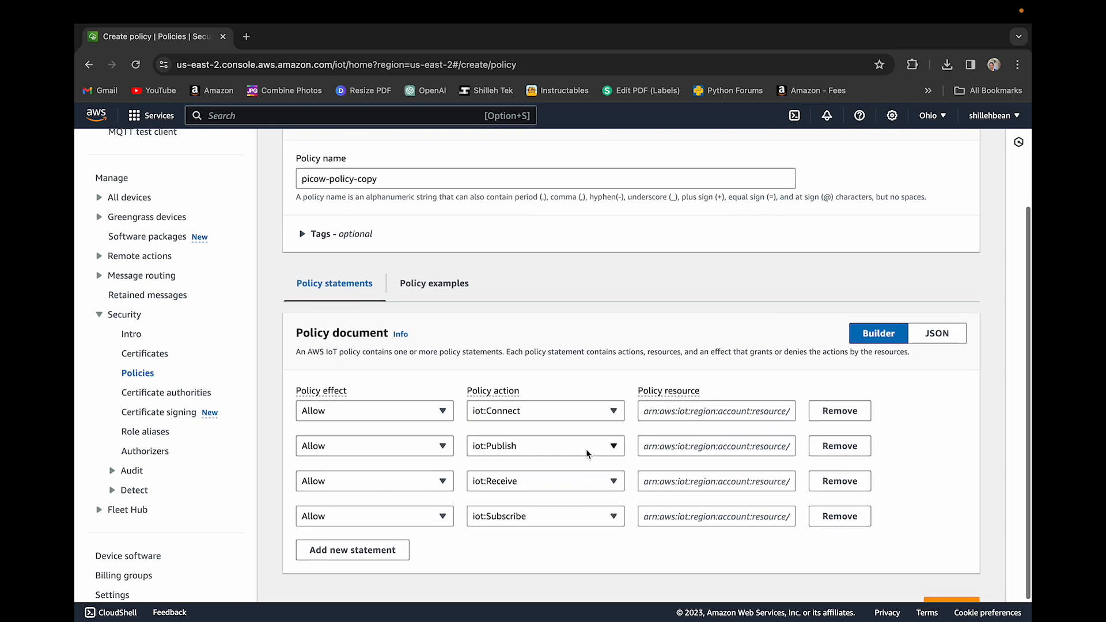
text(*)
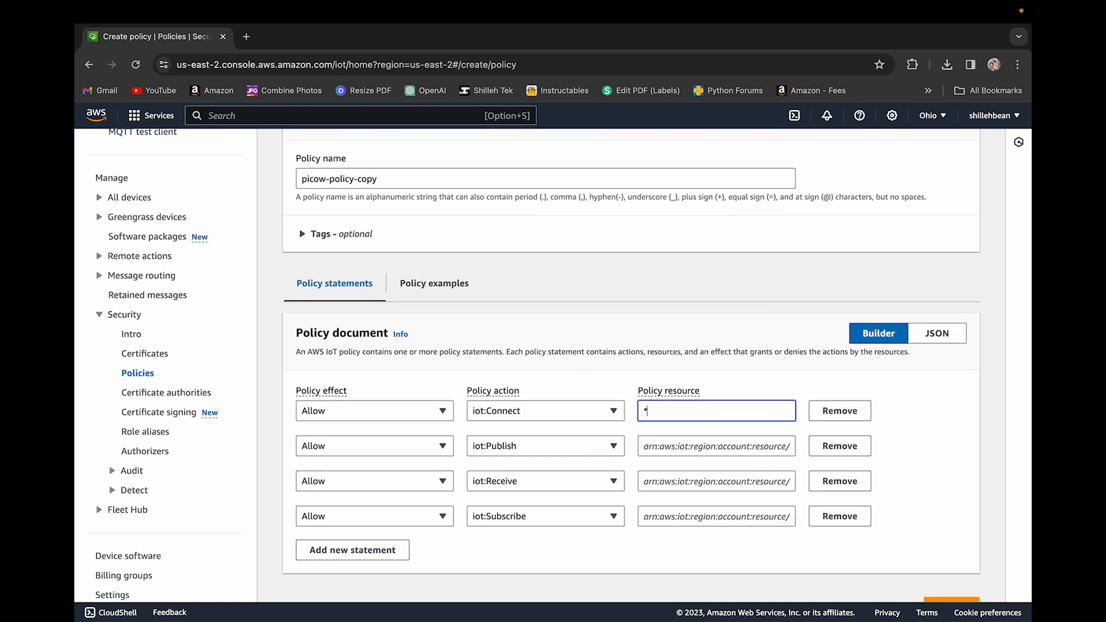
click(716, 446)
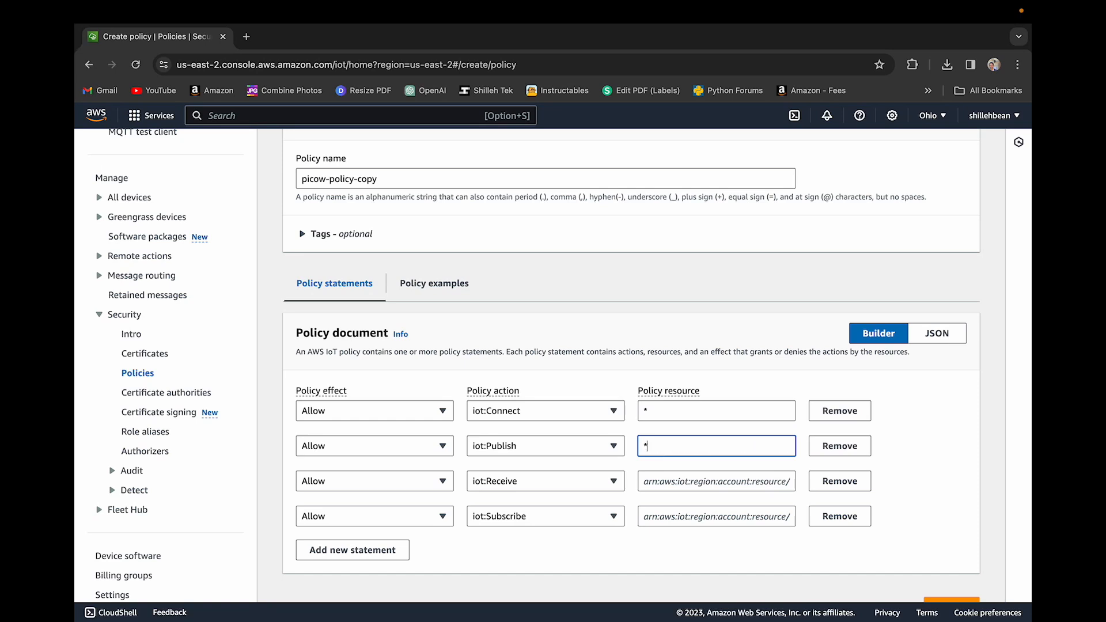
click(716, 481)
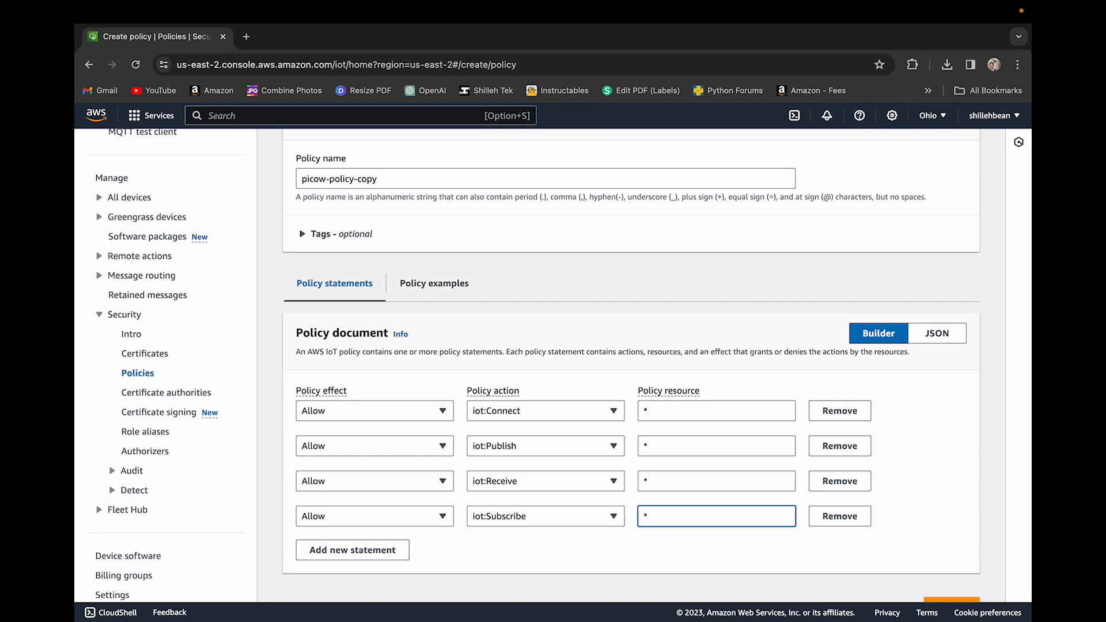
scroll(down, 3)
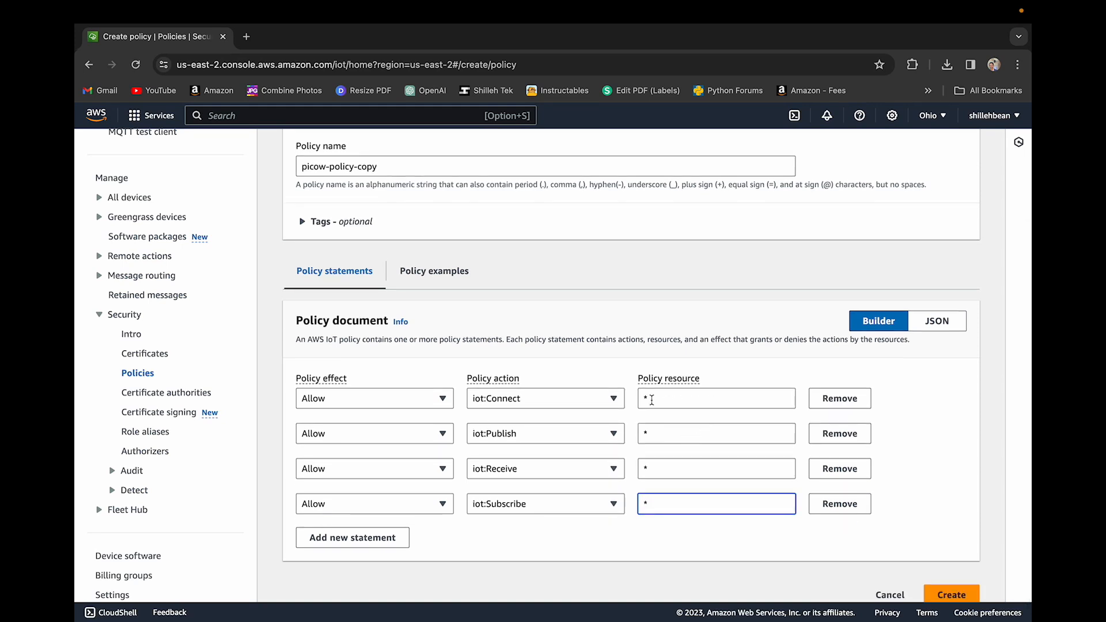
click(716, 399)
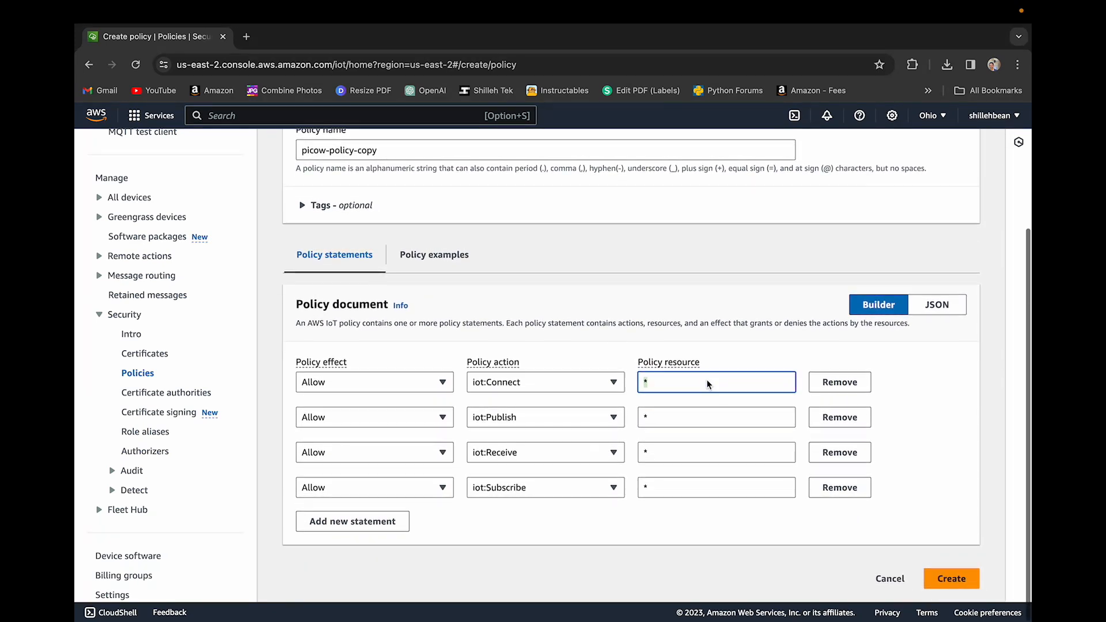
mouse_move(581, 400)
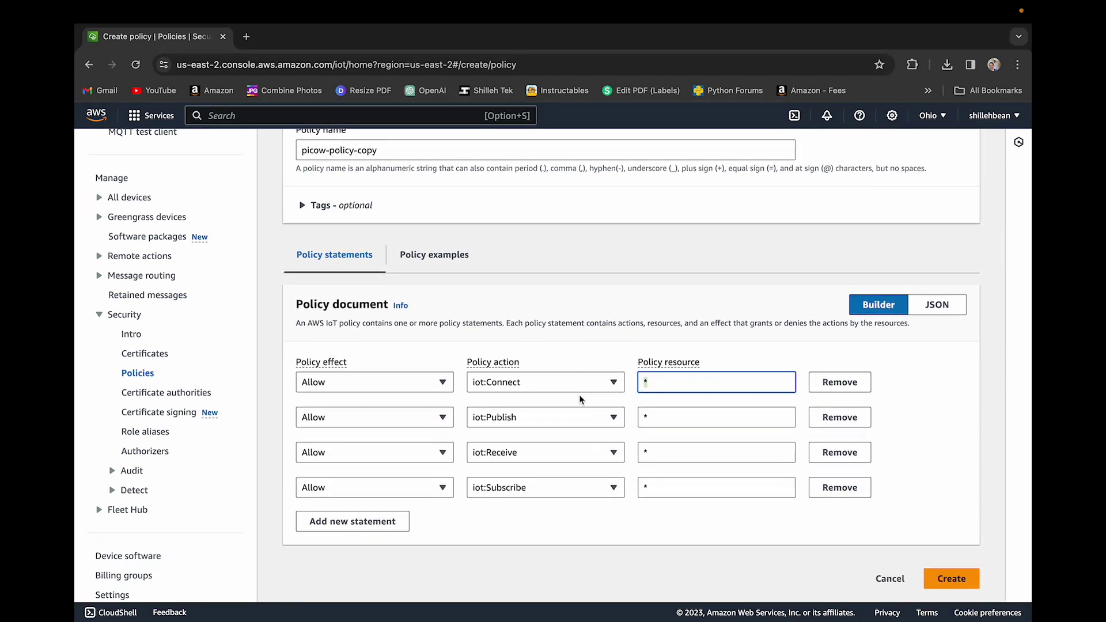
mouse_move(514, 390)
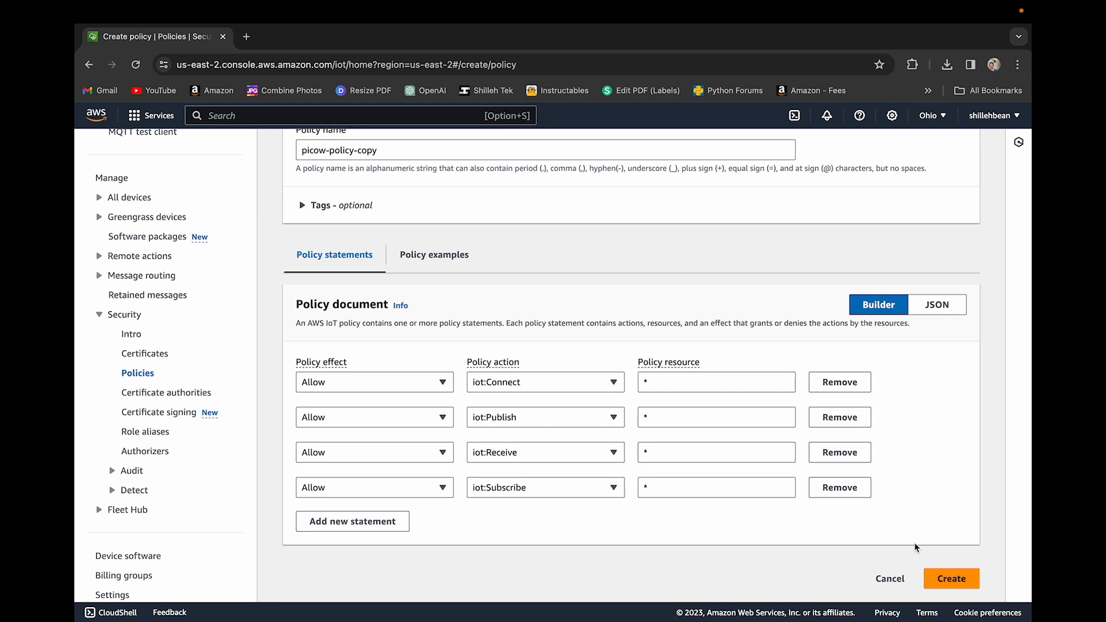
mouse_move(942, 562)
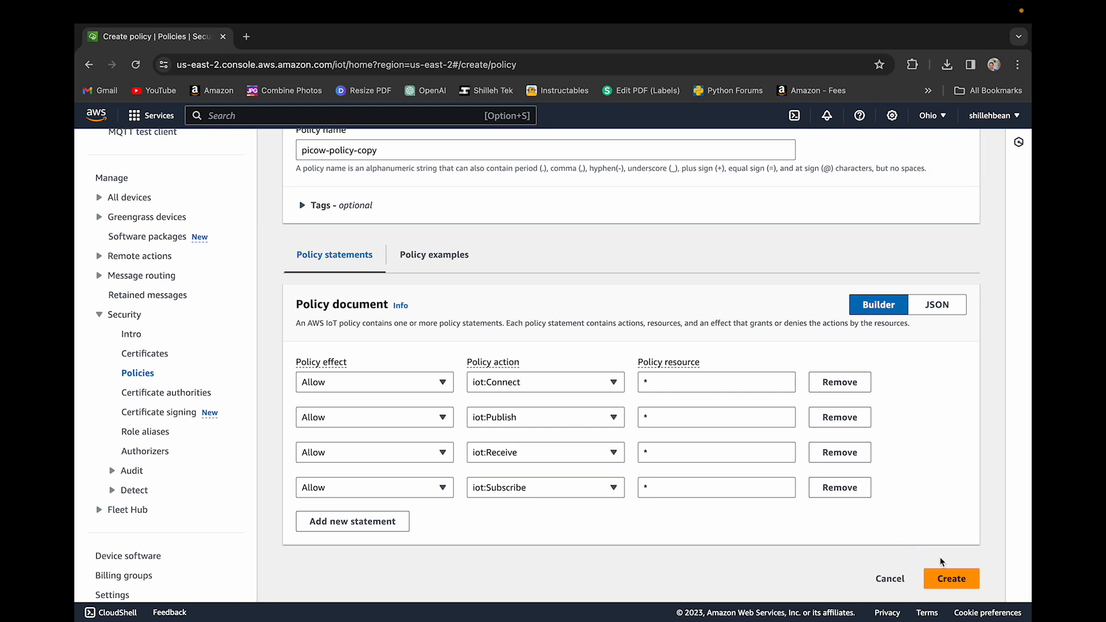
mouse_move(949, 561)
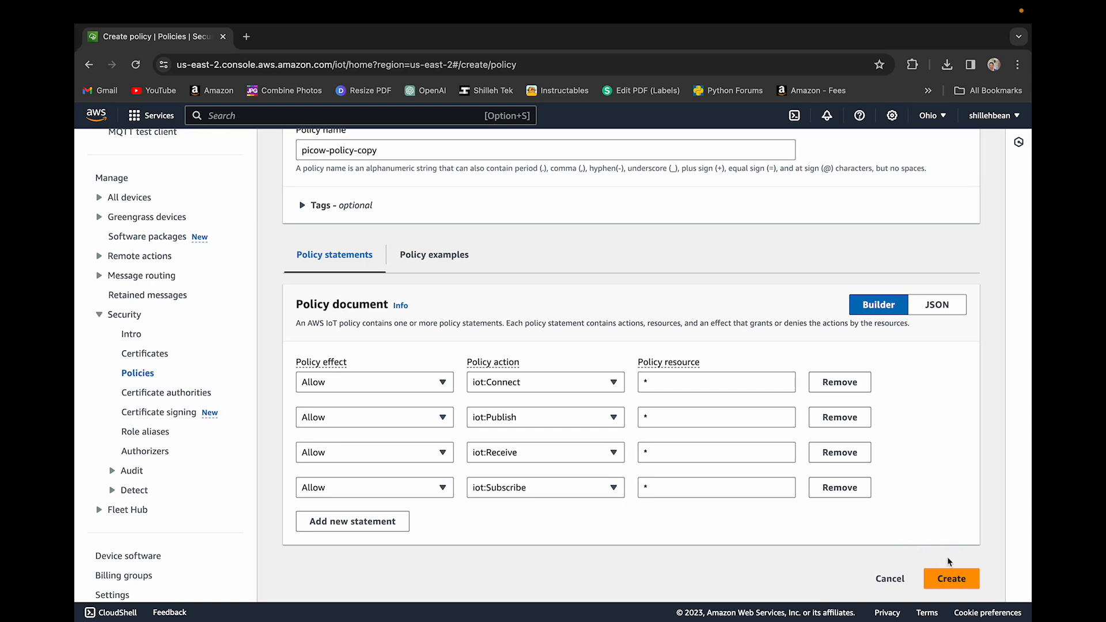
click(951, 578)
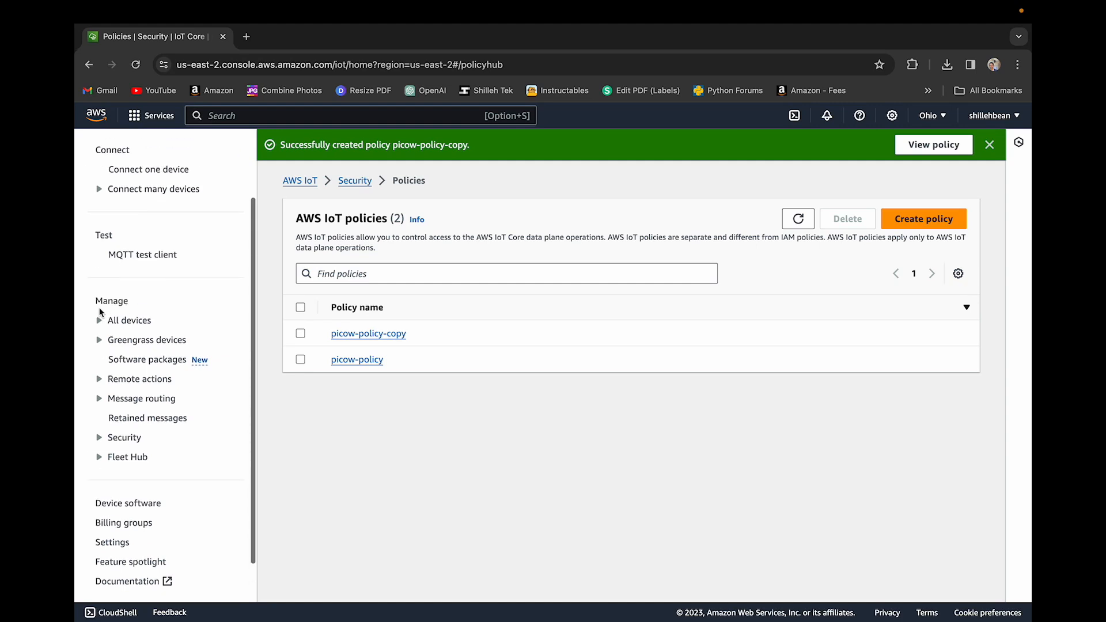
- Go to the Things list and start creating a new thing
click(129, 321)
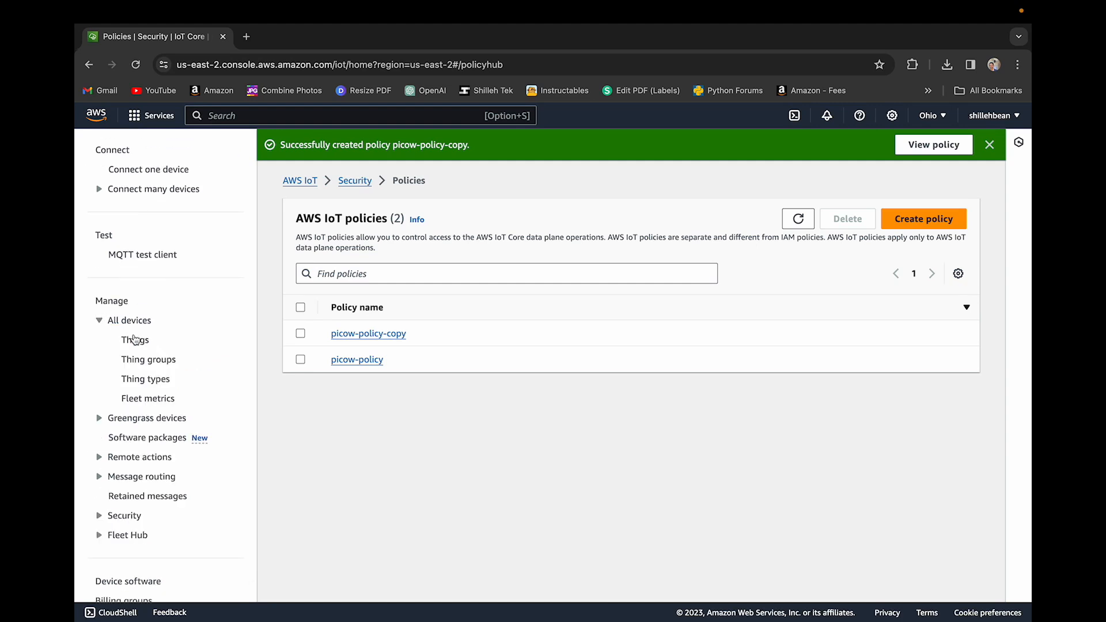
click(134, 339)
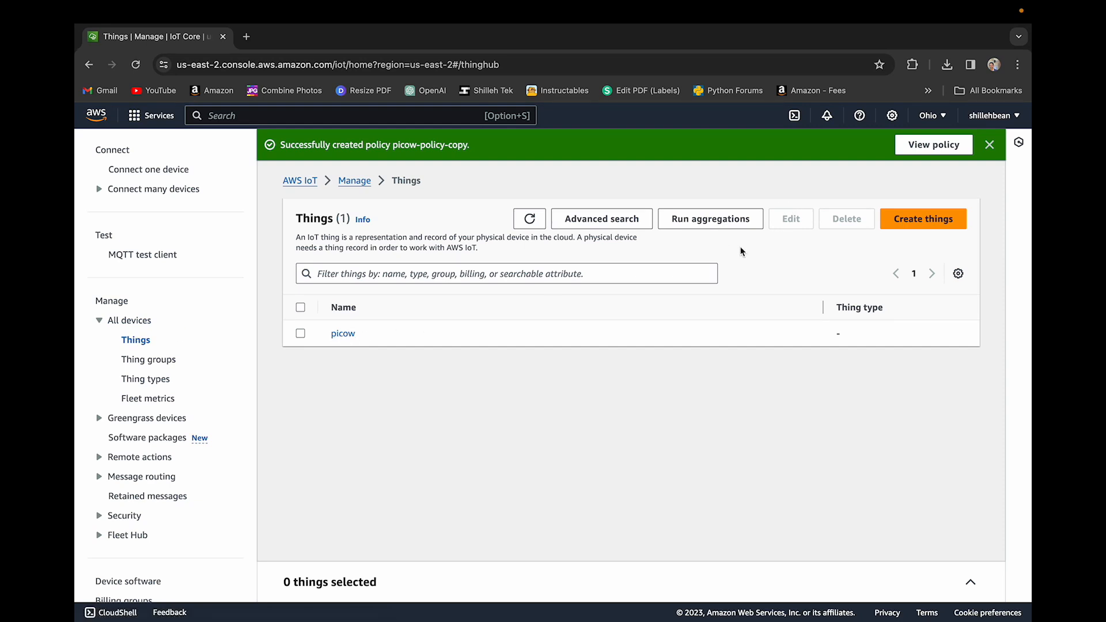
click(923, 219)
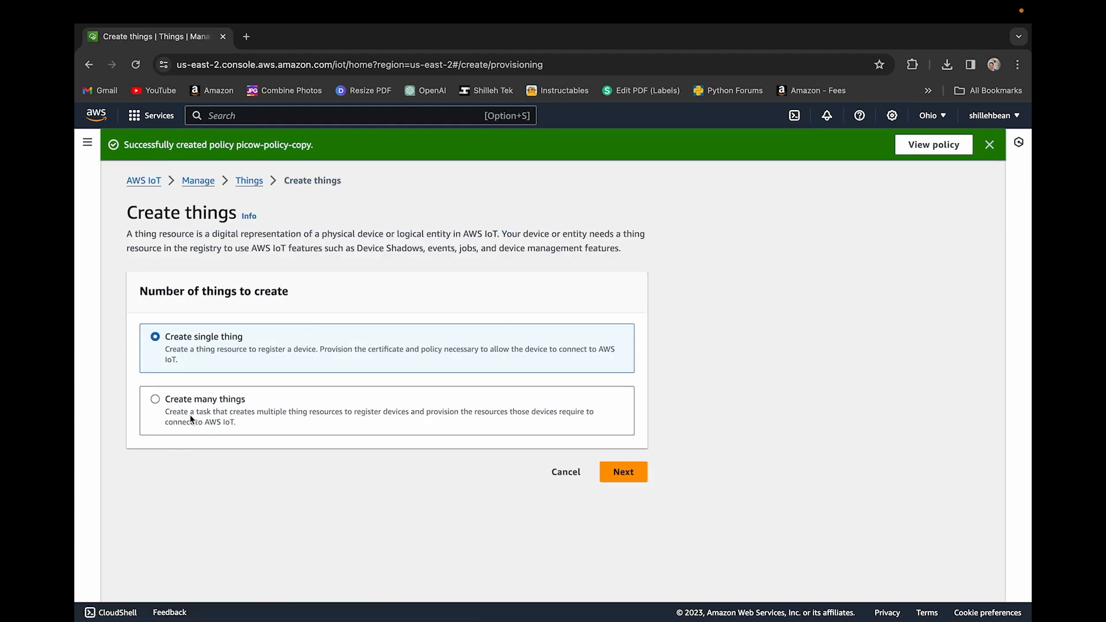
- Create a single thing named picow-copu with an auto-generated certificate
click(623, 471)
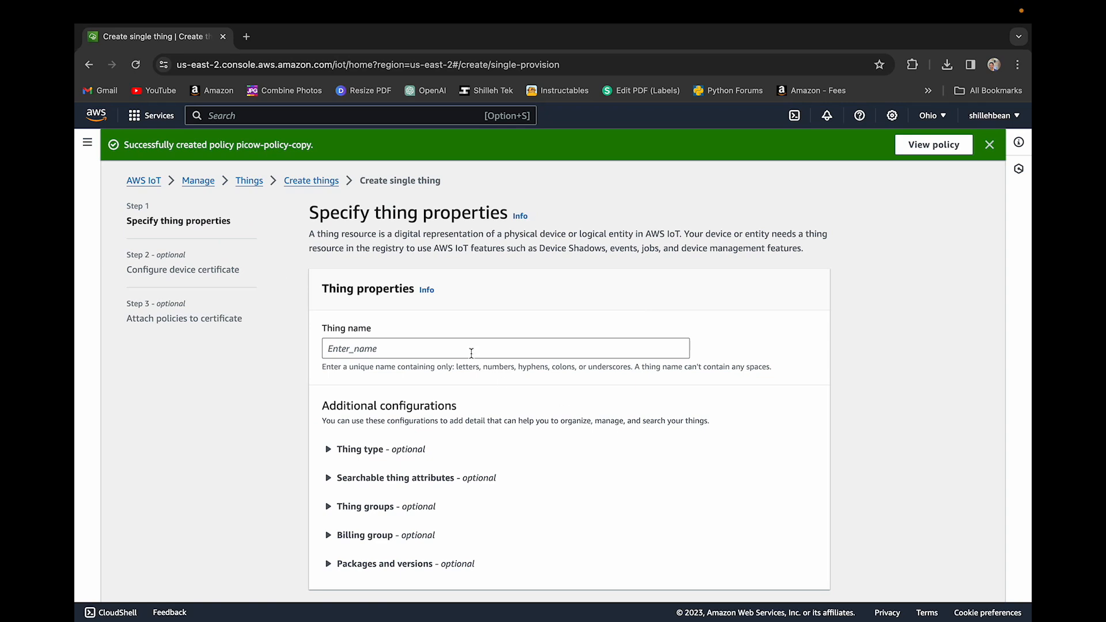
text(picow-copu)
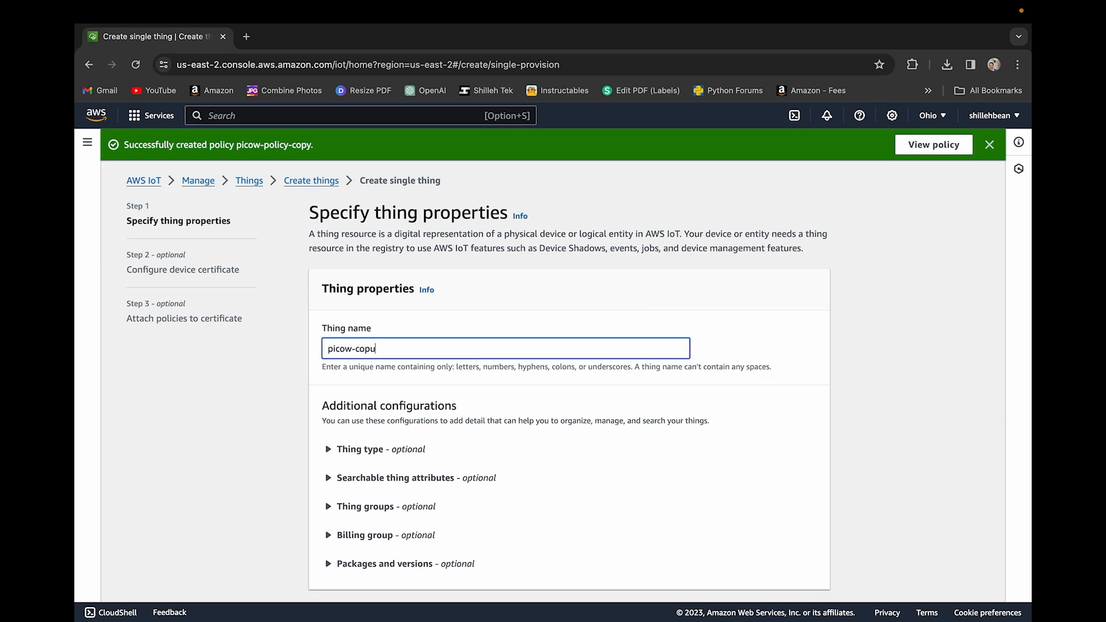
scroll(down, 3)
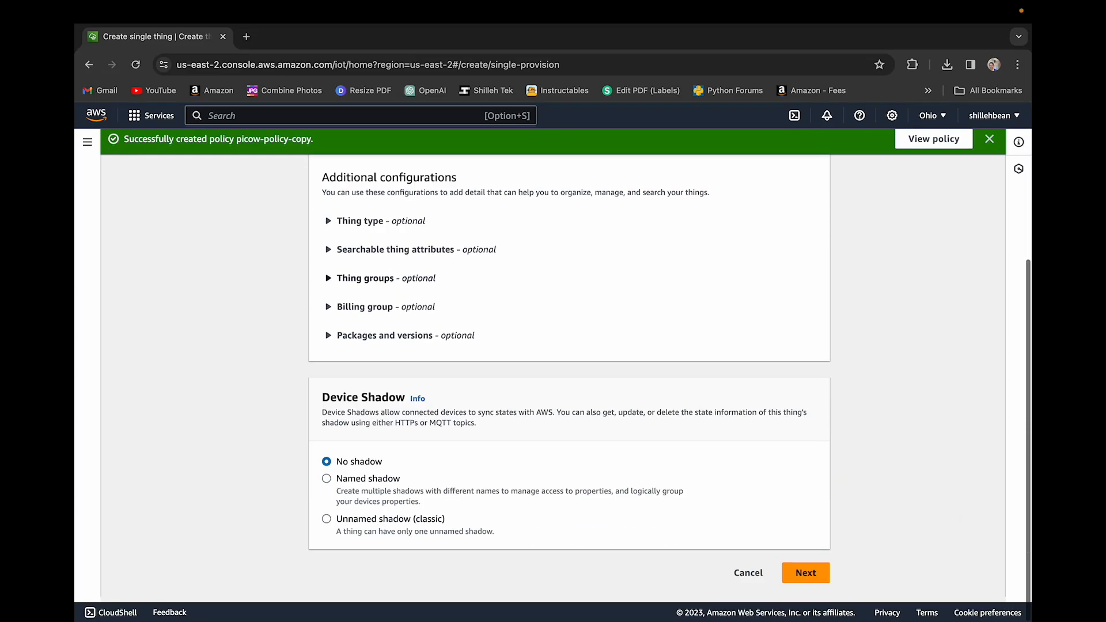
click(805, 573)
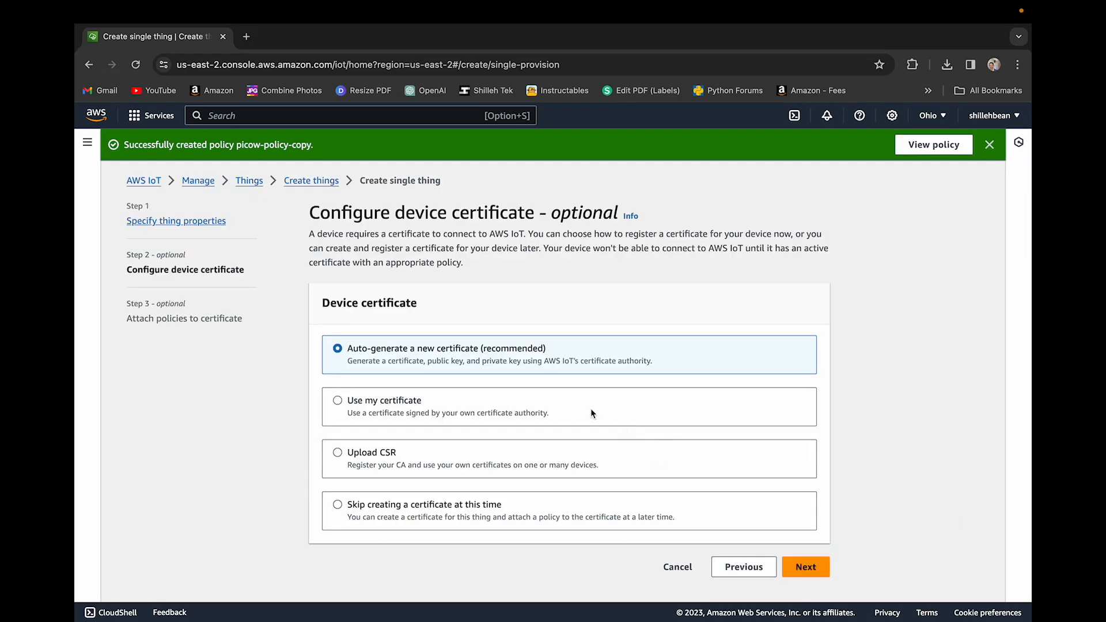
mouse_move(532, 357)
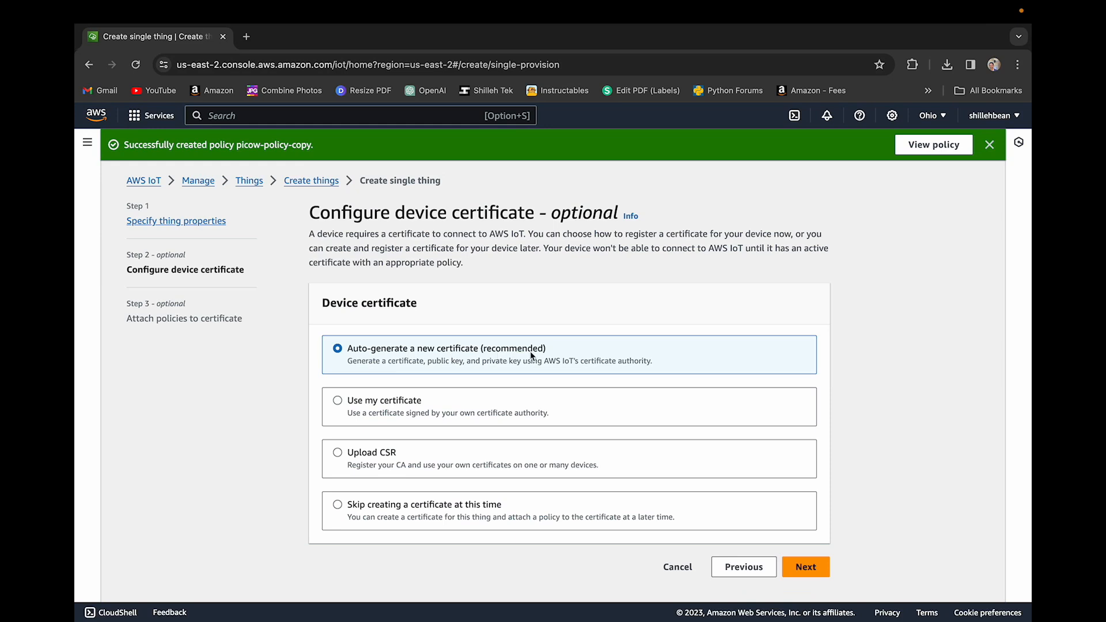
mouse_move(596, 423)
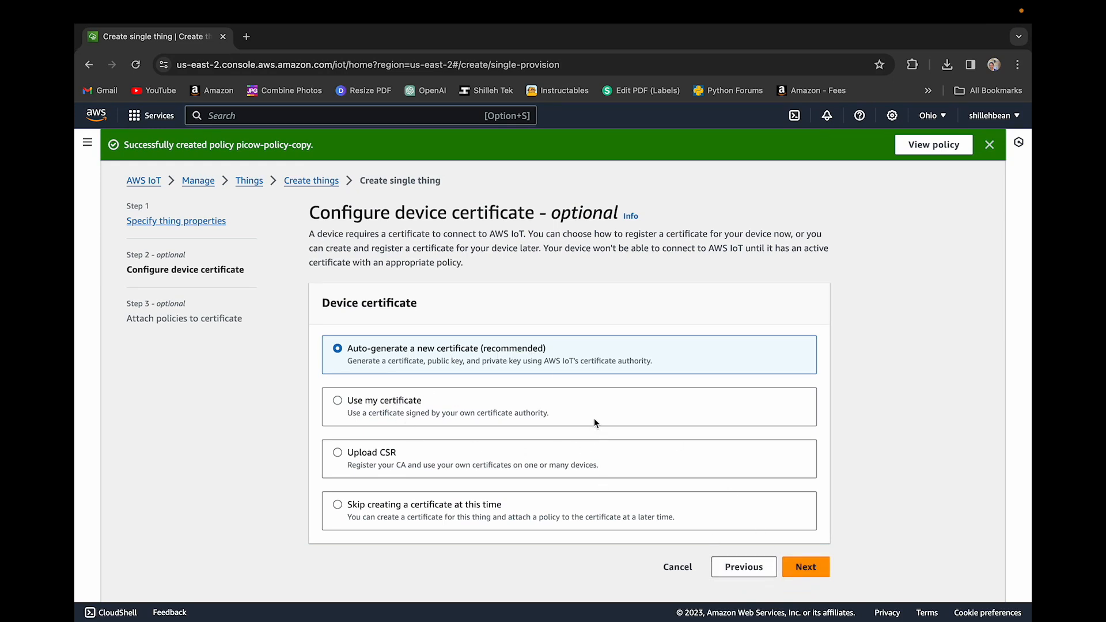
mouse_move(837, 559)
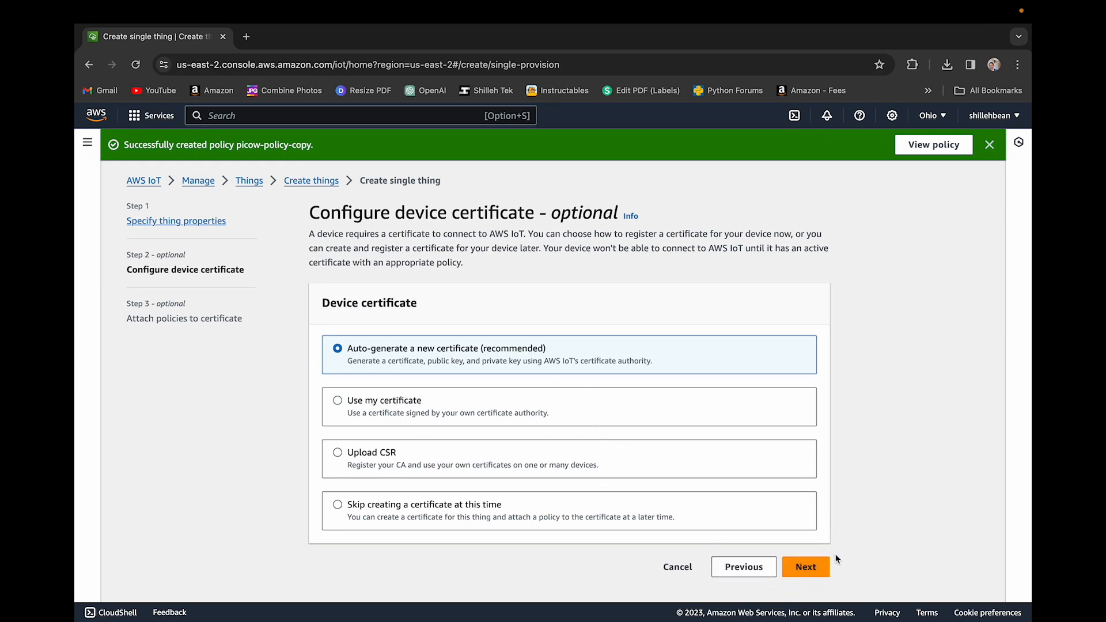
mouse_move(817, 581)
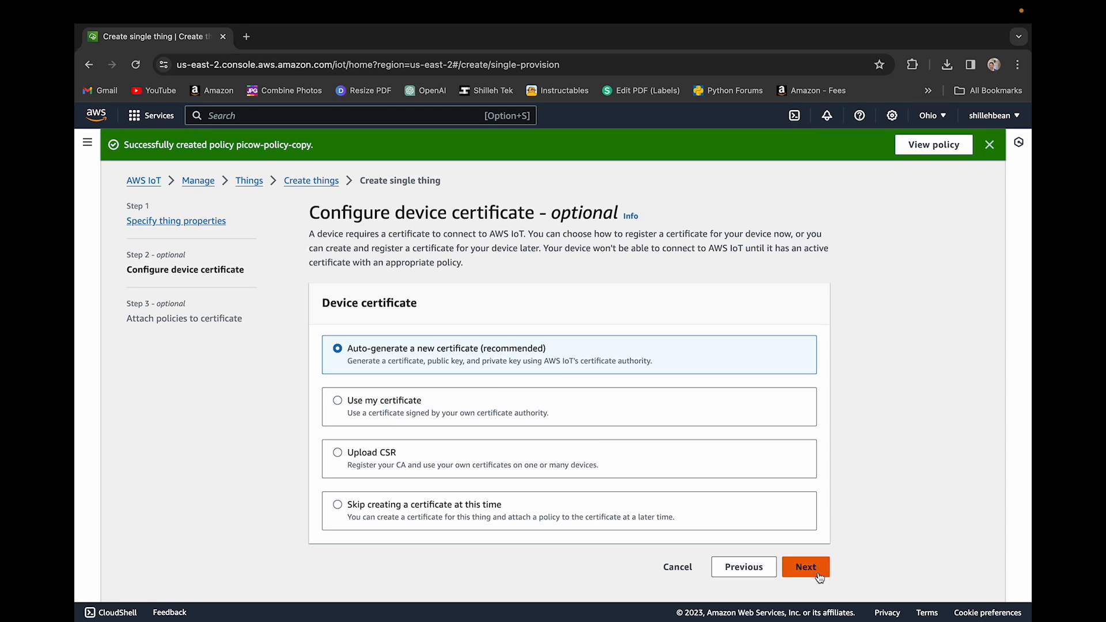
click(806, 567)
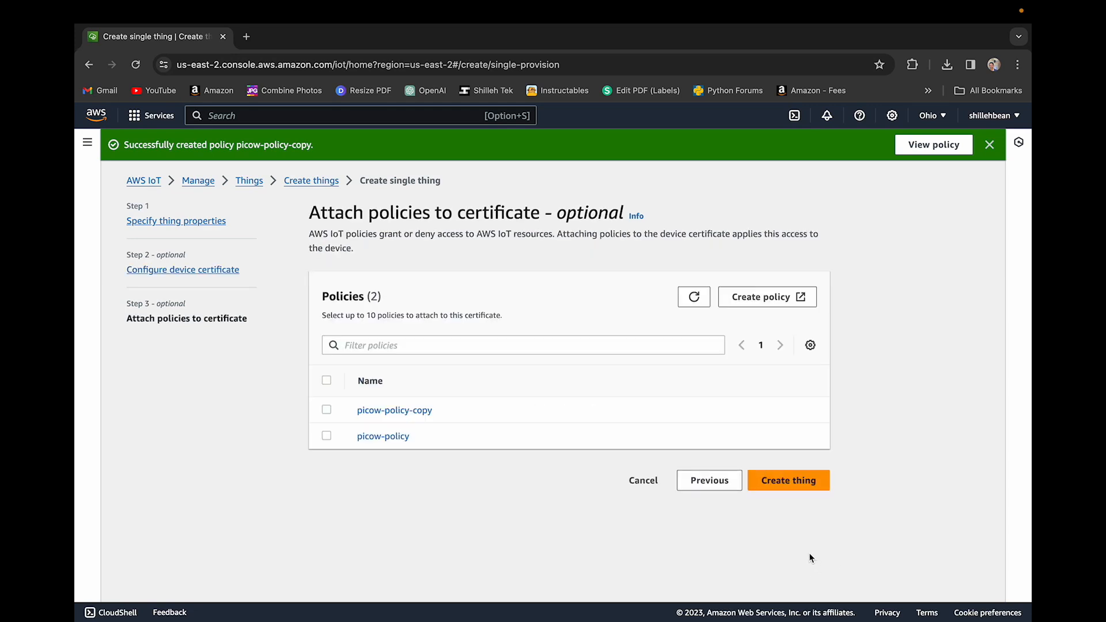
mouse_move(562, 459)
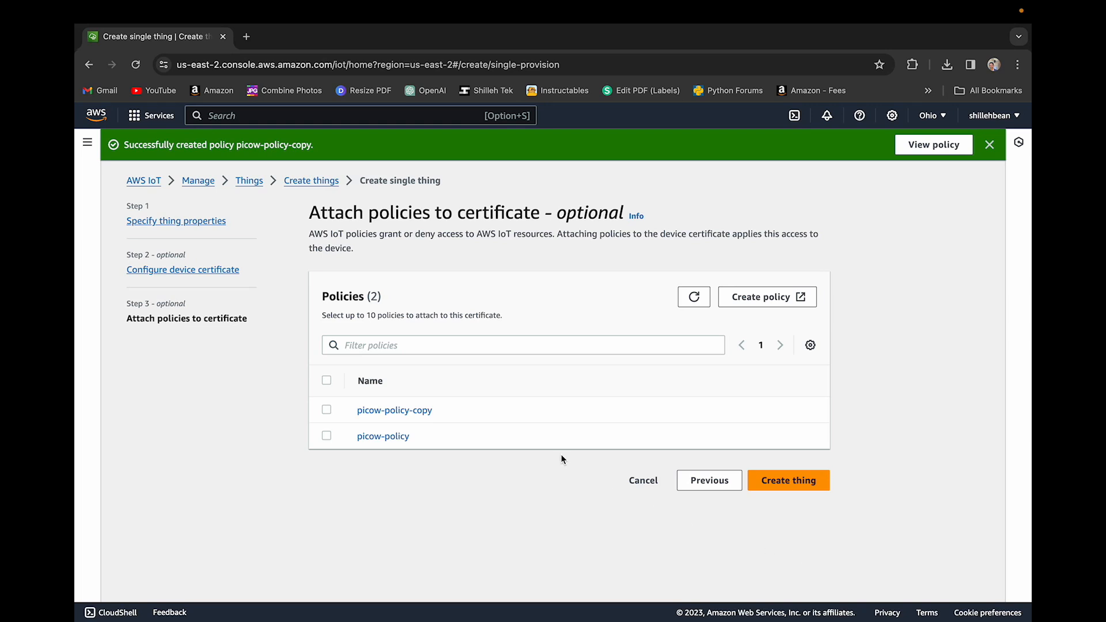
mouse_move(387, 416)
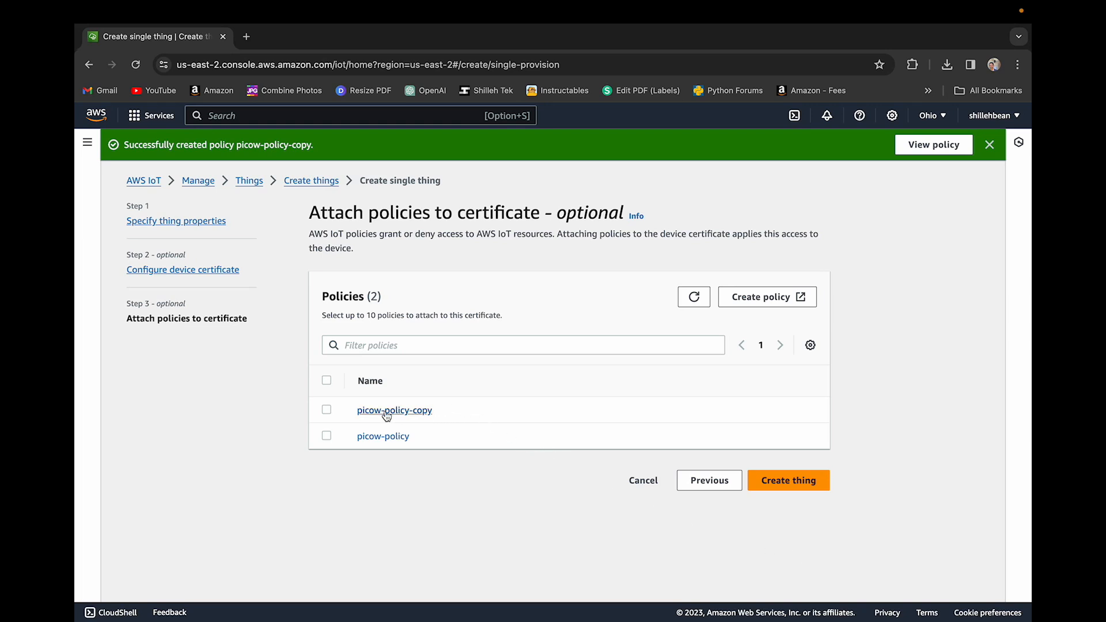
mouse_move(362, 311)
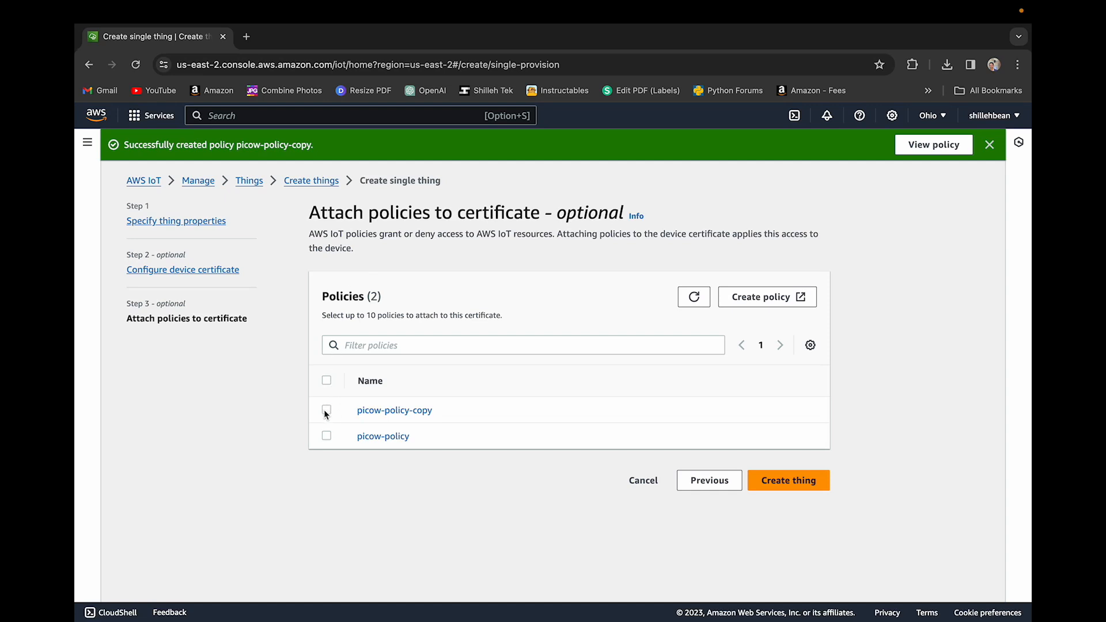
- Attach picow-policy-copy to the thing and create it
click(326, 410)
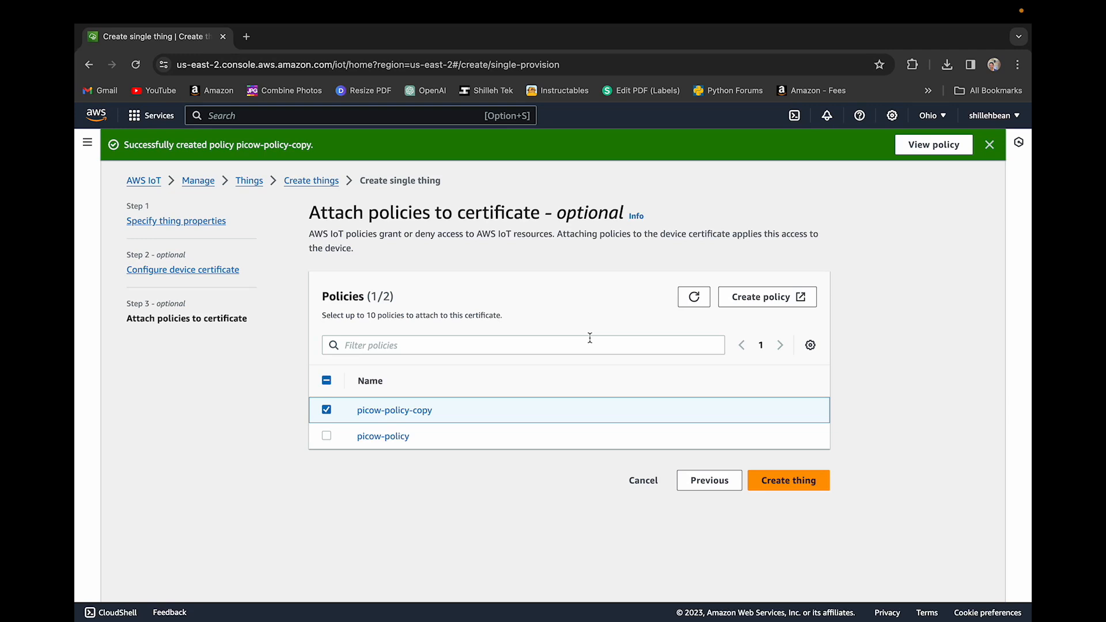
mouse_move(487, 448)
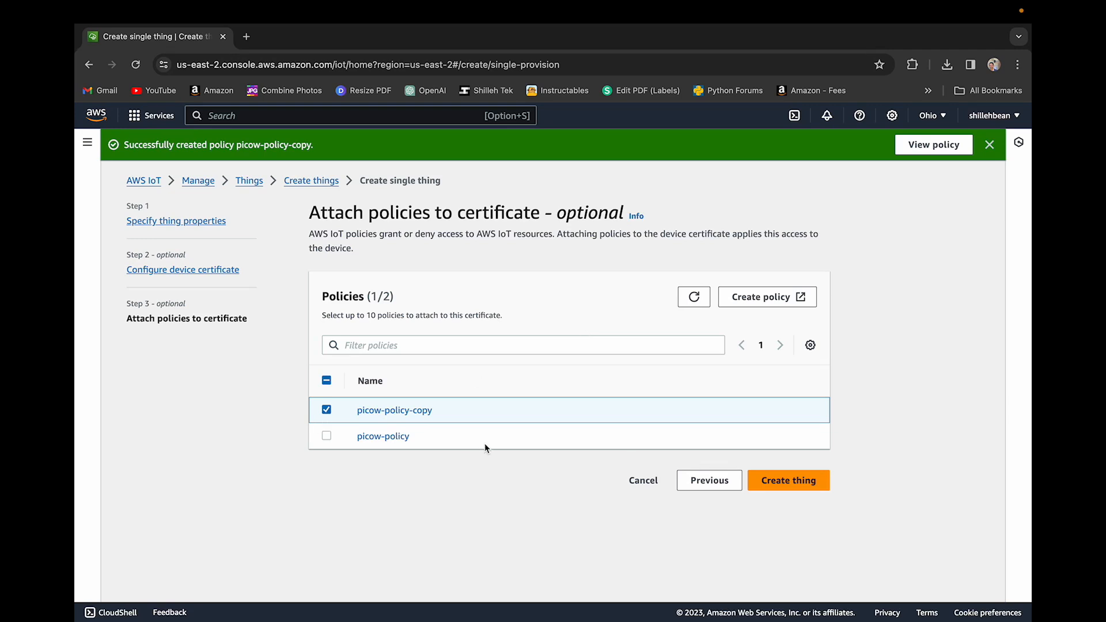
mouse_move(426, 427)
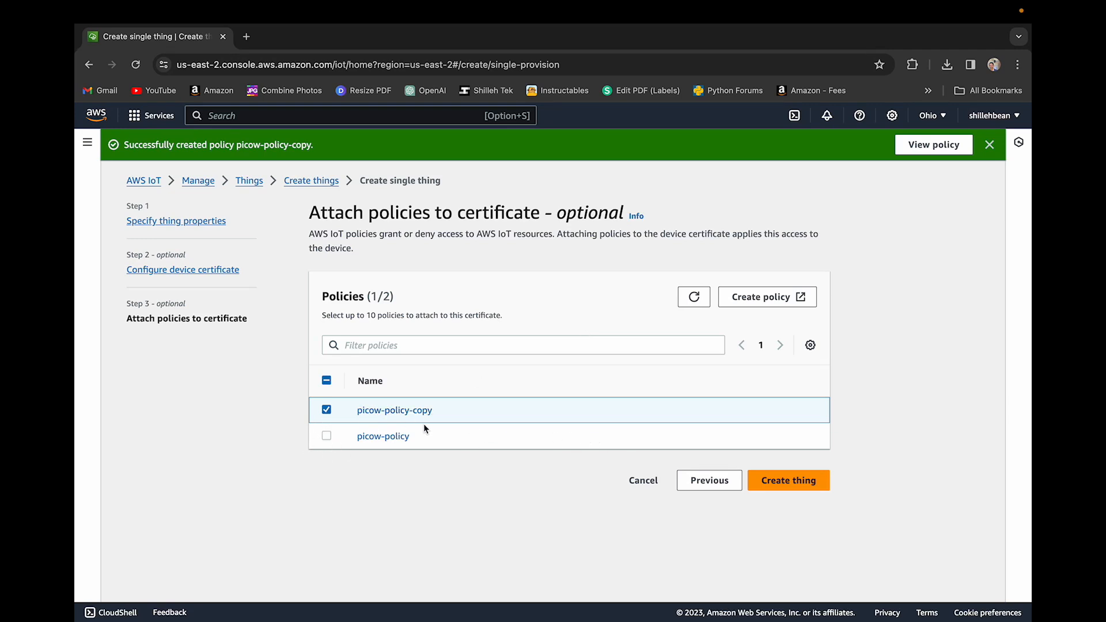
click(789, 480)
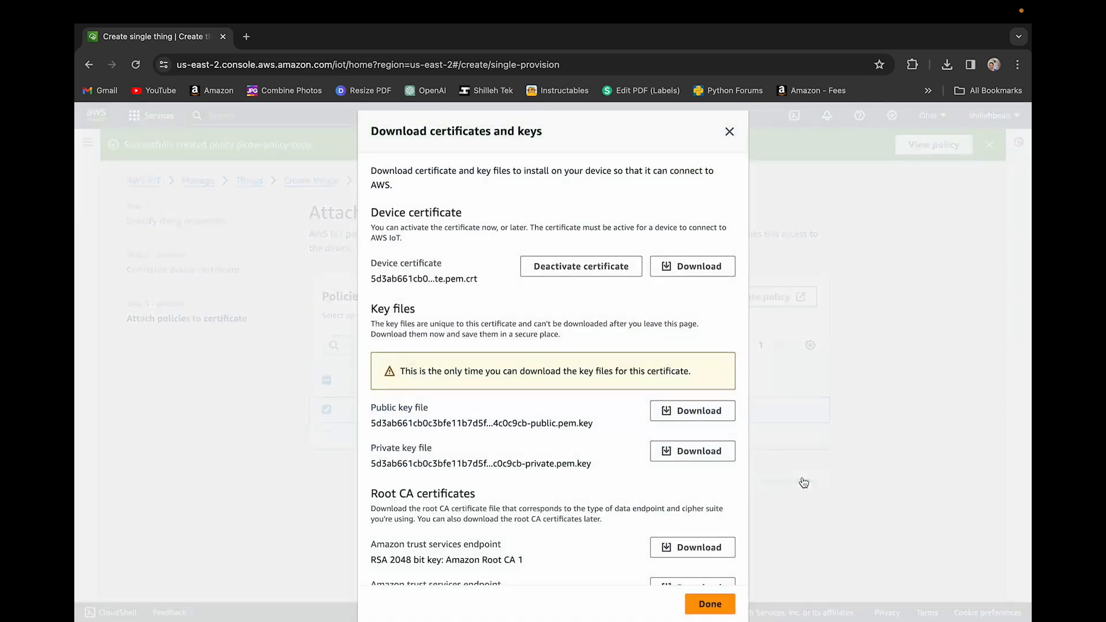
- Download the certificate, public key and private key files, then finish the wizard
scroll(down, 3)
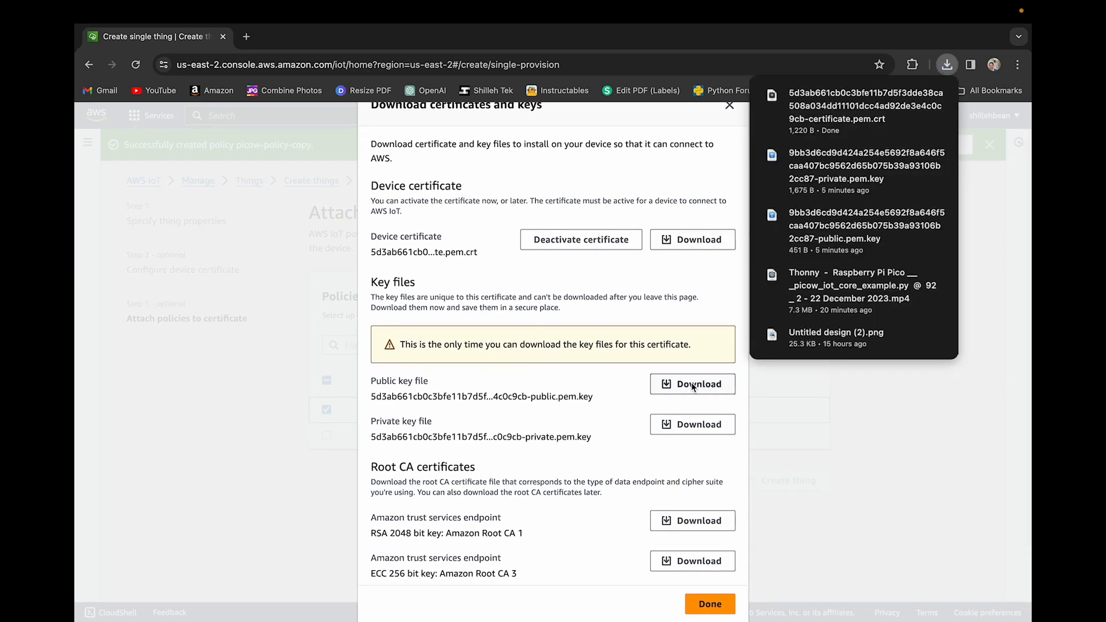
click(693, 384)
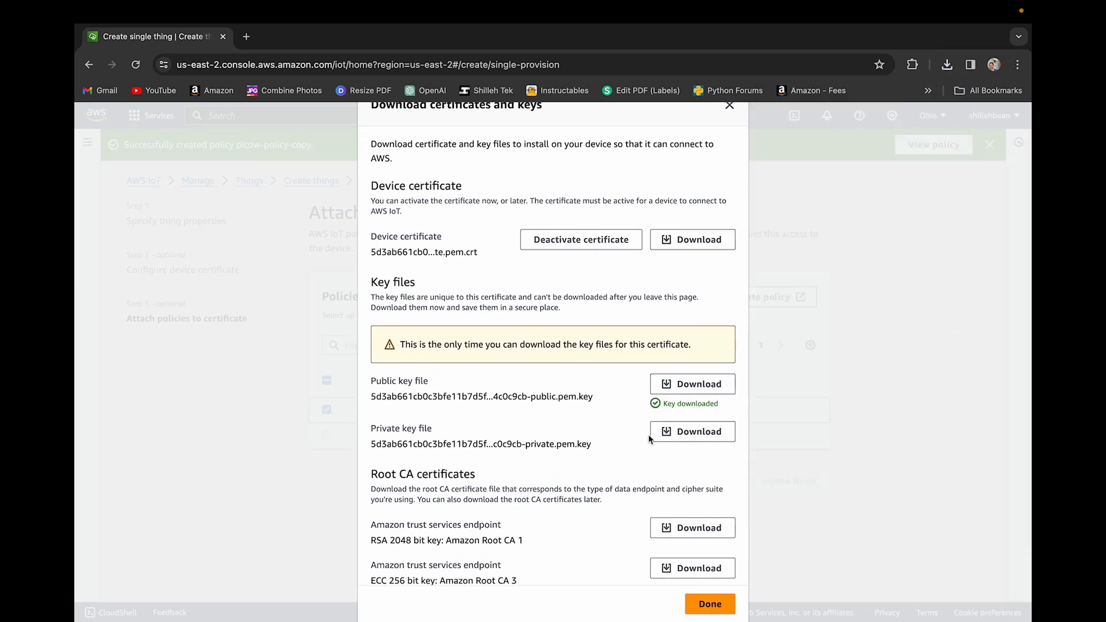
click(692, 432)
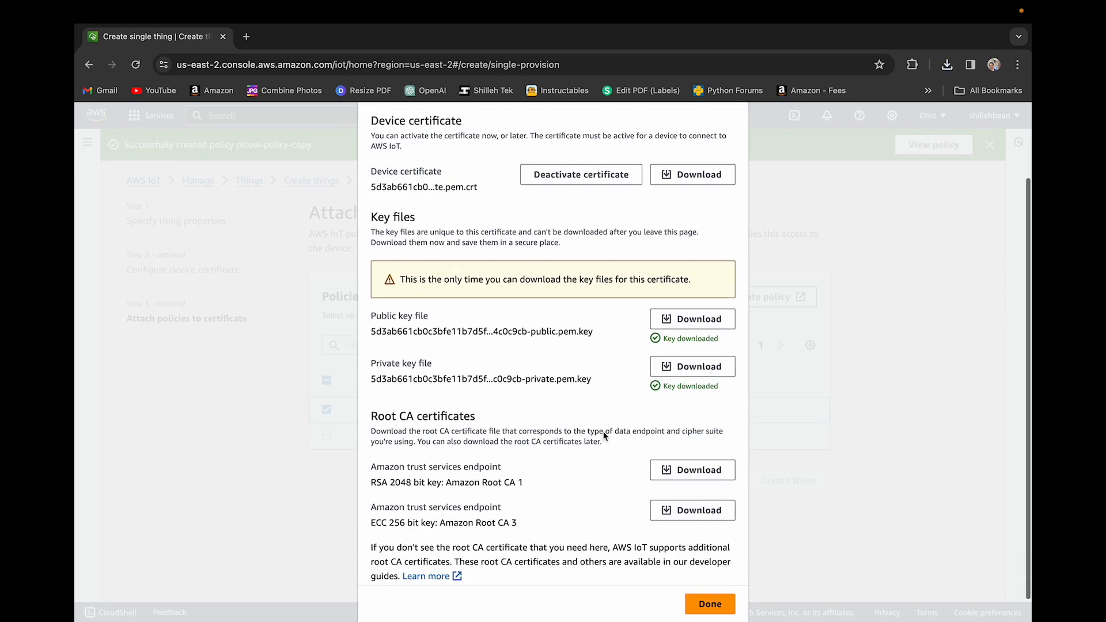
scroll(down, 3)
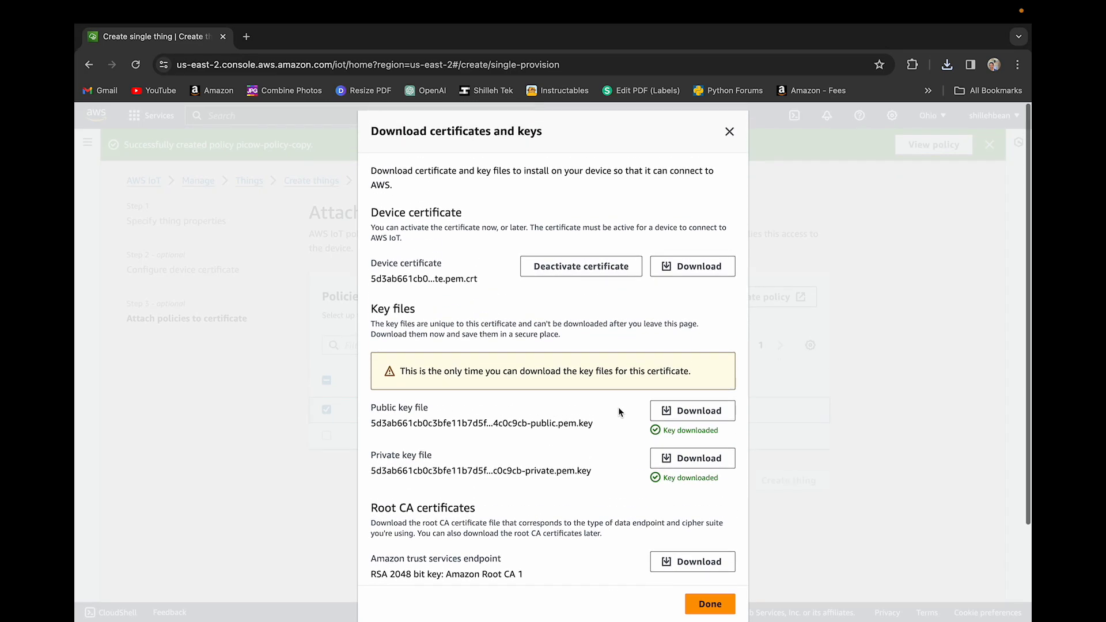
scroll(down, 3)
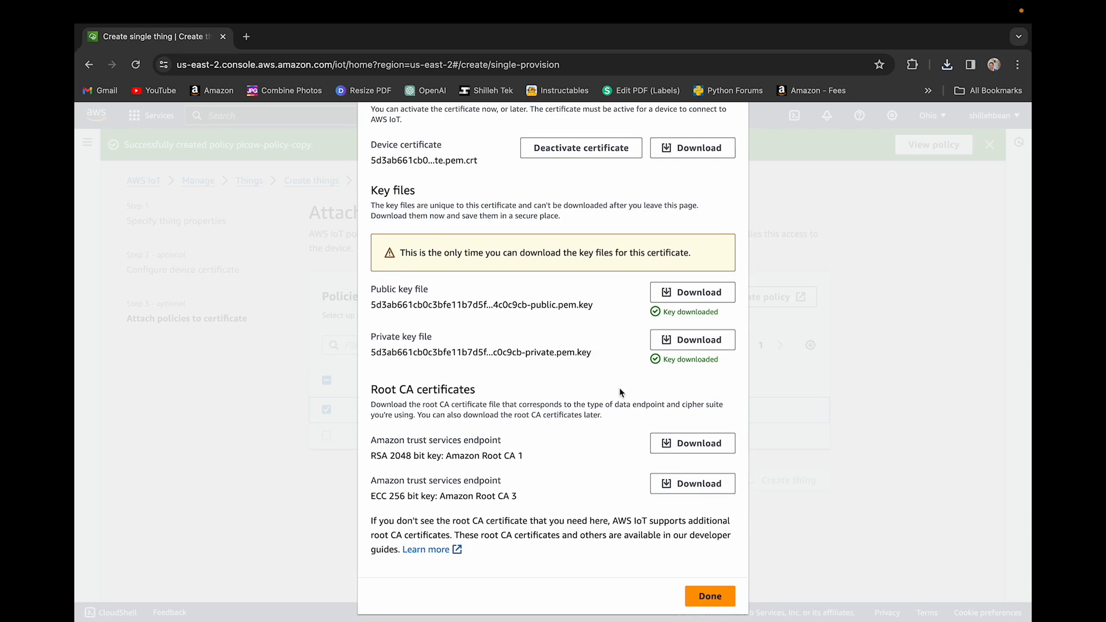
click(710, 596)
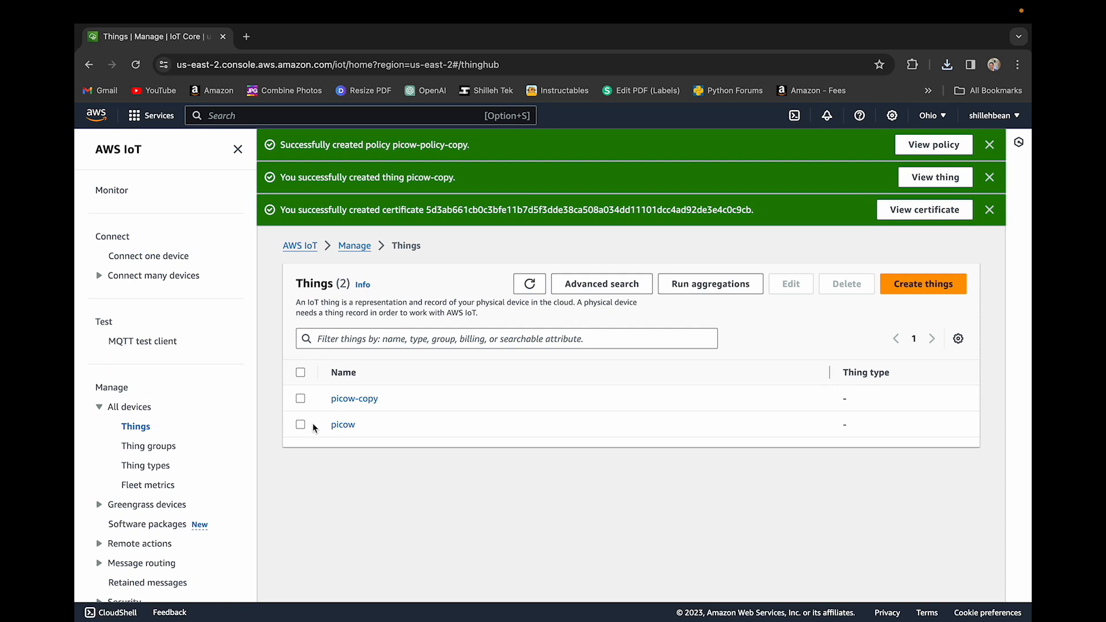
mouse_move(310, 445)
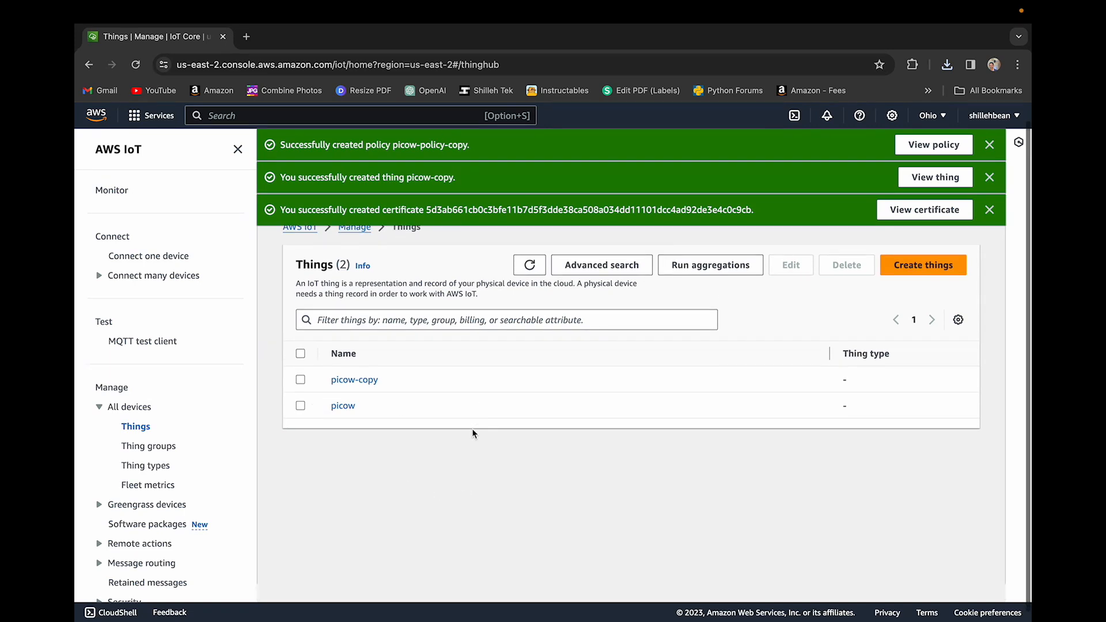
scroll(down, 3)
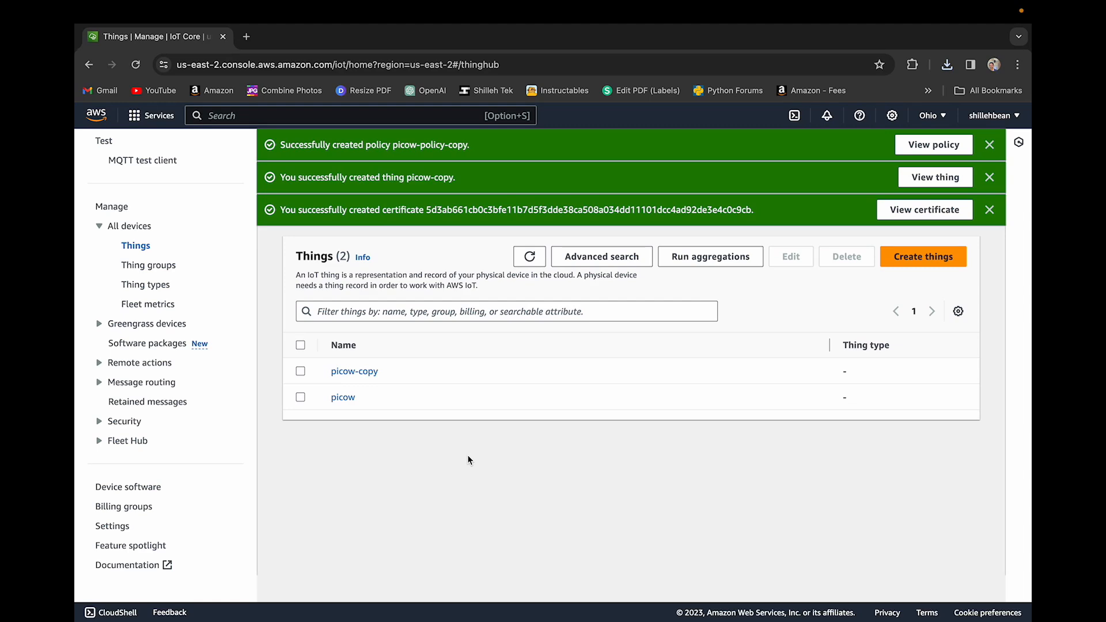
mouse_move(677, 6)
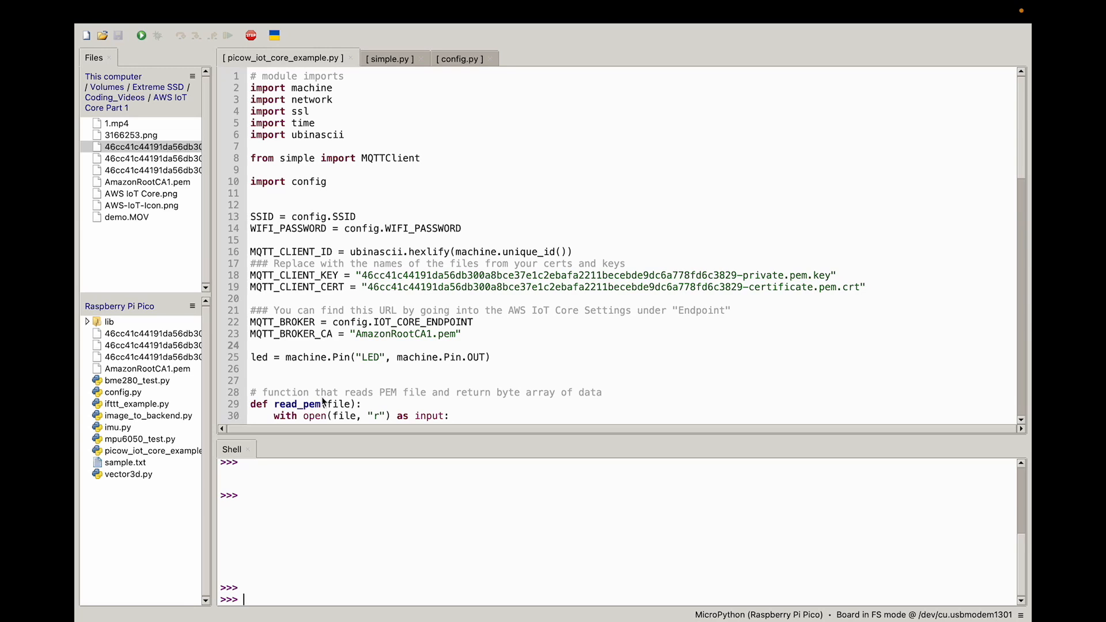
mouse_move(323, 368)
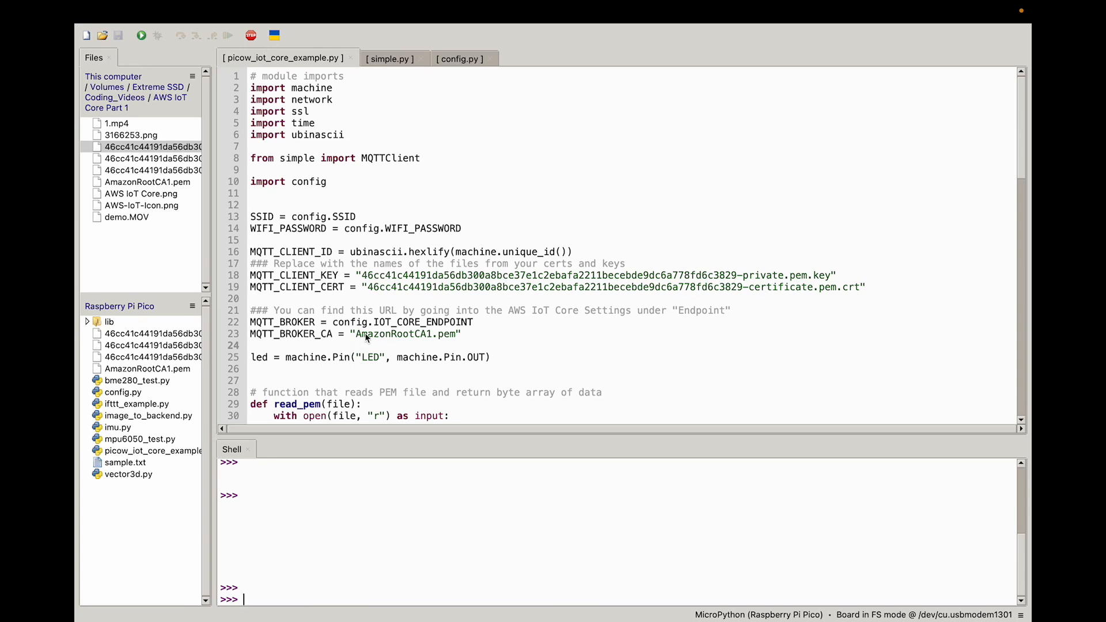
mouse_move(334, 340)
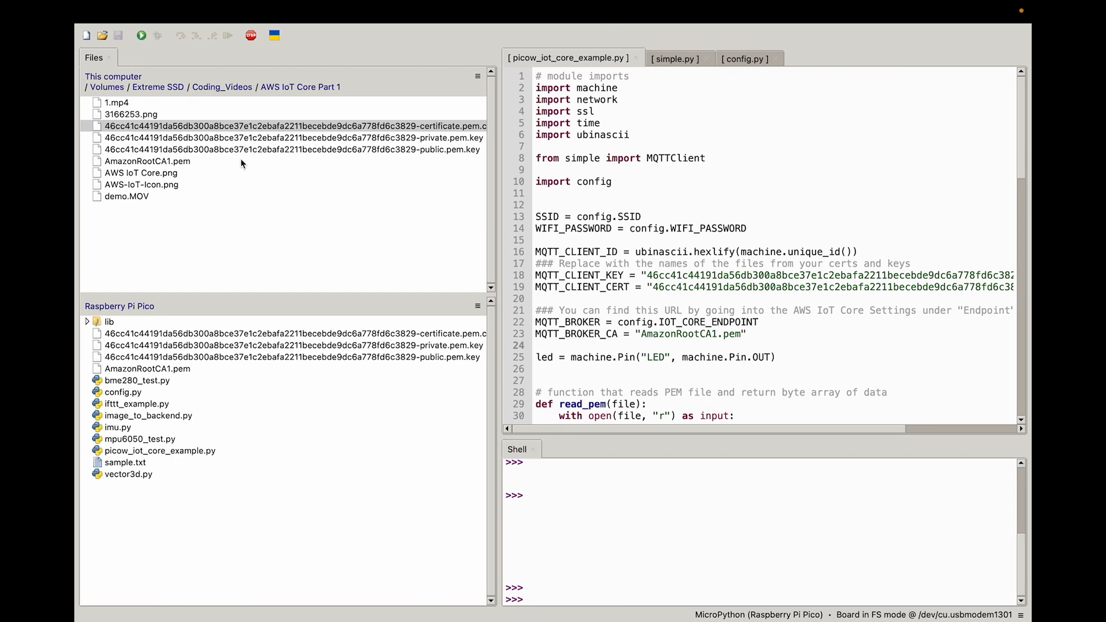
- Upload the certificate, key and root CA files to the Pico, overwriting old copies
click(149, 161)
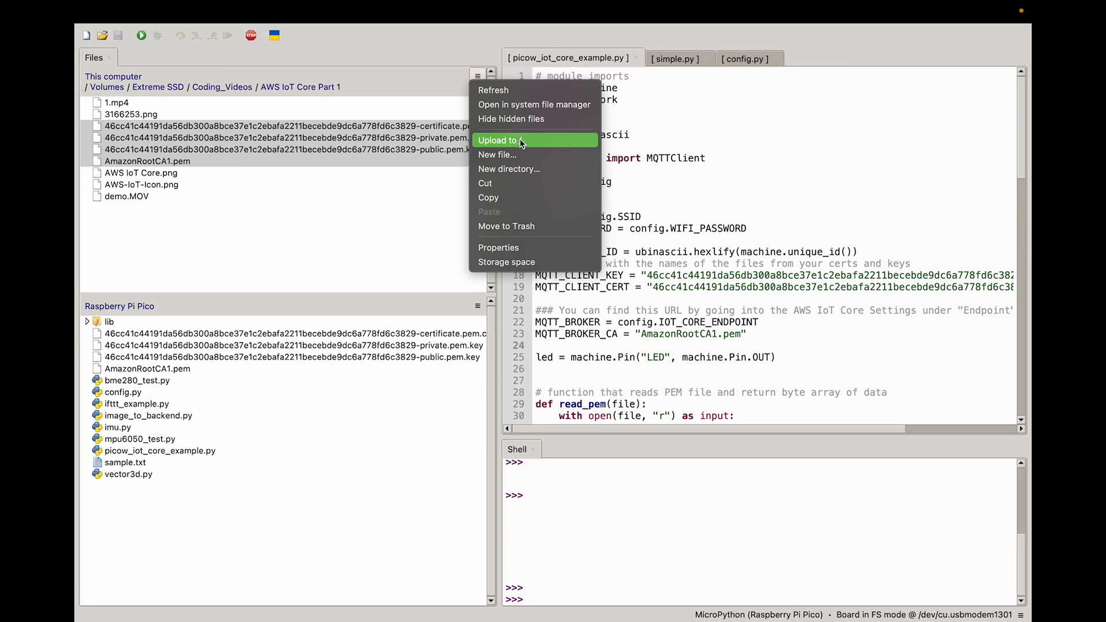
click(497, 140)
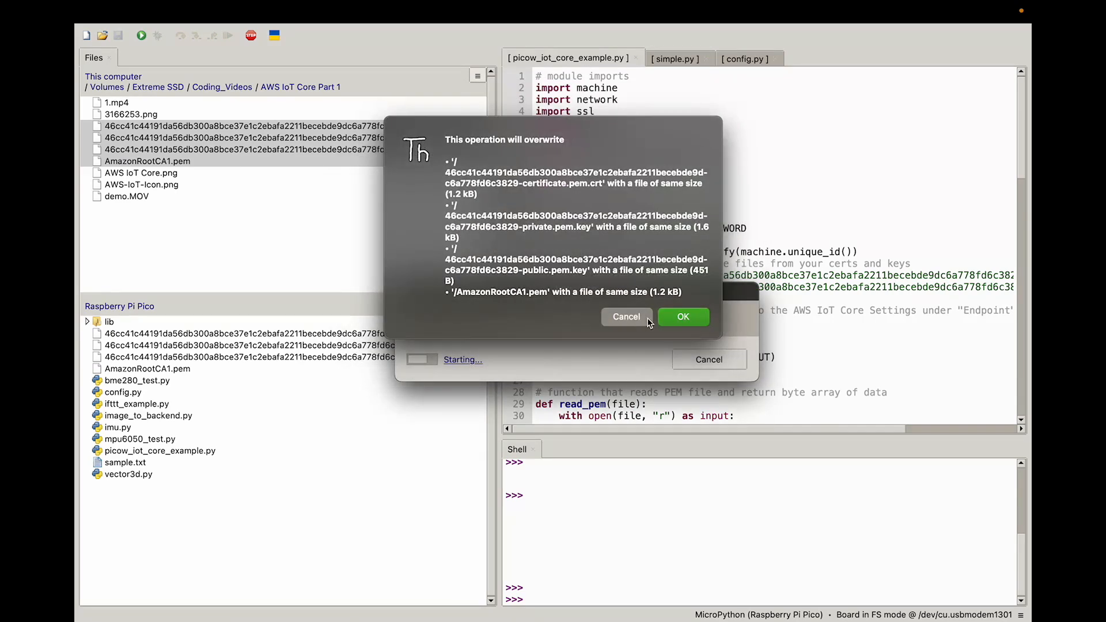
click(683, 317)
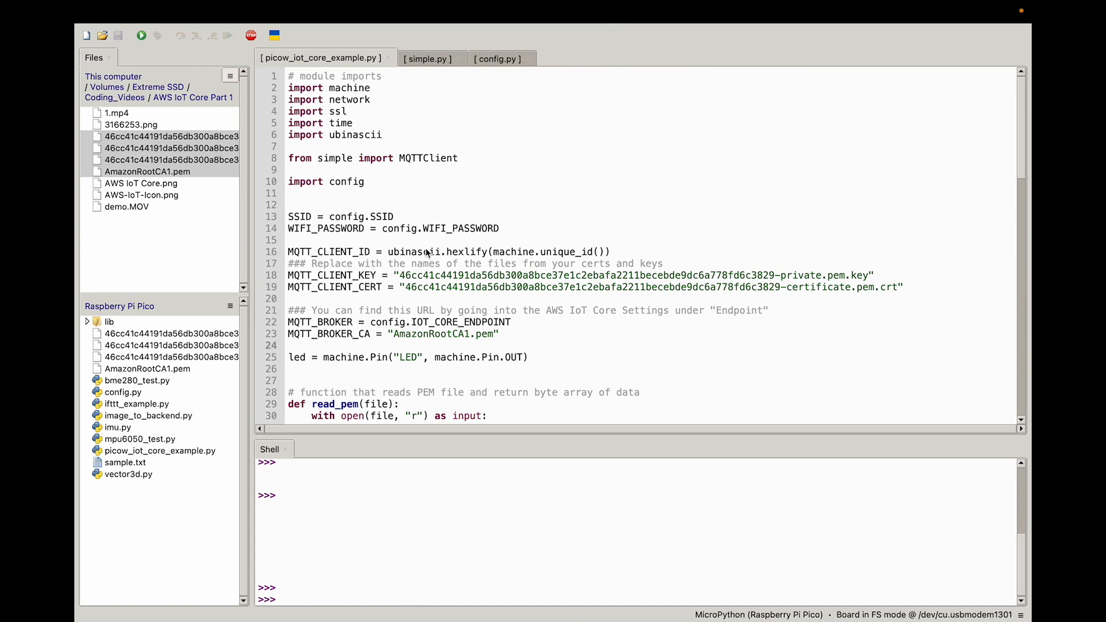
mouse_move(336, 300)
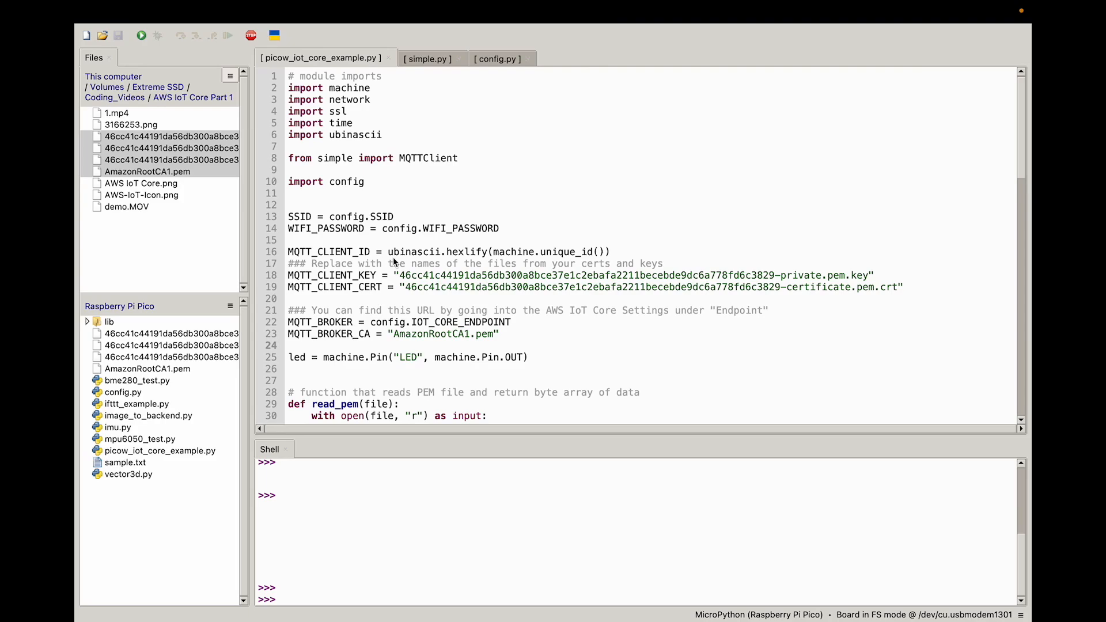
mouse_move(504, 251)
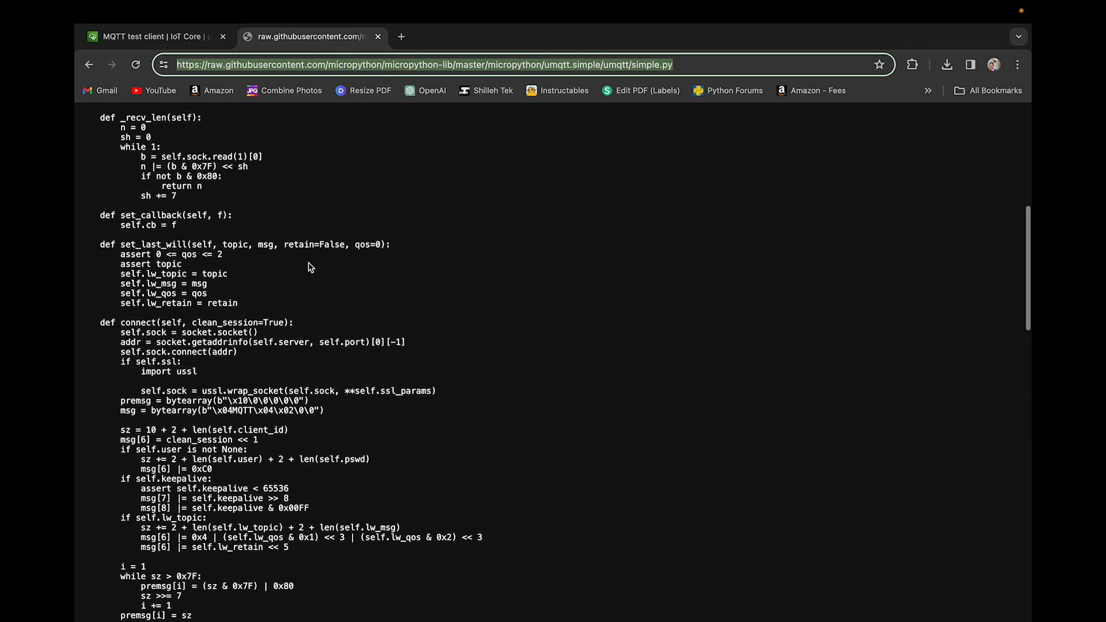
scroll(up, 3)
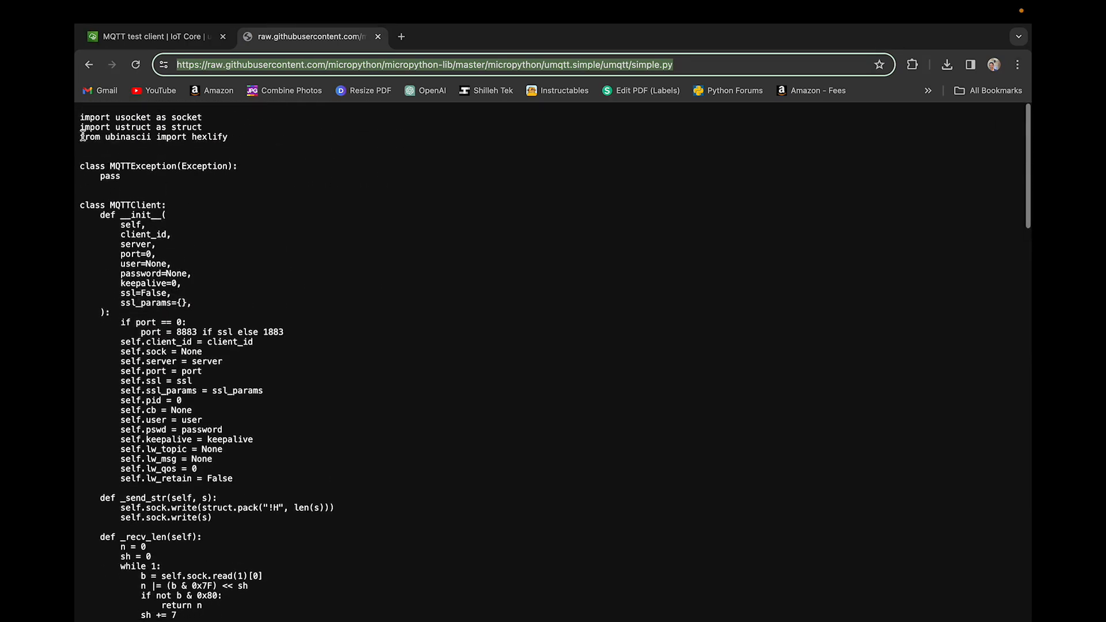
- Scroll through the simple.py source before returning to Thonny
scroll(down, 3)
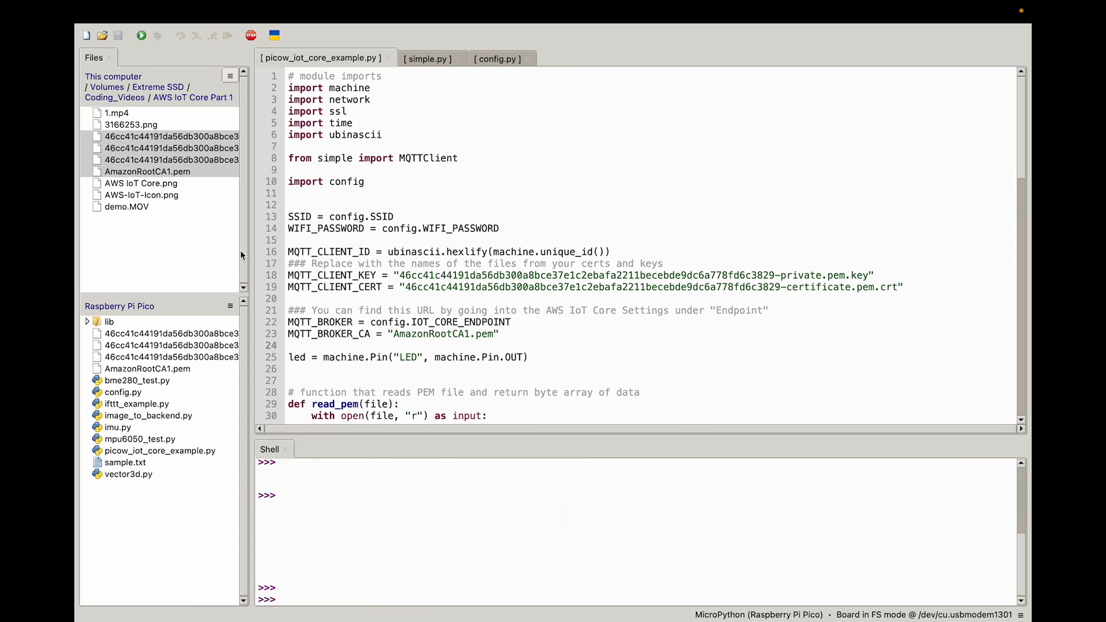
- Open simple.py from the Pico's lib folder, read through it, then return to picow_iot_core_example.py
click(109, 321)
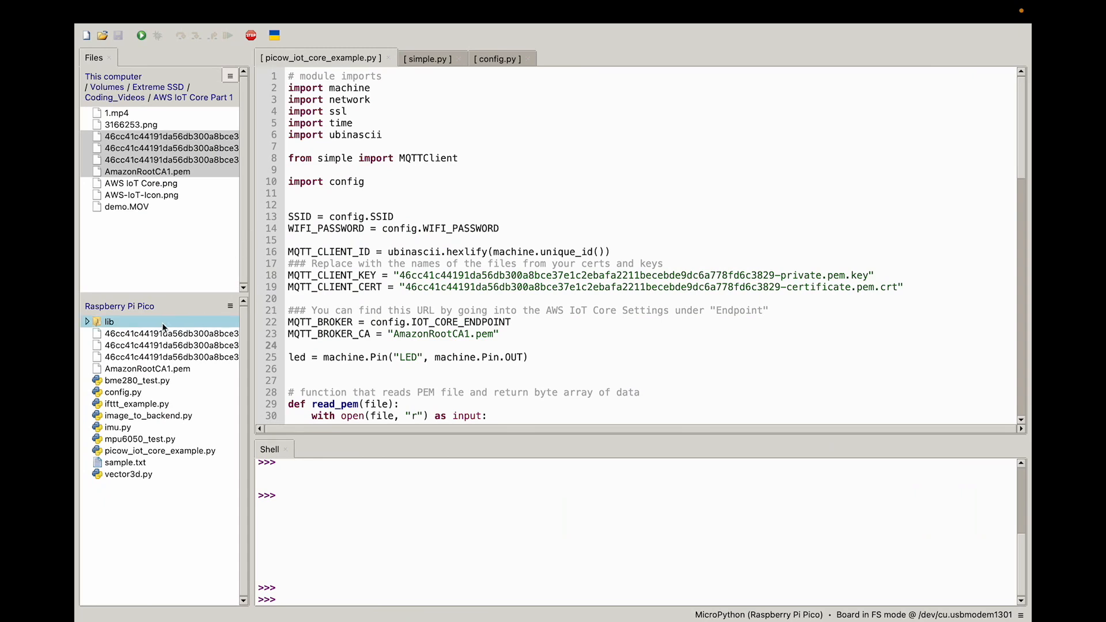
right_click(163, 321)
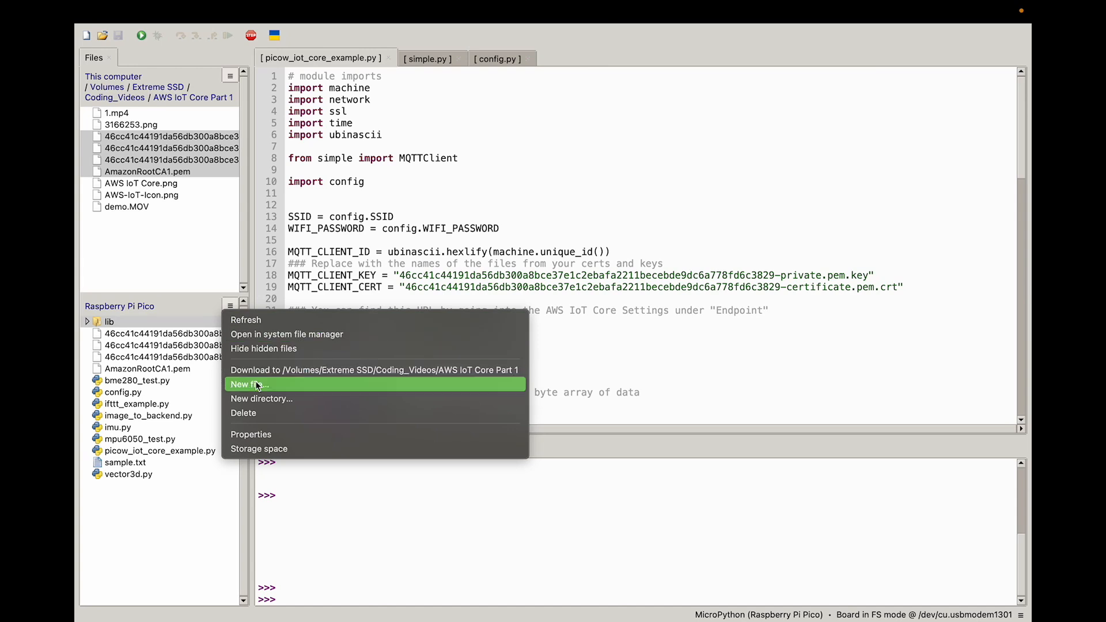
mouse_move(154, 329)
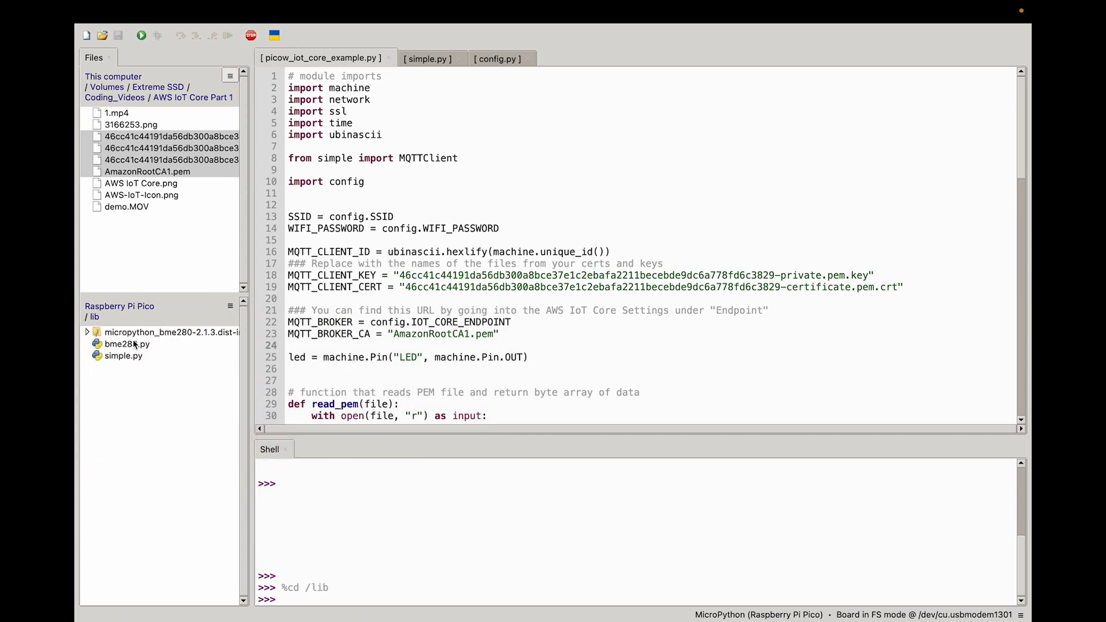
mouse_move(131, 362)
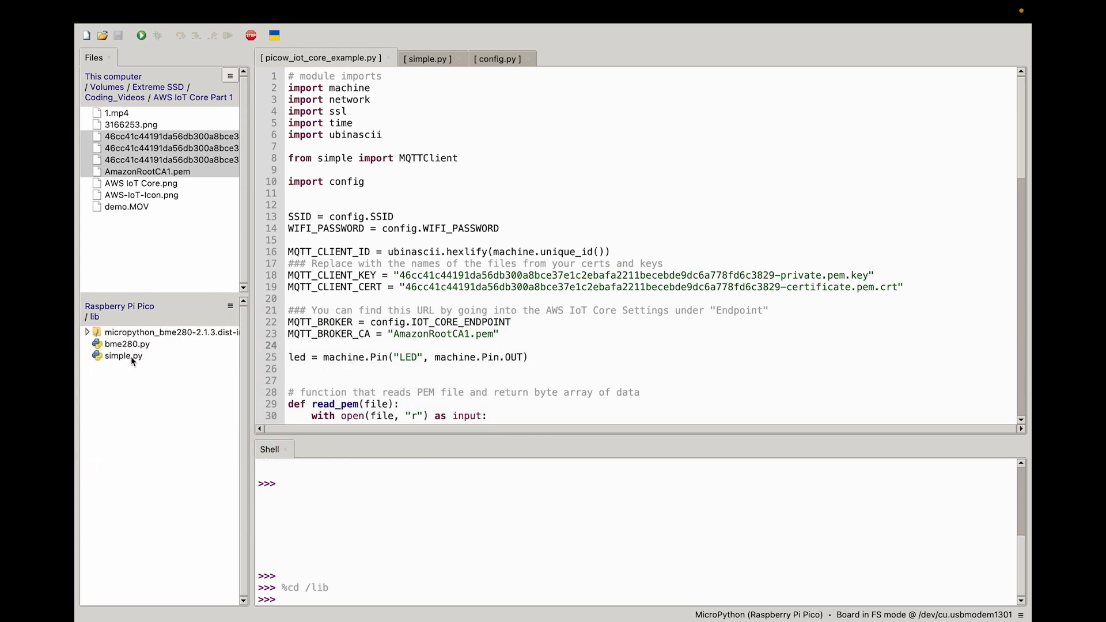
right_click(123, 356)
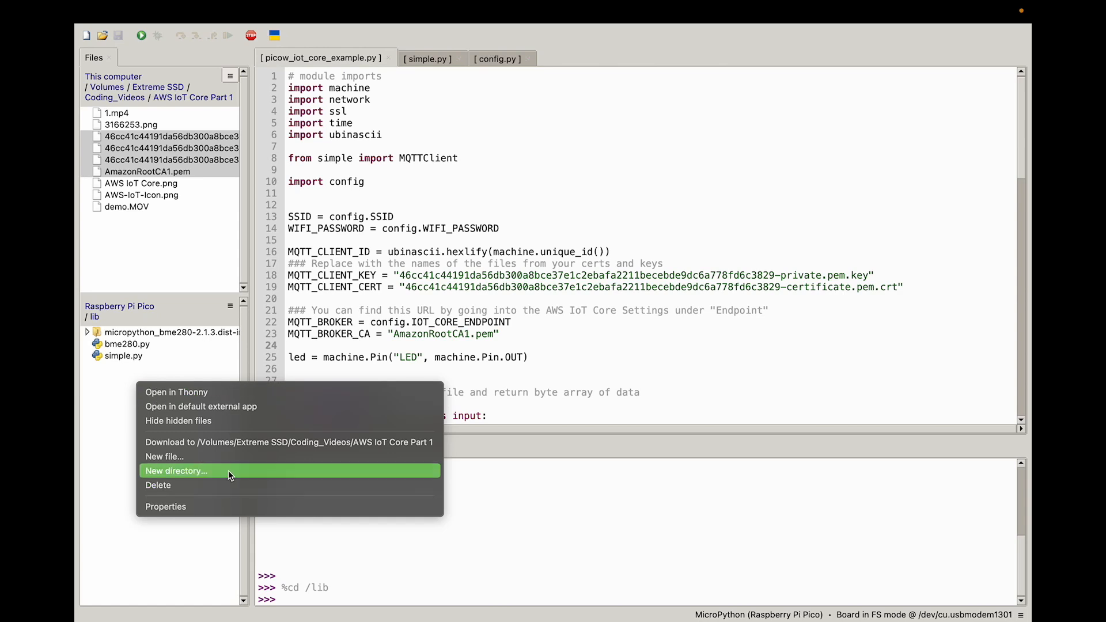
mouse_move(108, 370)
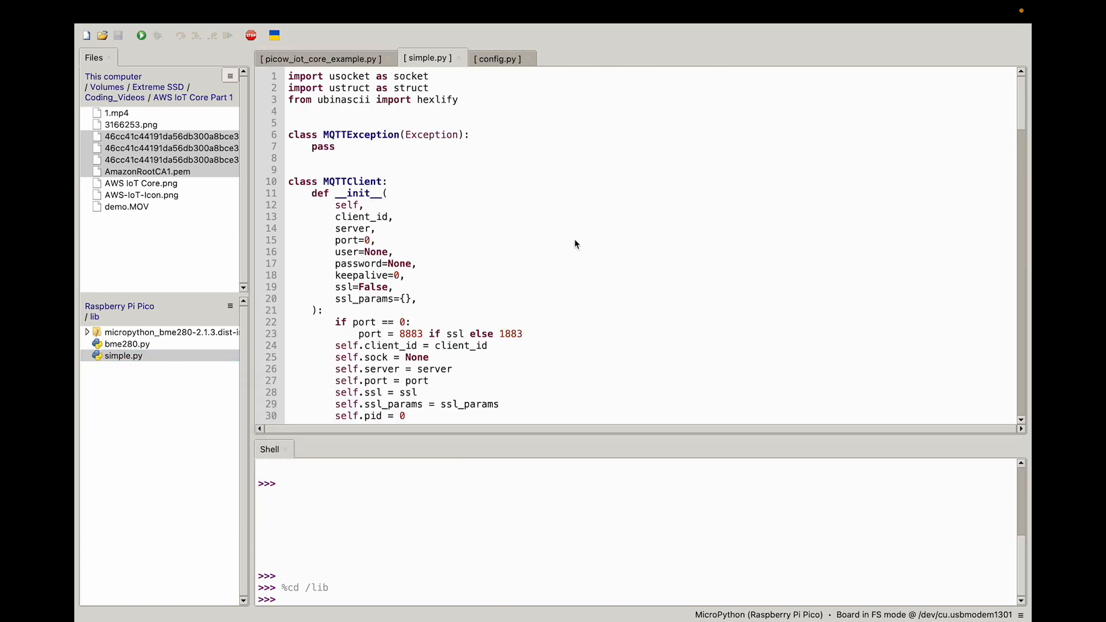
scroll(down, 3)
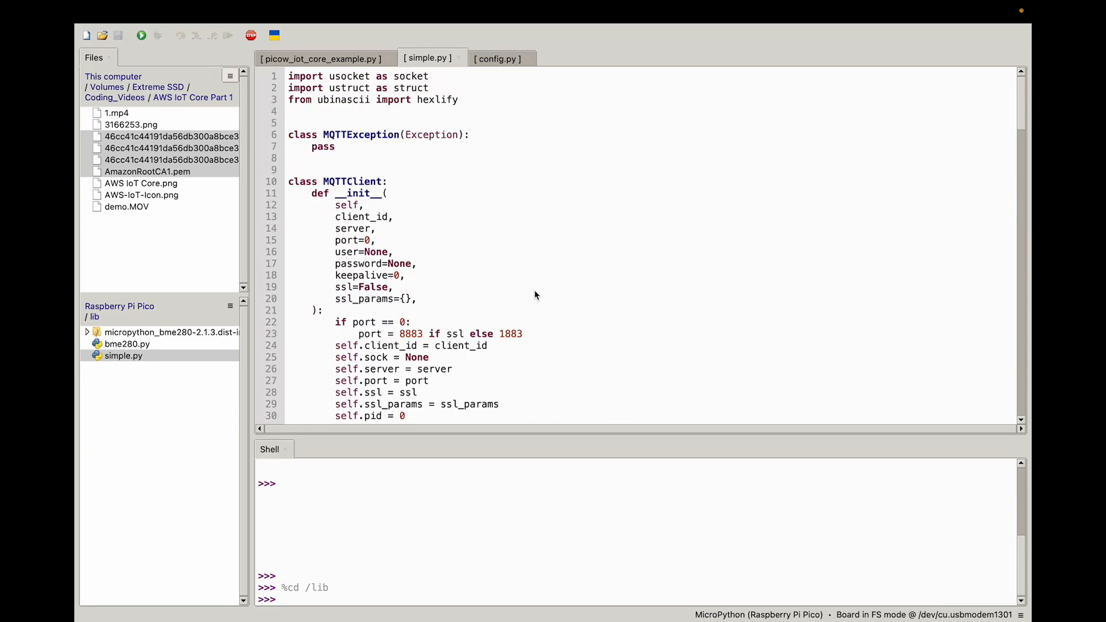
scroll(down, 3)
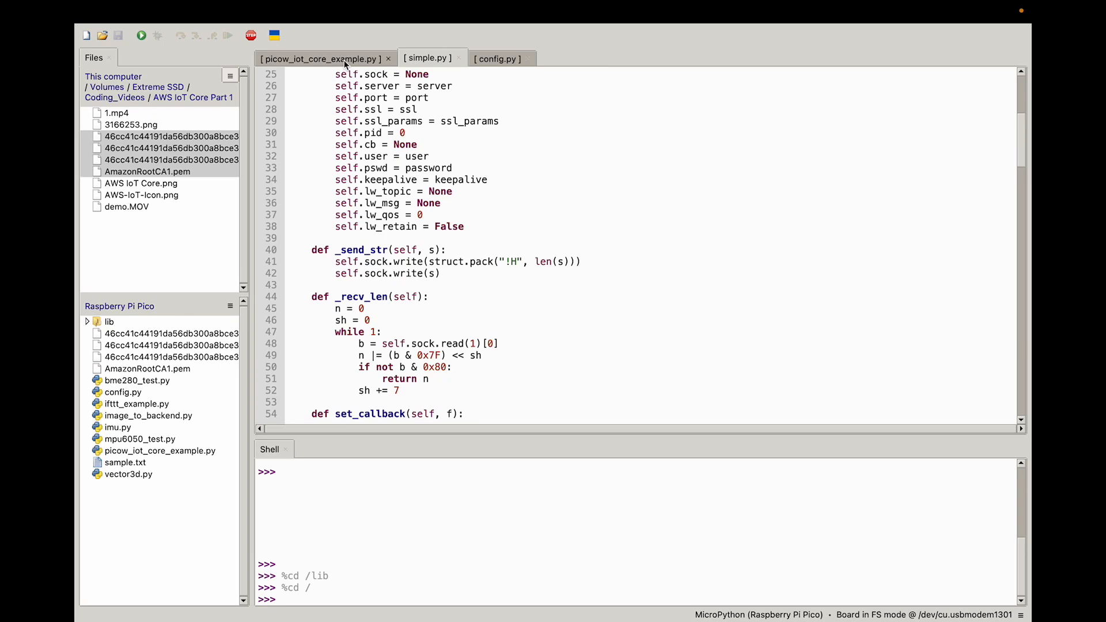
click(323, 58)
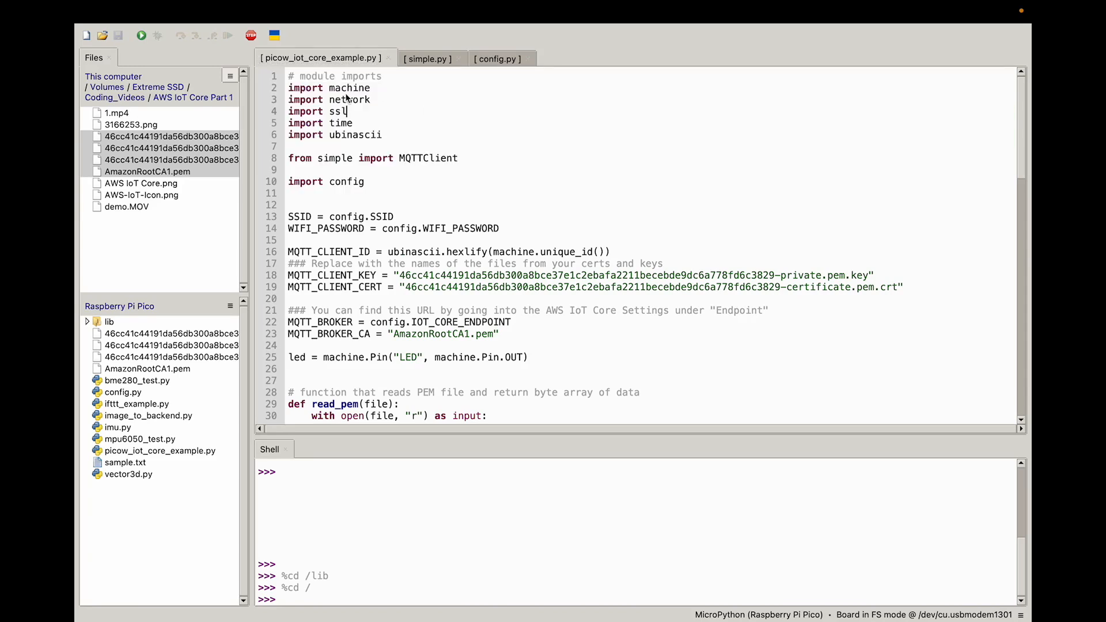
double_click(349, 88)
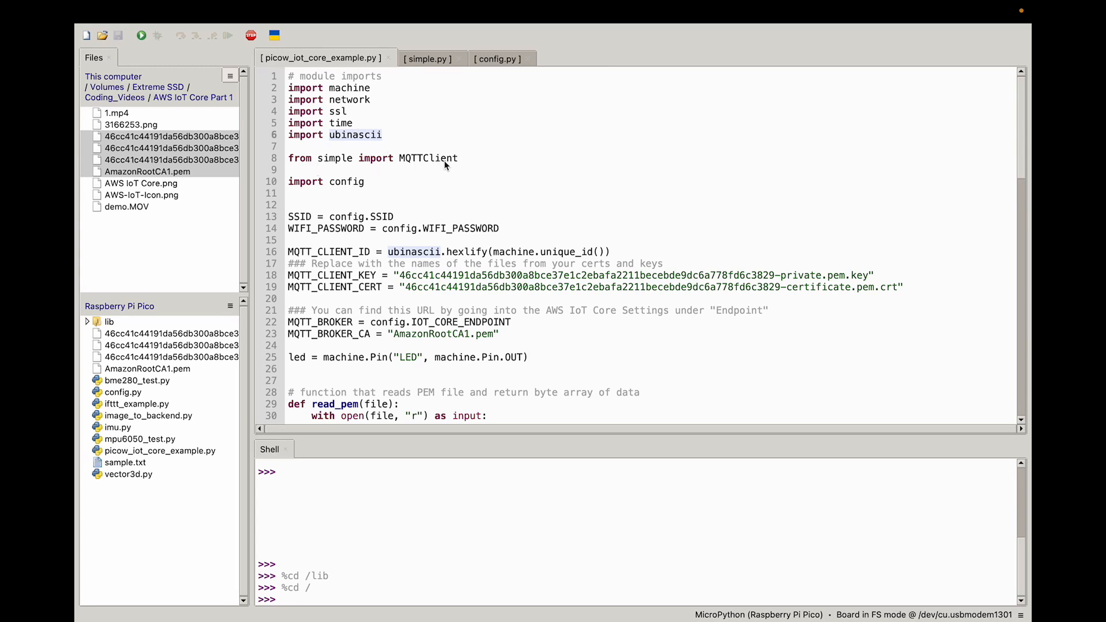
click(355, 134)
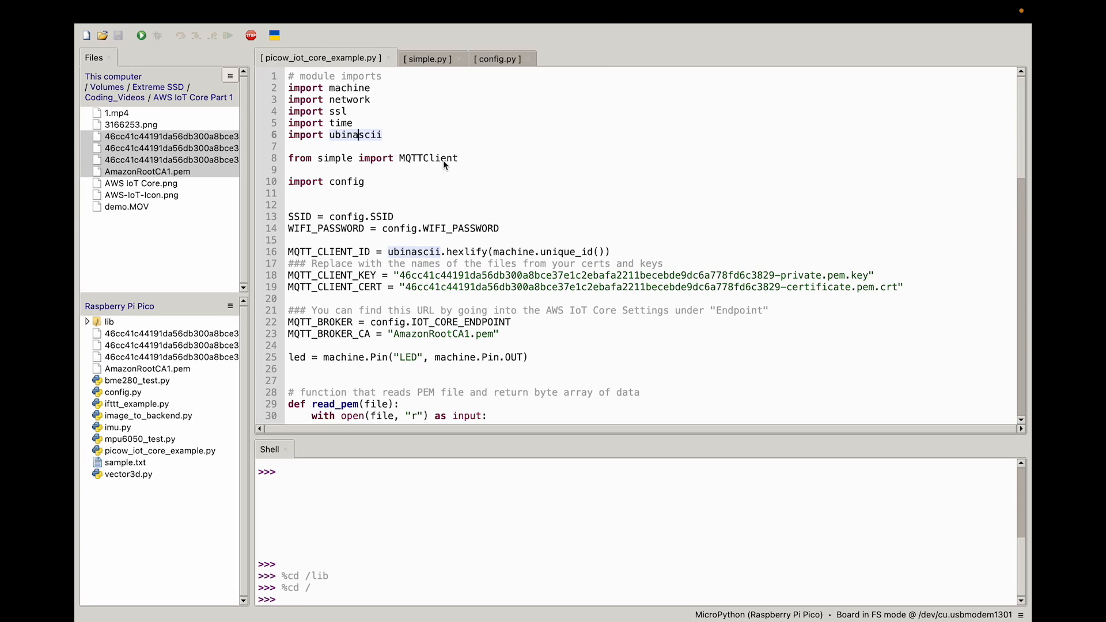
mouse_move(382, 187)
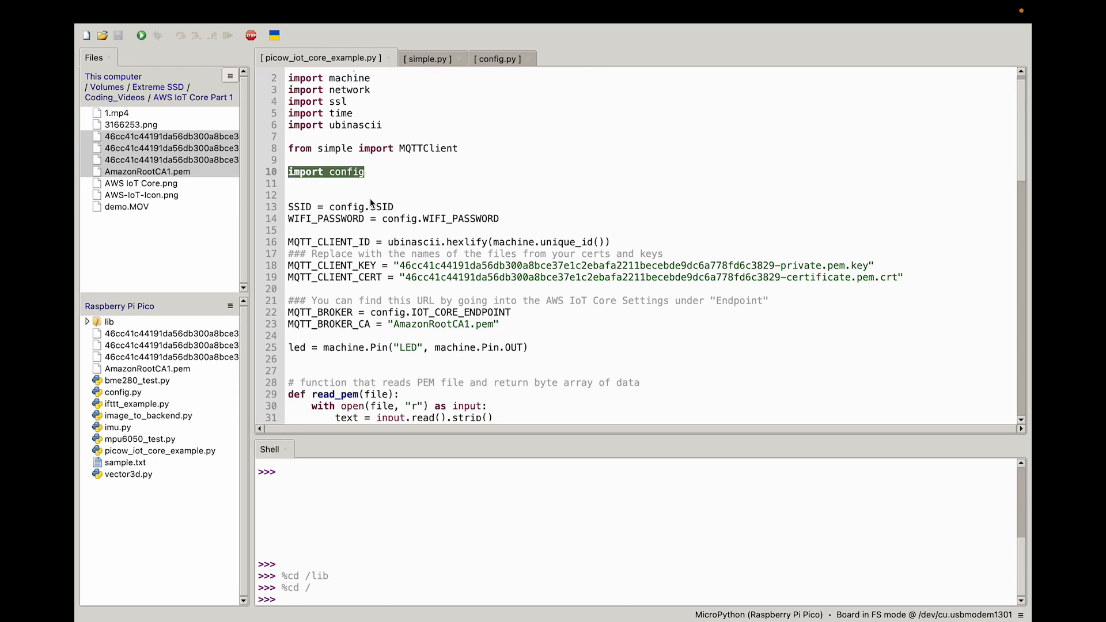
mouse_move(381, 214)
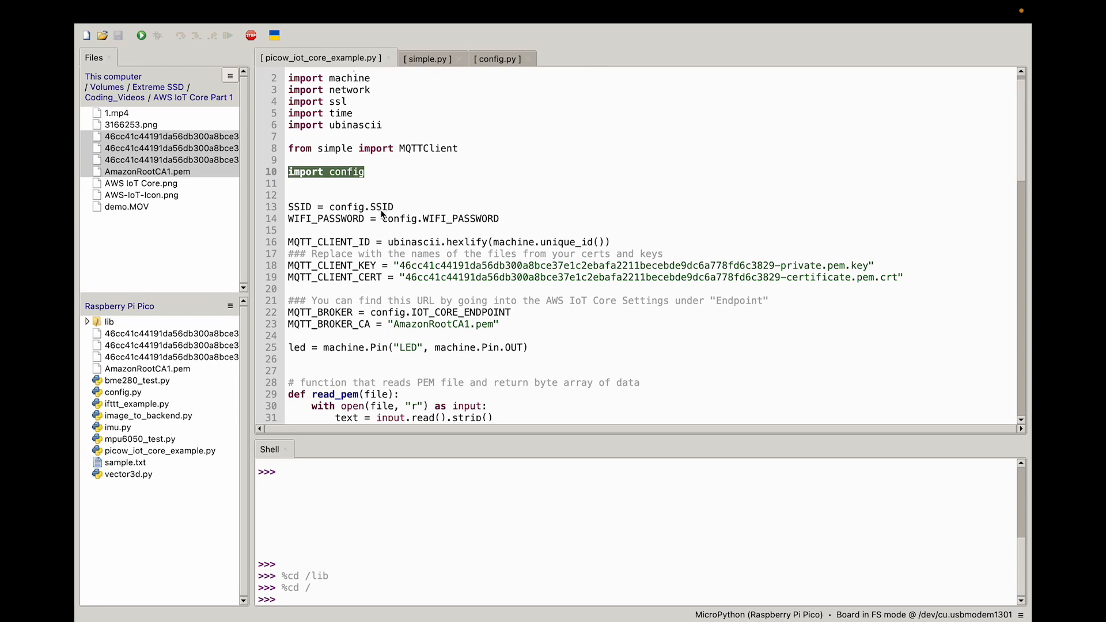
double_click(460, 219)
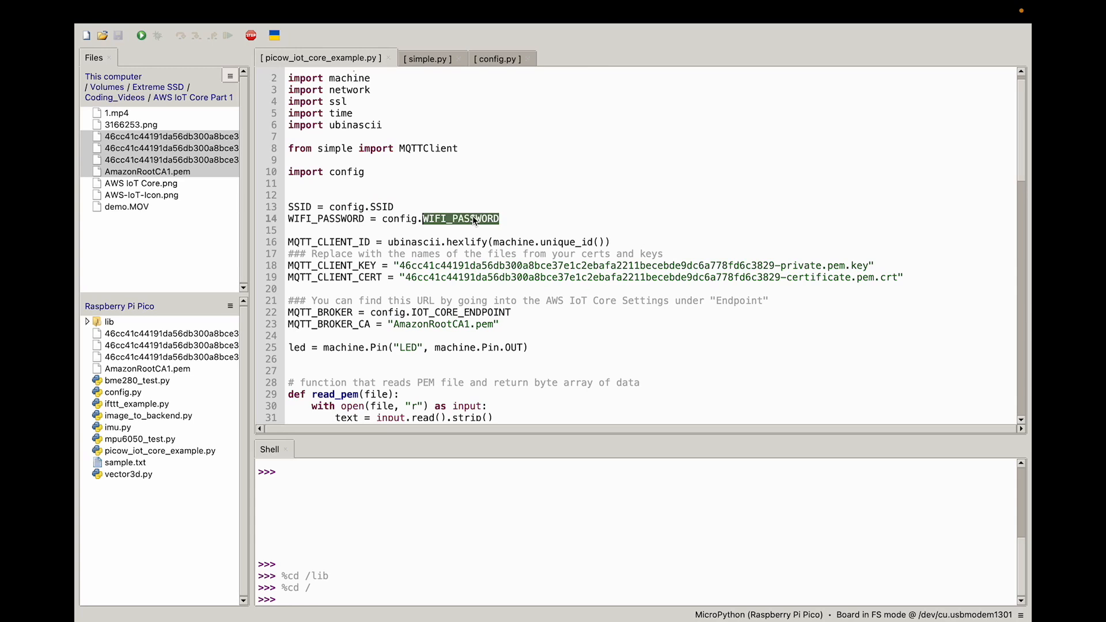
mouse_move(531, 233)
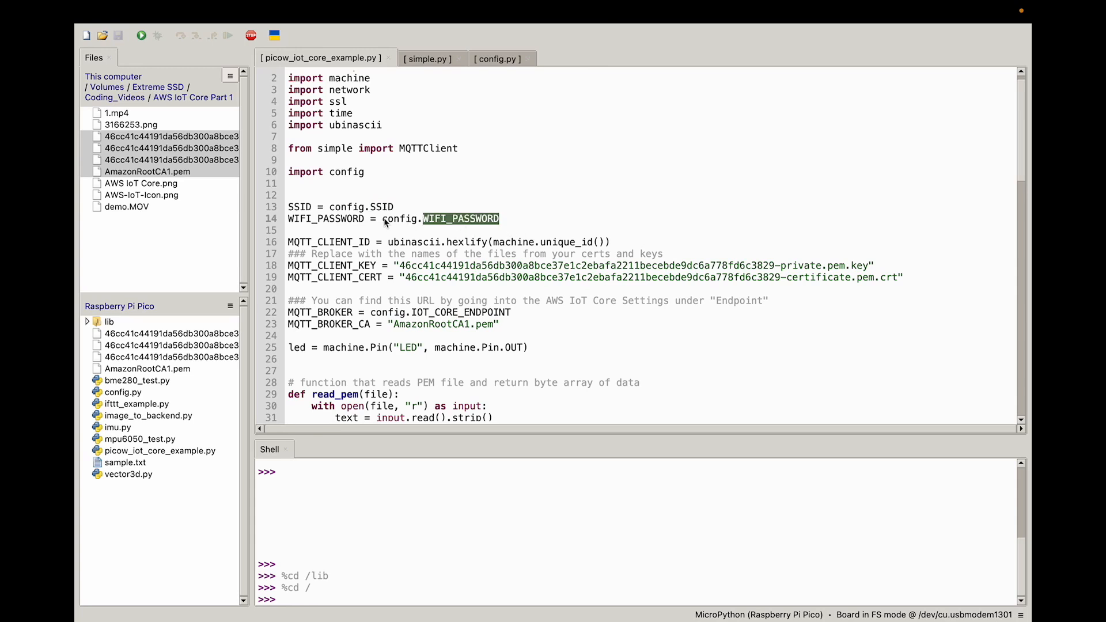
mouse_move(412, 228)
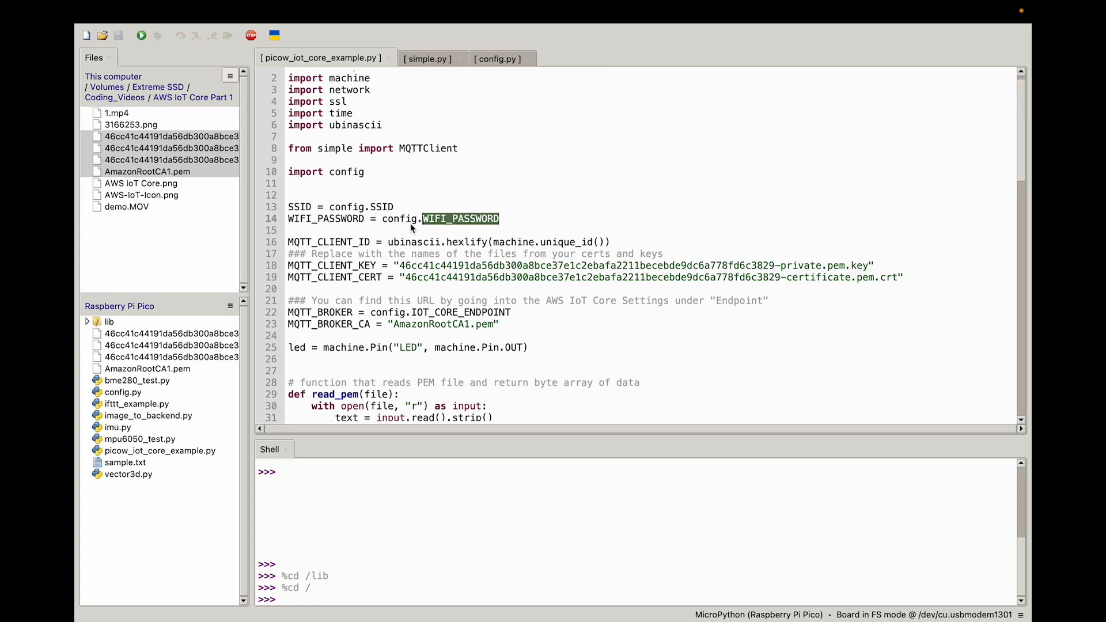
scroll(down, 3)
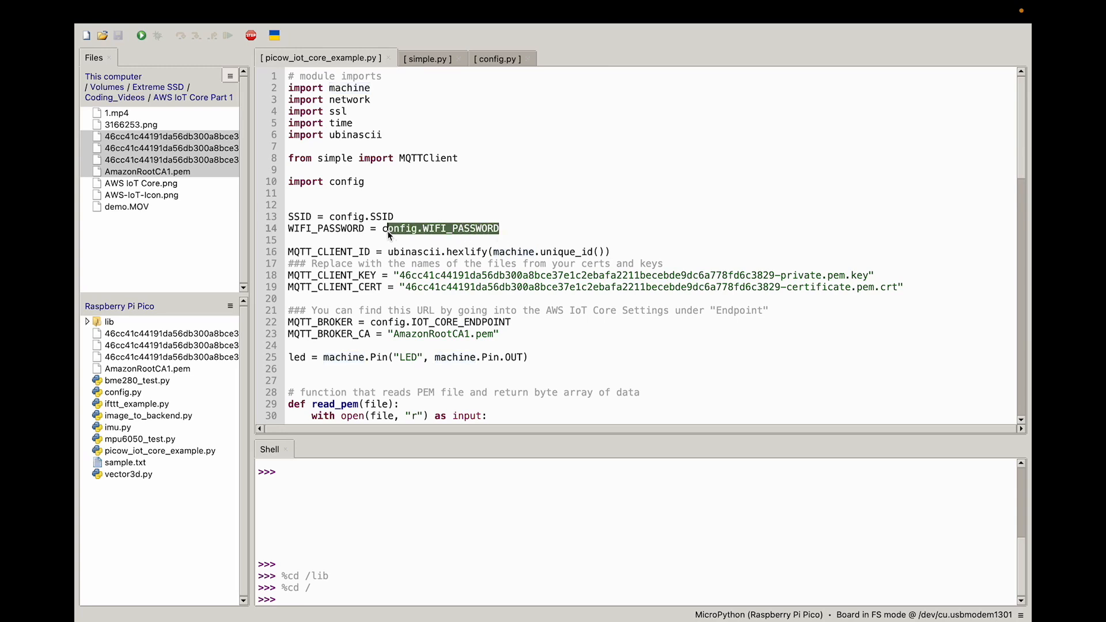
scroll(down, 3)
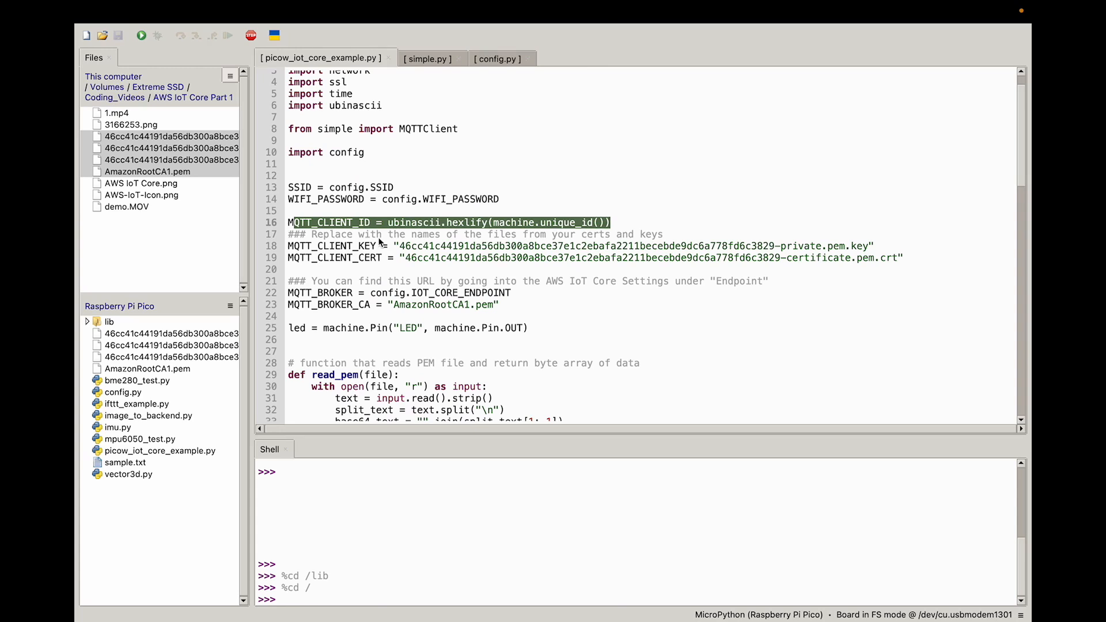
scroll(down, 3)
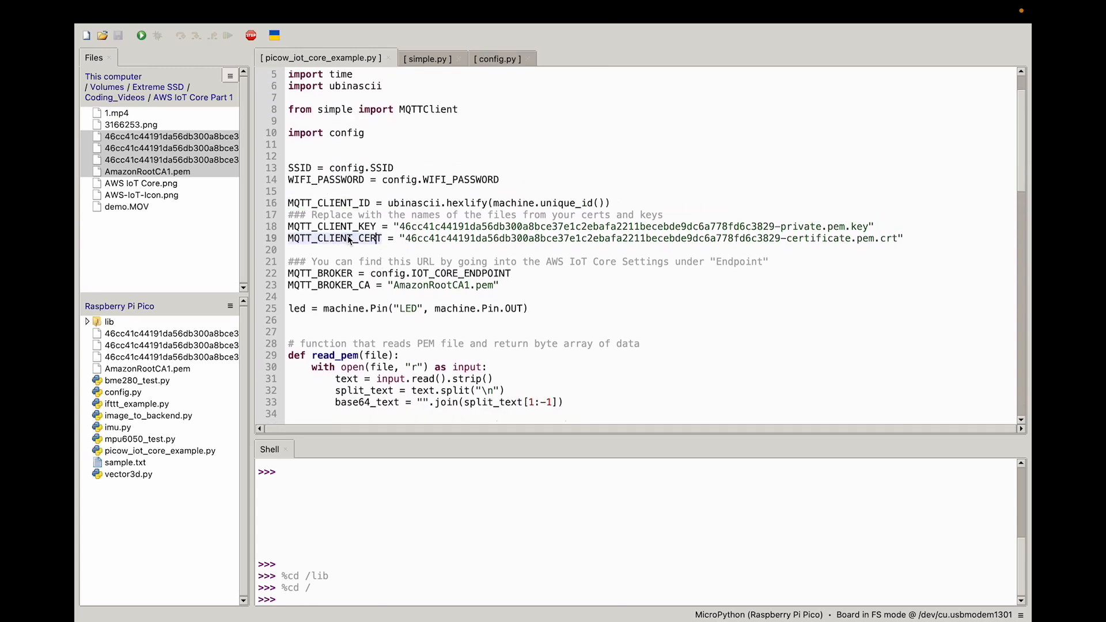
scroll(down, 3)
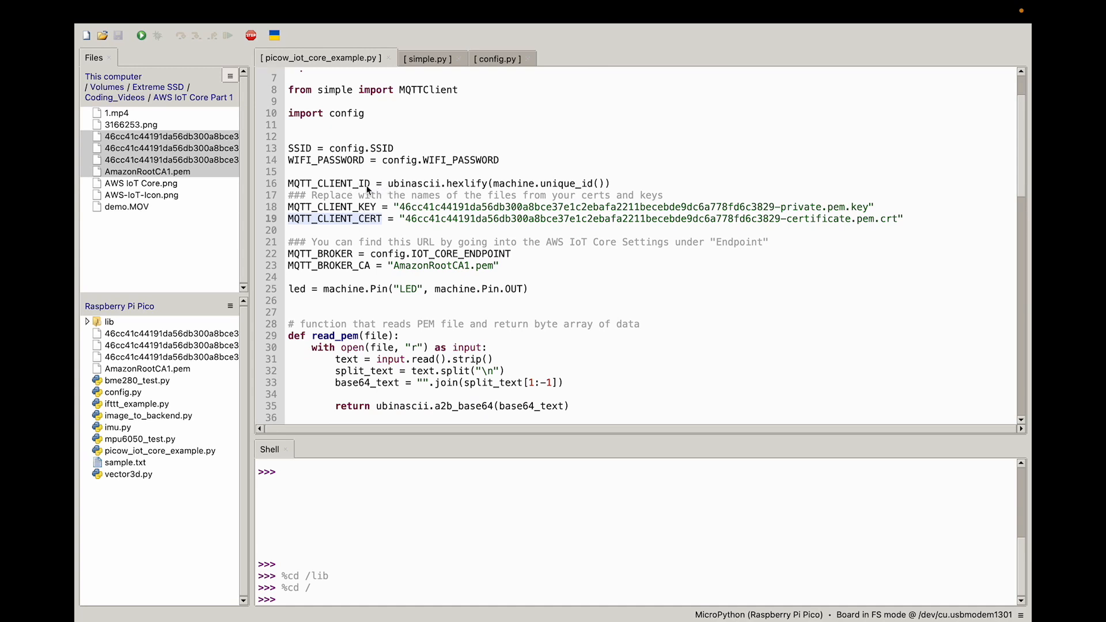
scroll(down, 3)
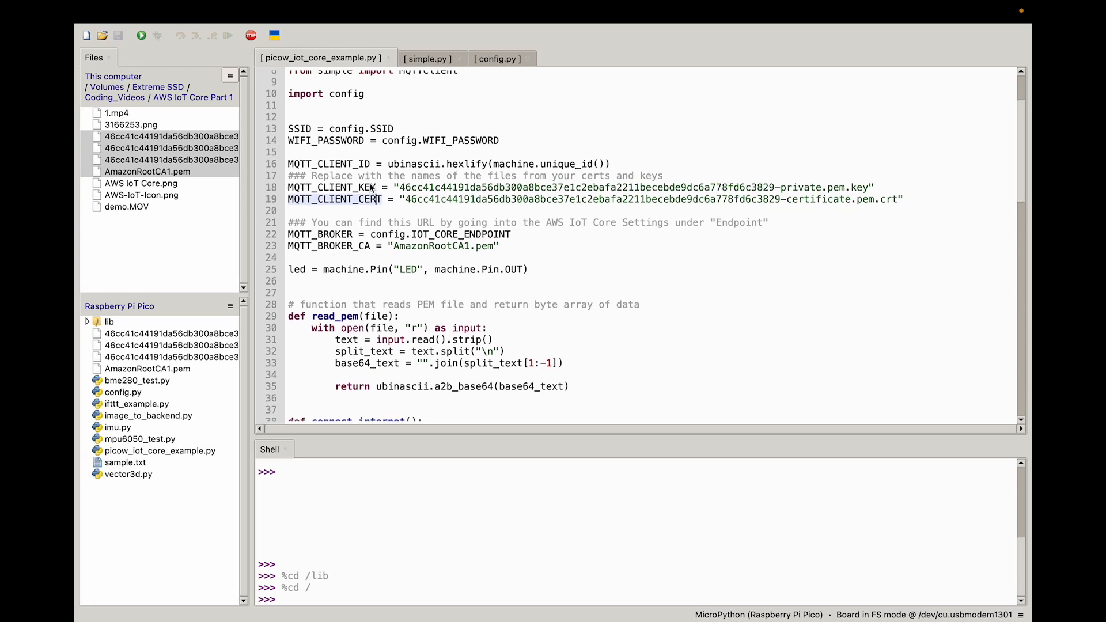
mouse_move(603, 164)
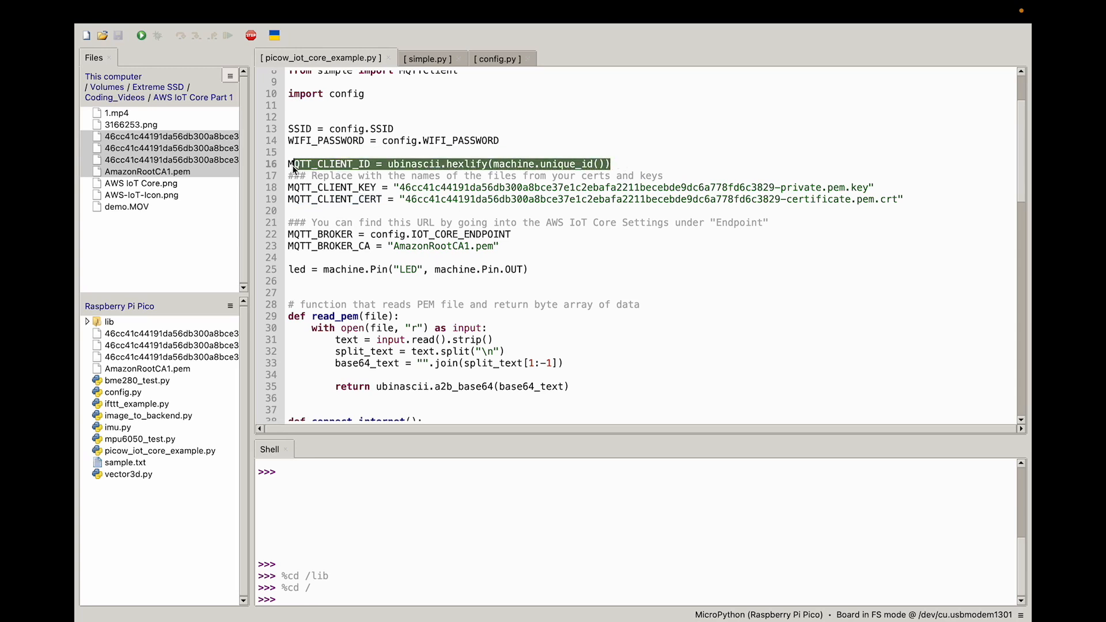
scroll(down, 3)
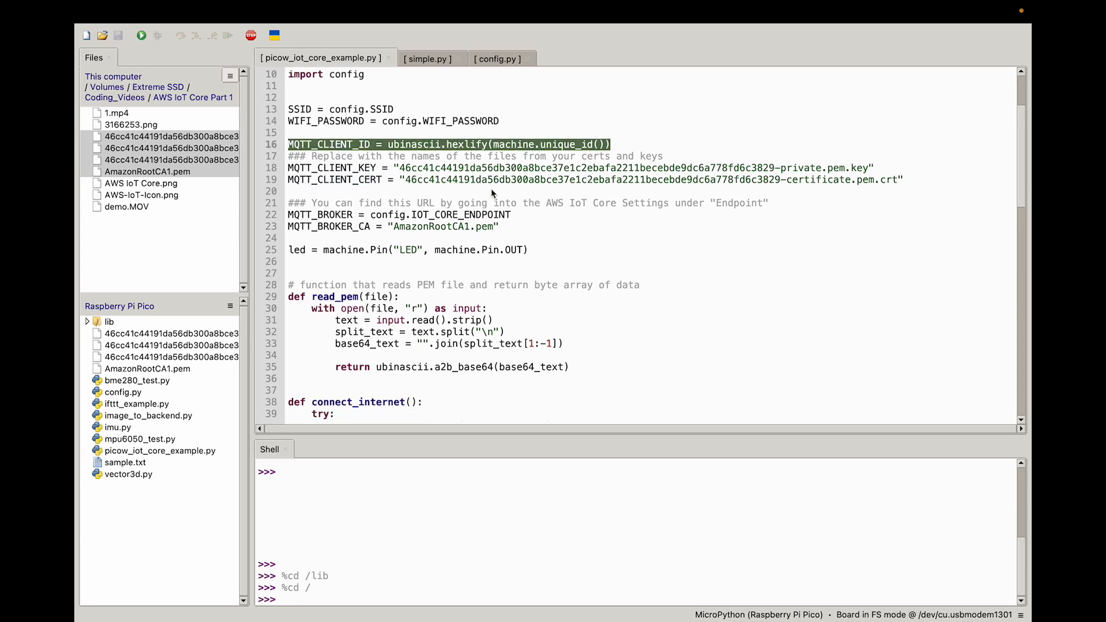
scroll(down, 3)
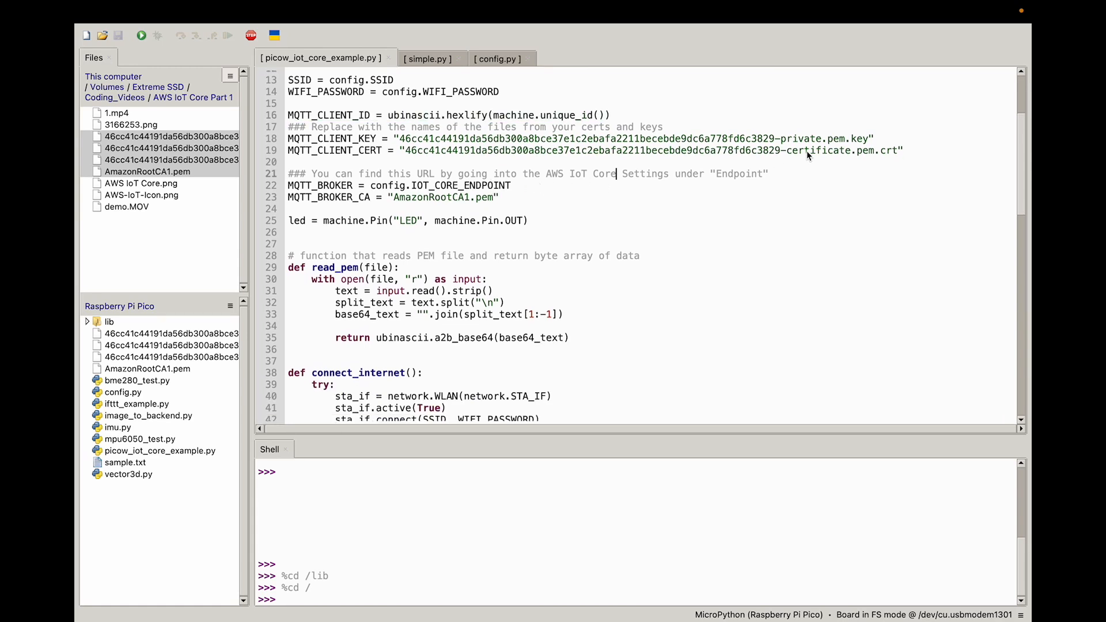
drag(401, 150, 900, 150)
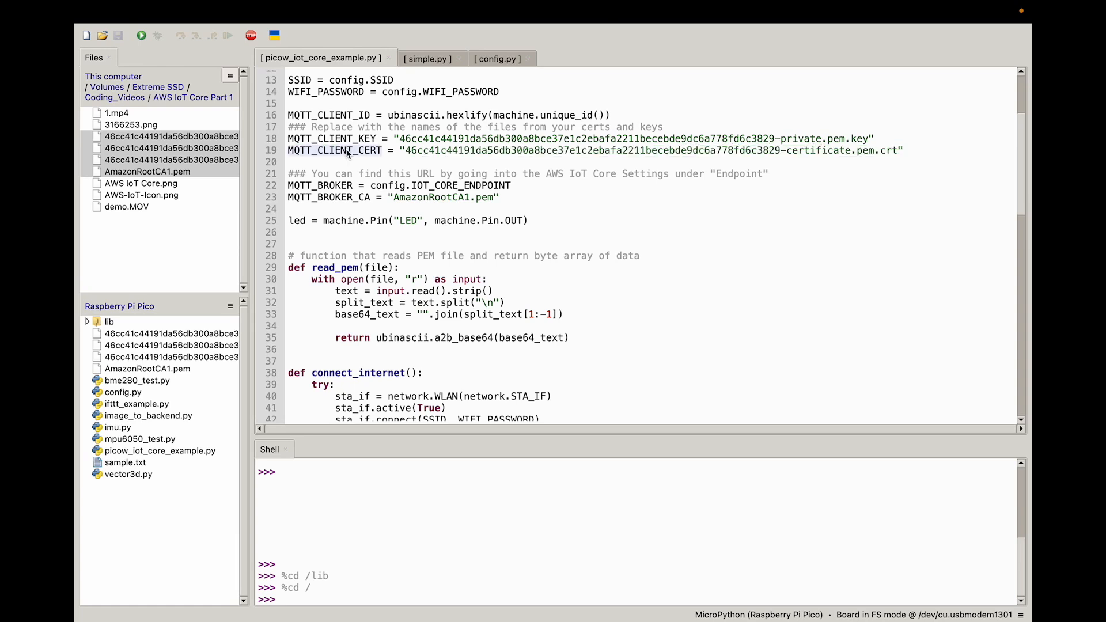
mouse_move(223, 319)
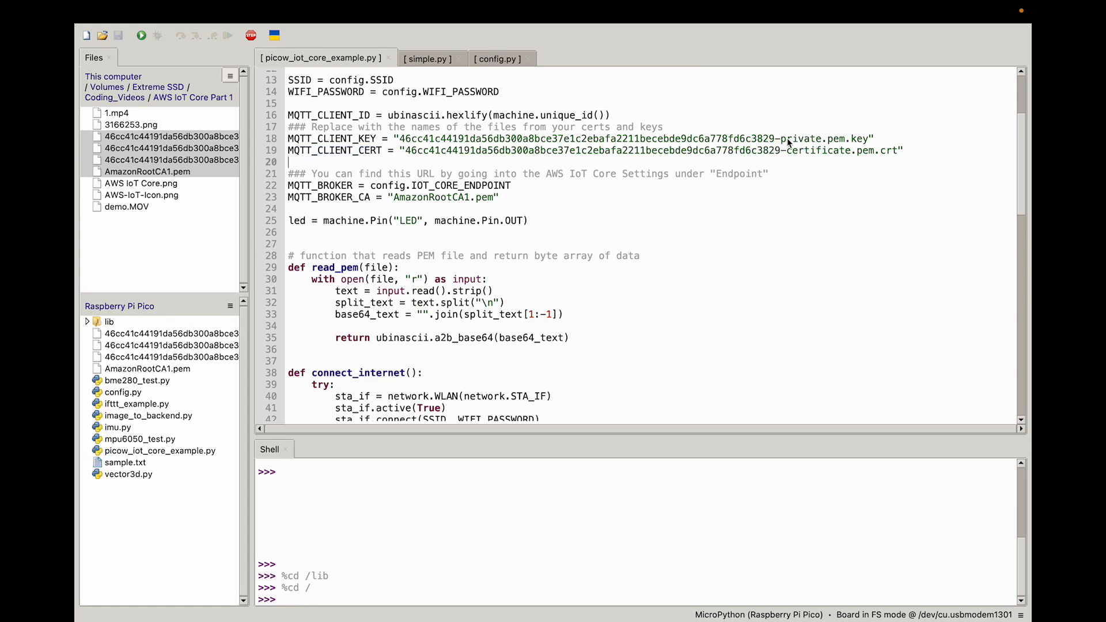
drag(400, 138, 774, 138)
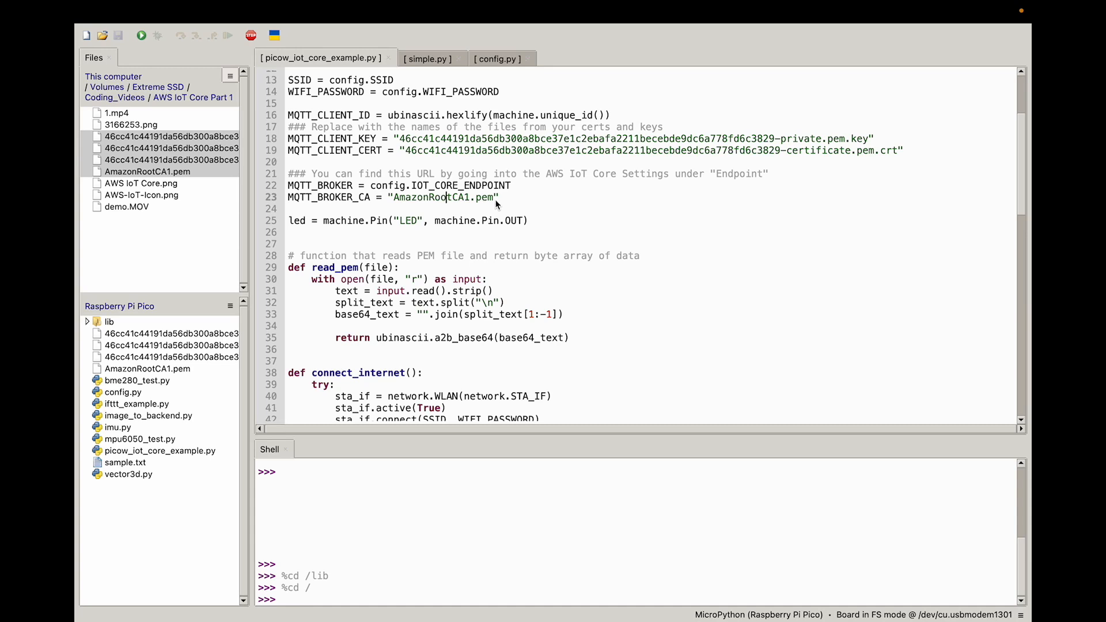
triple_click(422, 197)
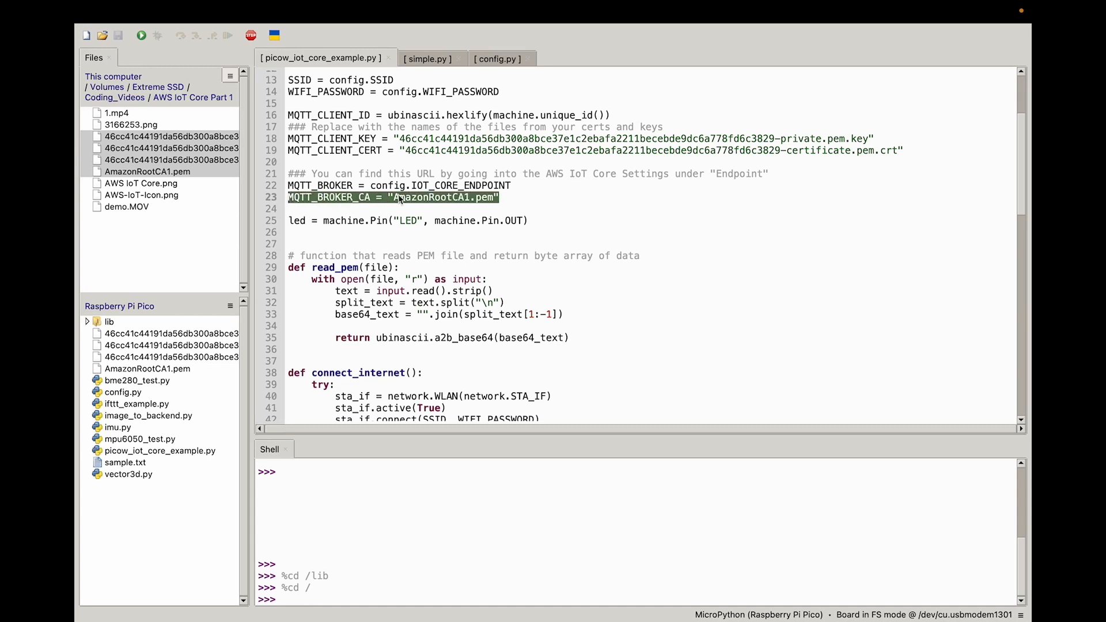
click(501, 186)
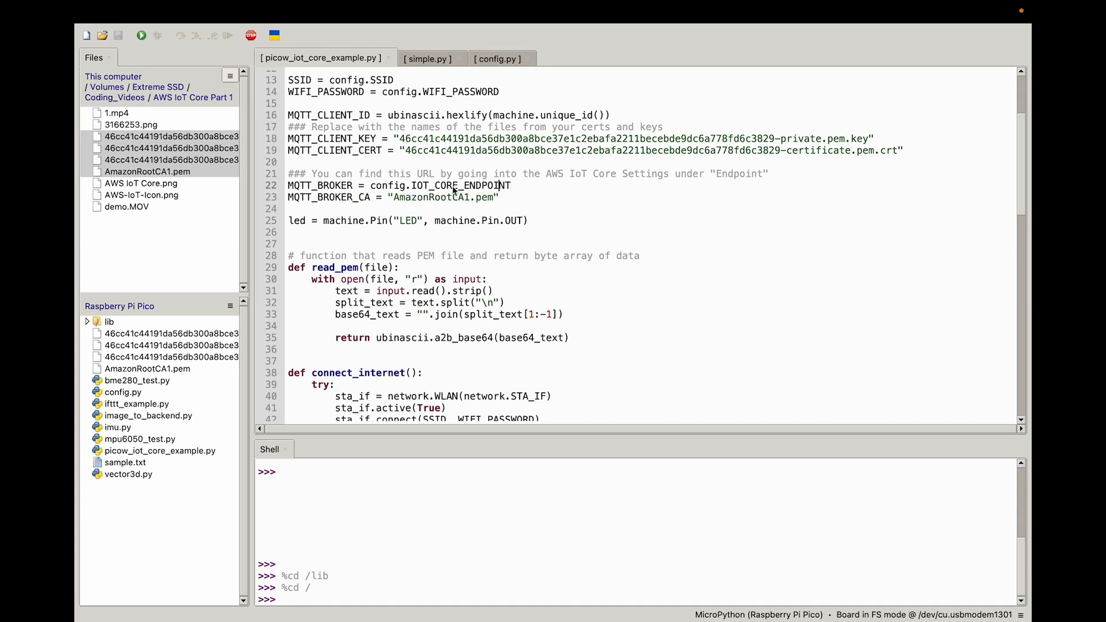
mouse_move(514, 190)
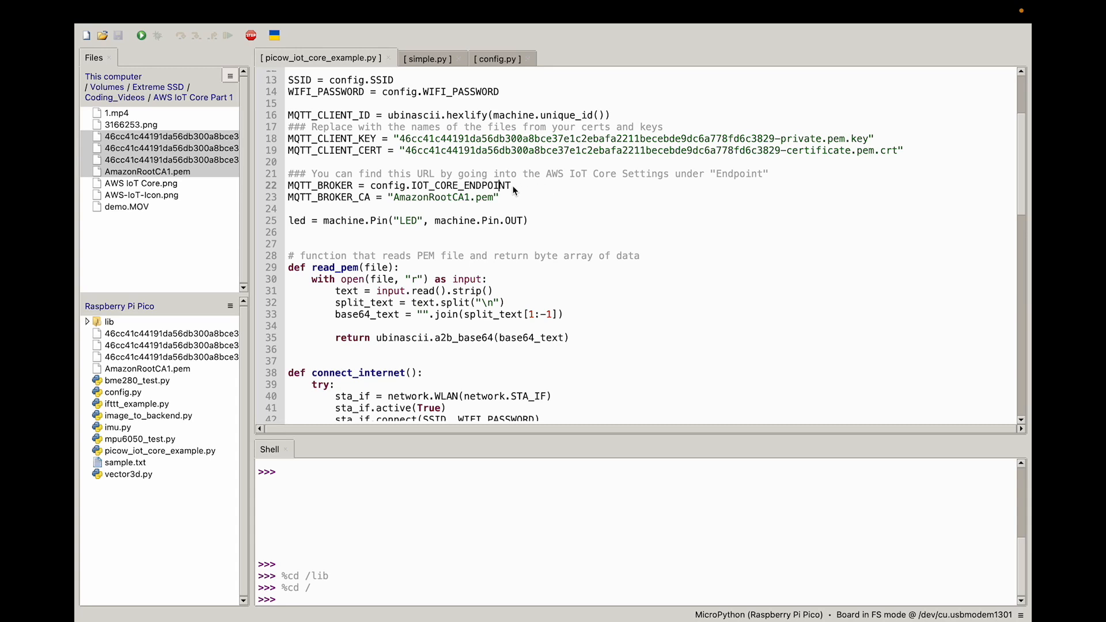
mouse_move(358, 190)
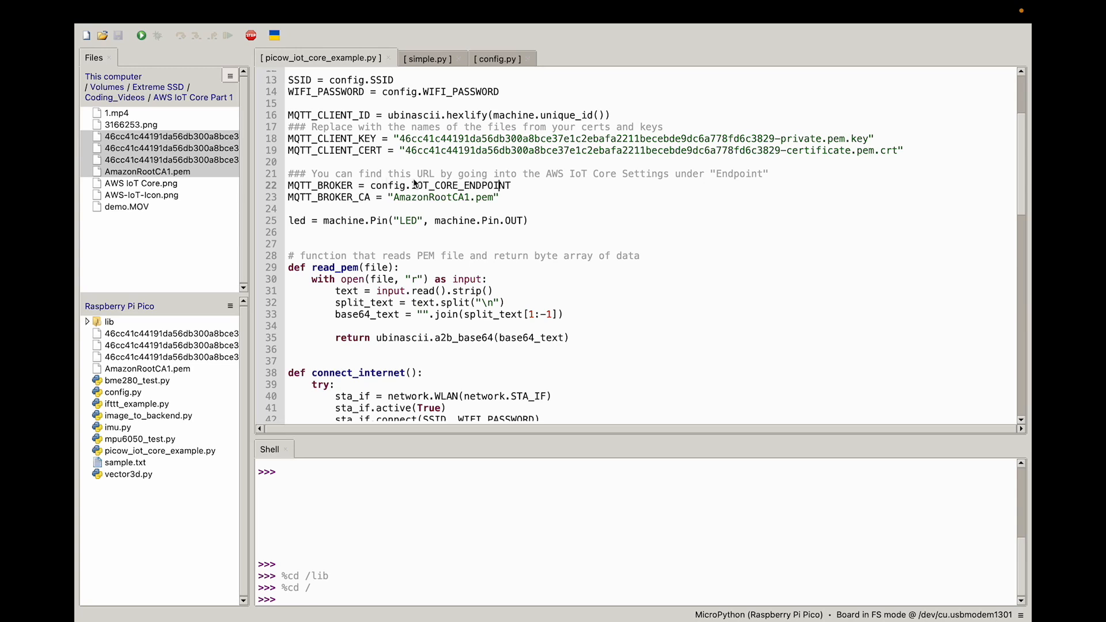
- Highlight the line-21 comment explaining where to find the AWS IoT endpoint URL
drag(314, 174, 564, 174)
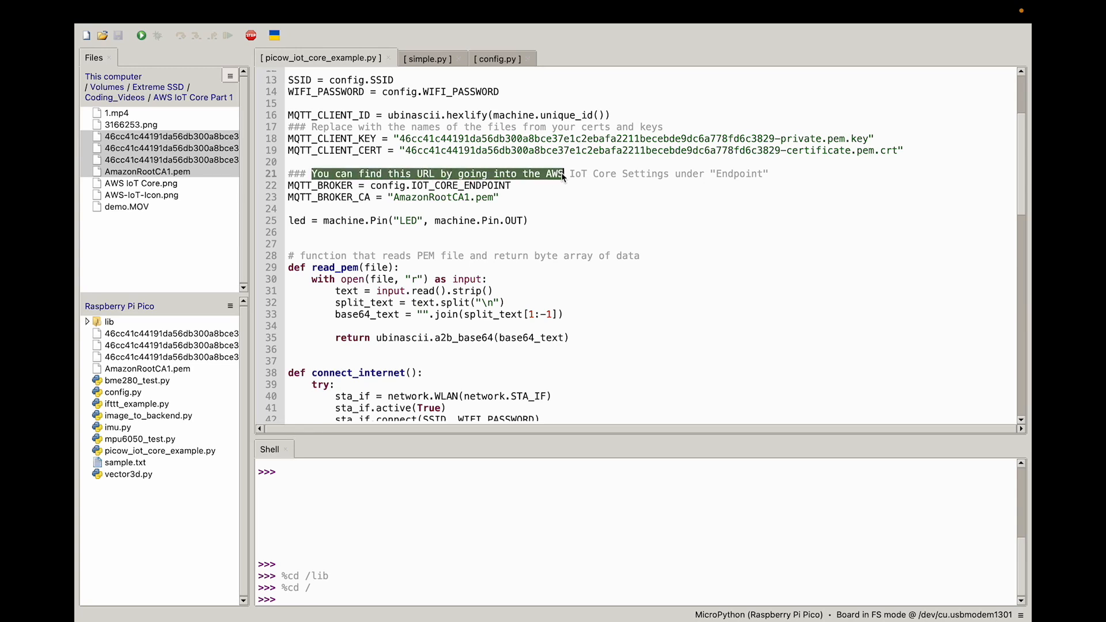
mouse_move(660, 183)
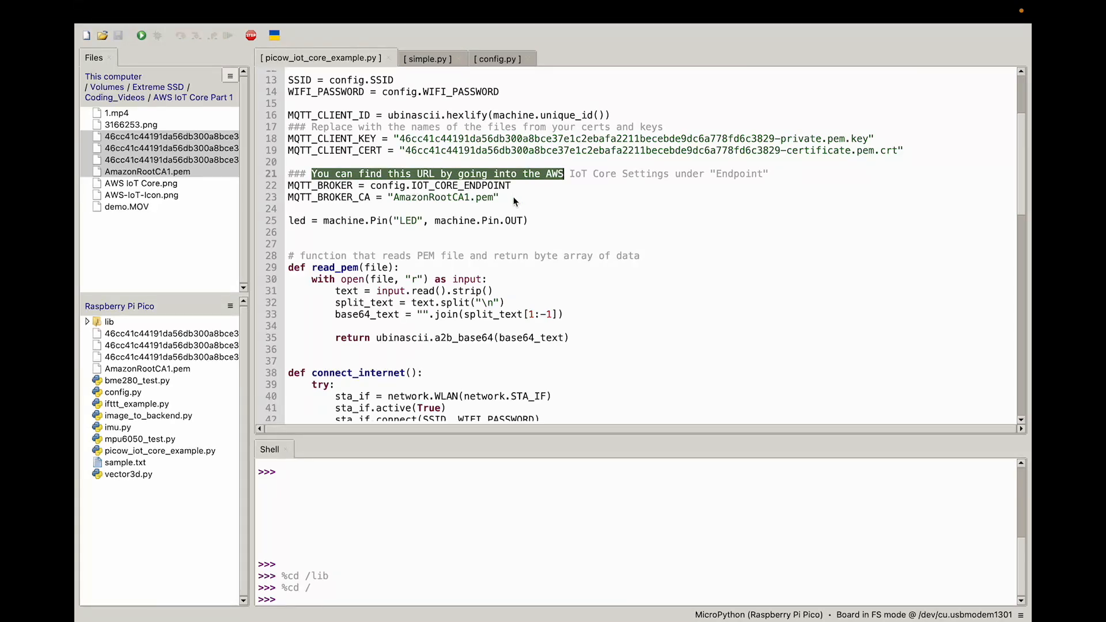
mouse_move(524, 199)
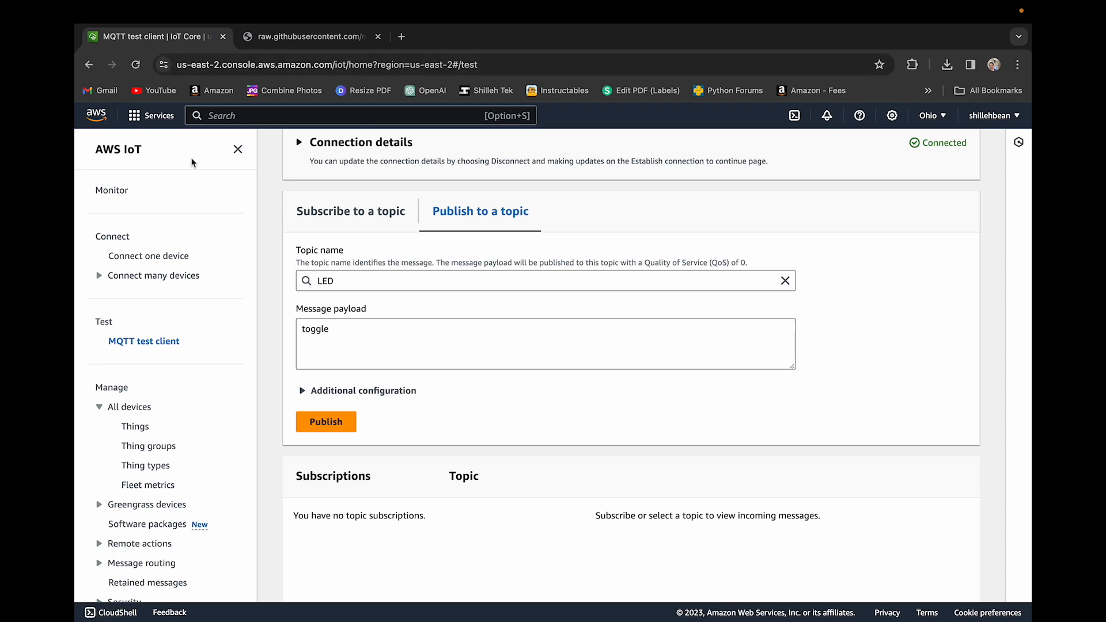
- Scroll down the AWS IoT Core console sidebar
scroll(down, 3)
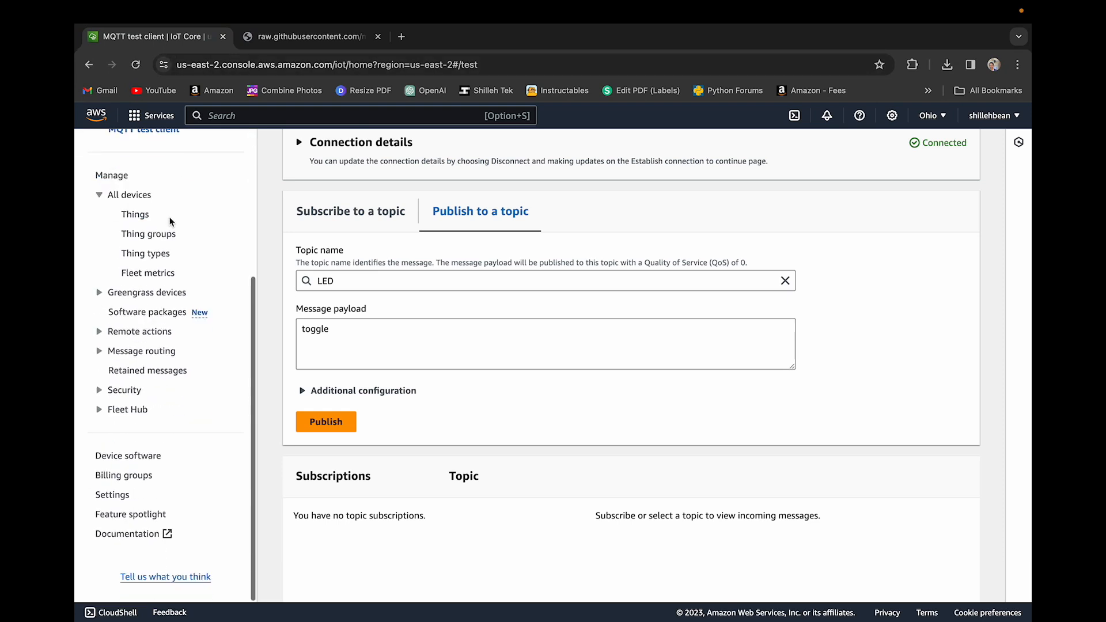
mouse_move(118, 498)
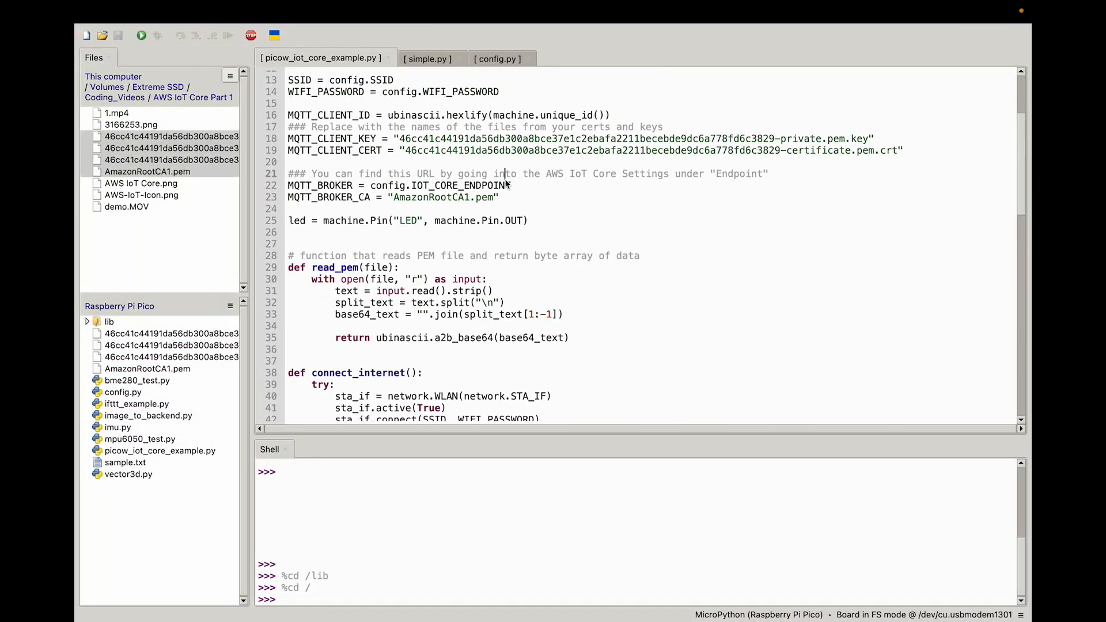
- Delete the blank line above read_pem's return and scroll to the on_mqtt_msg callback
double_click(439, 186)
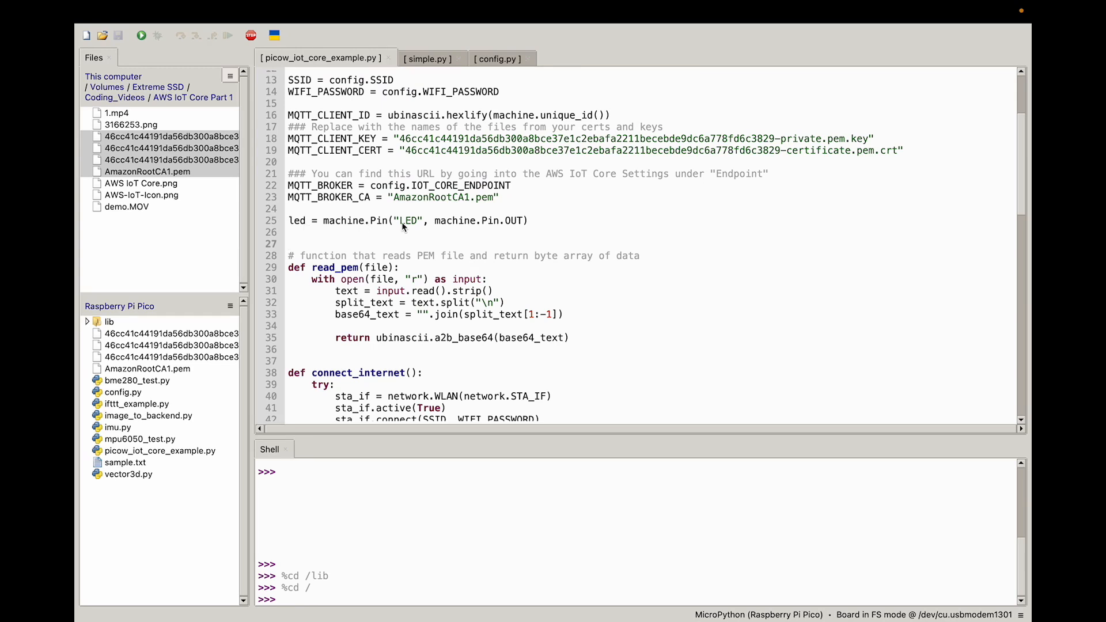
drag(321, 220, 528, 221)
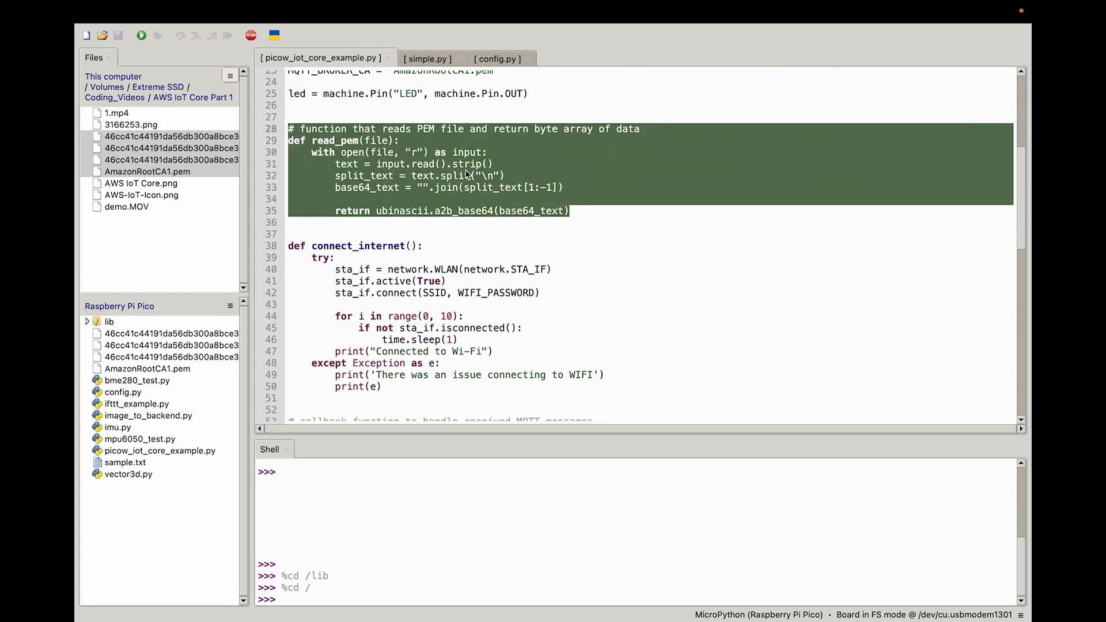
click(421, 223)
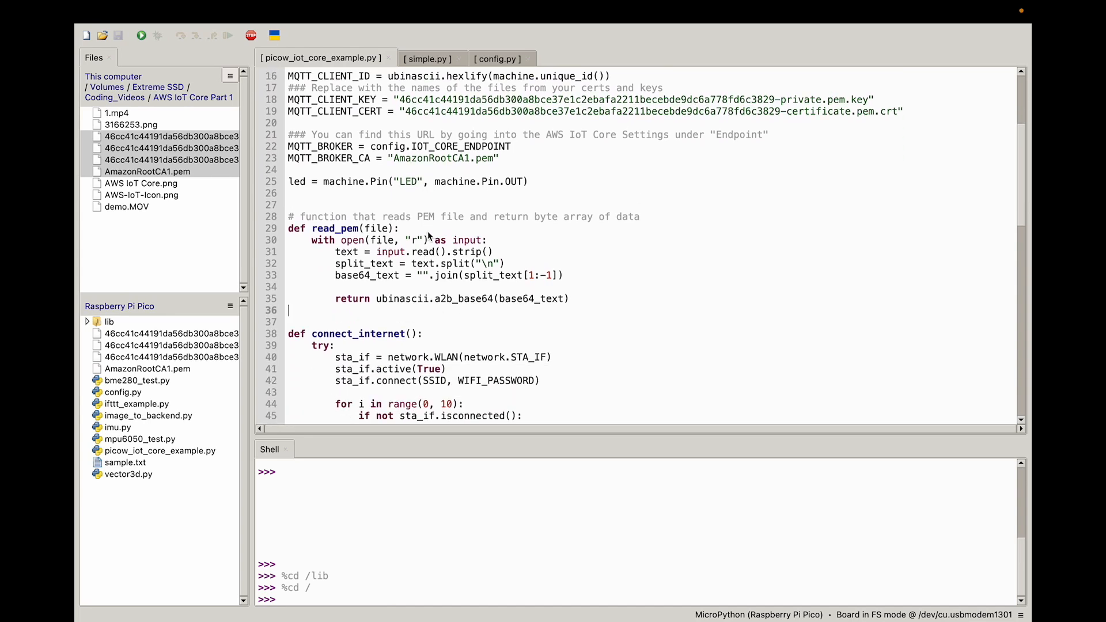
scroll(down, 3)
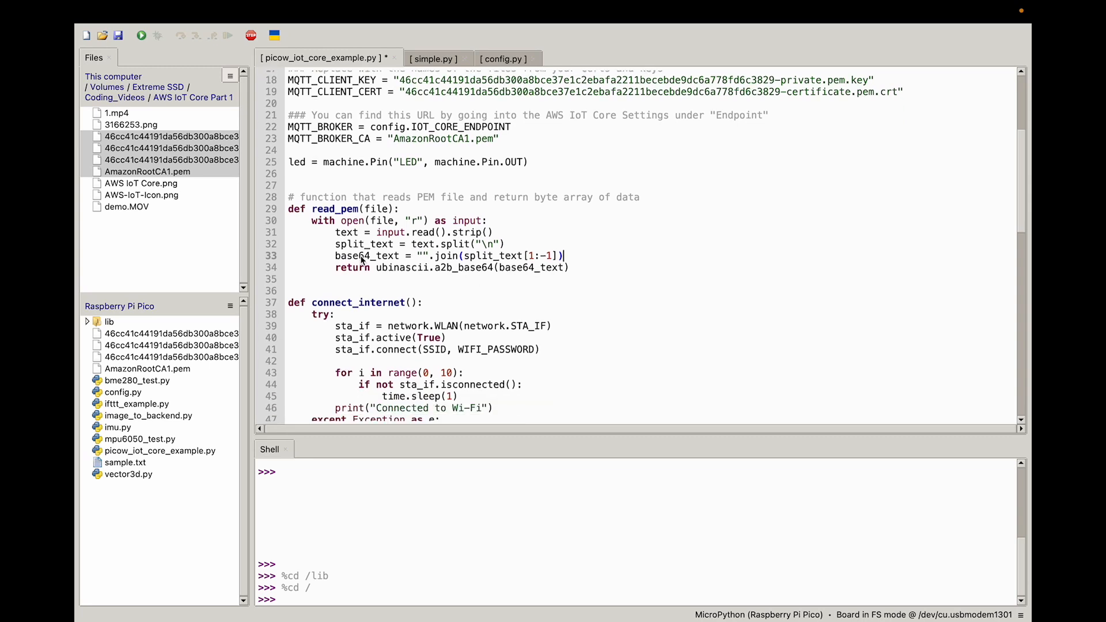
scroll(down, 3)
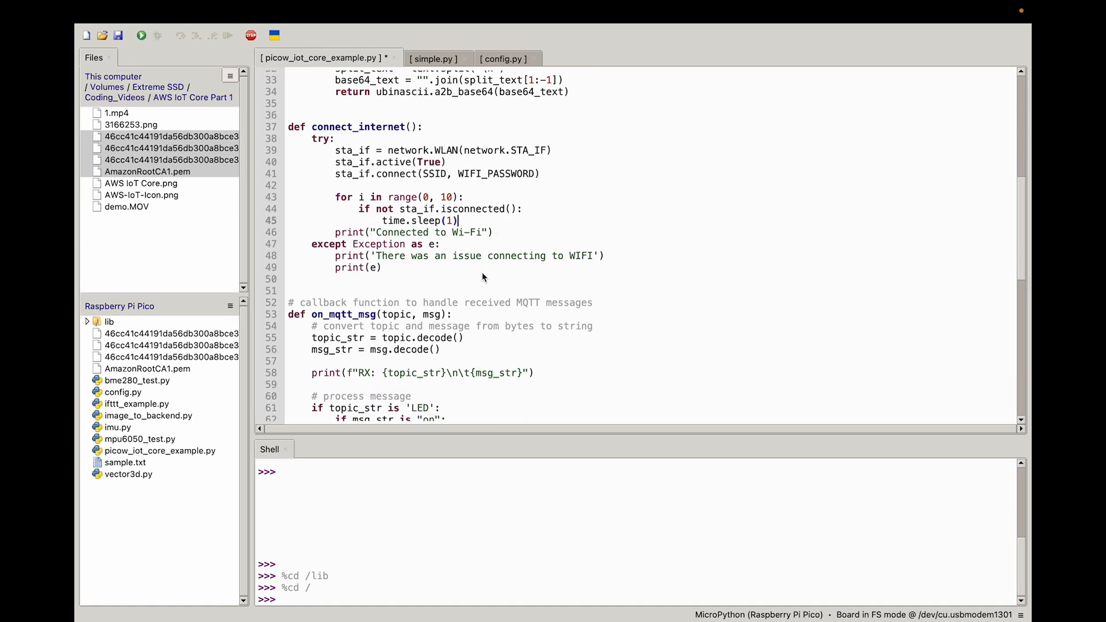
scroll(down, 3)
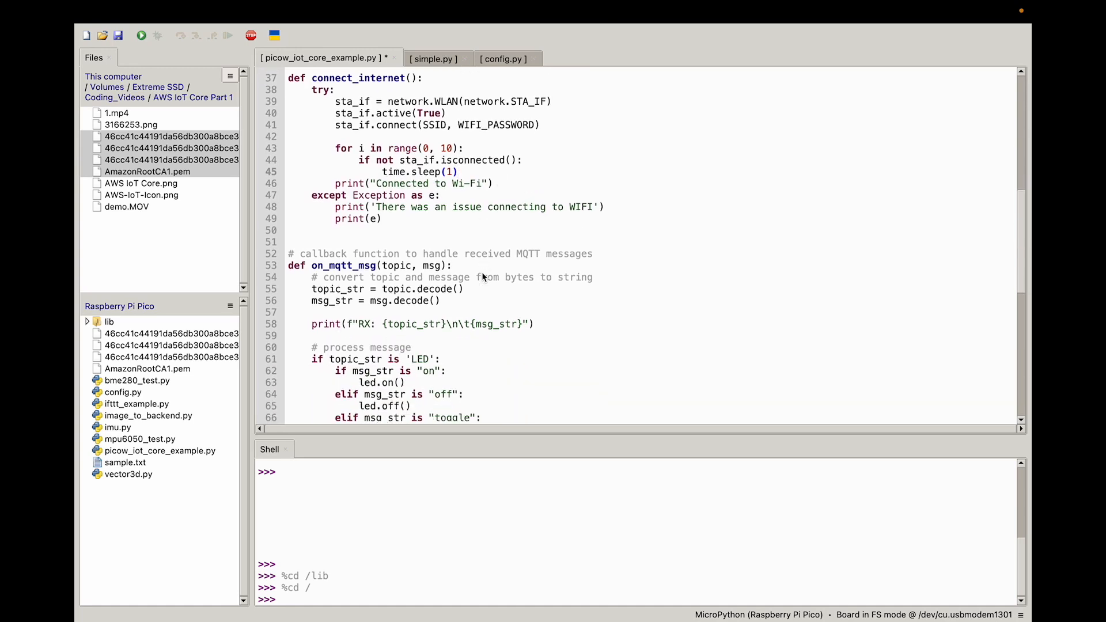
scroll(down, 3)
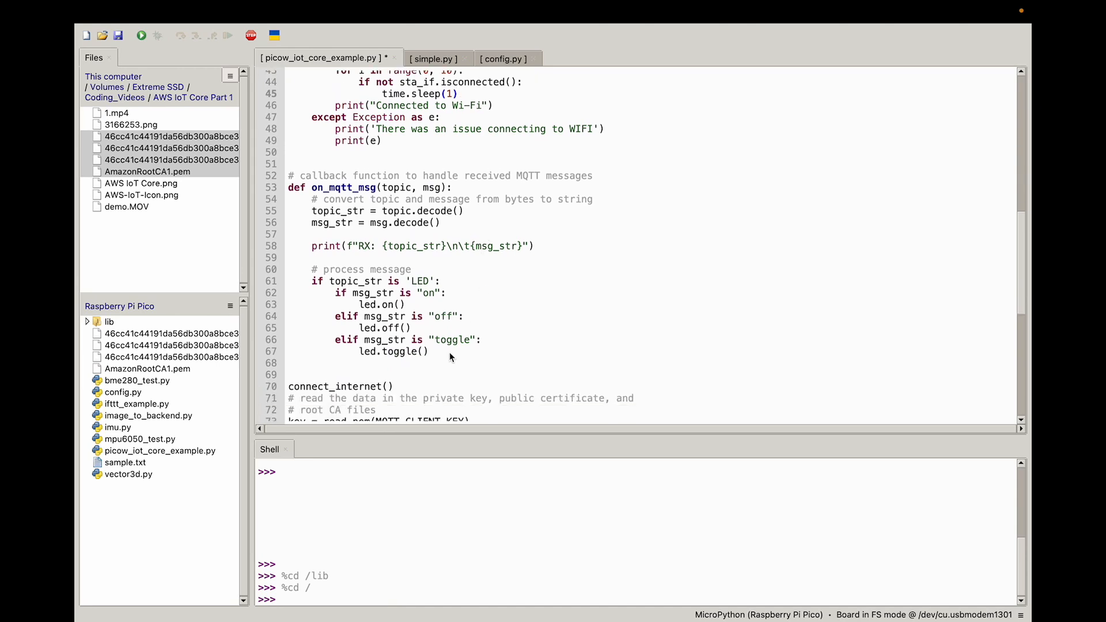
drag(289, 186, 431, 352)
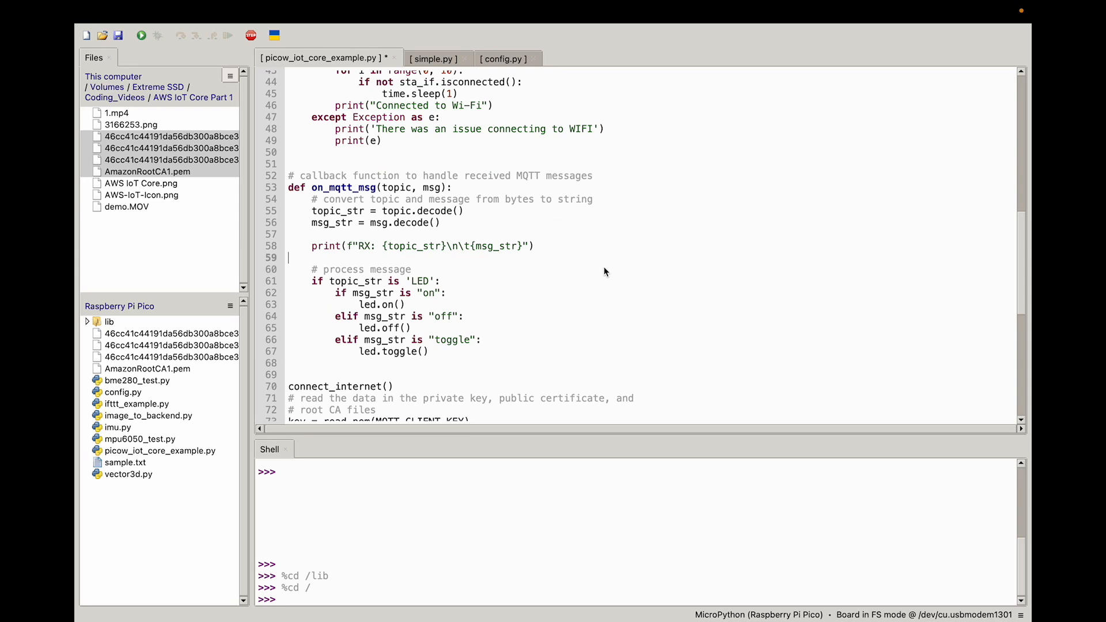
mouse_move(381, 200)
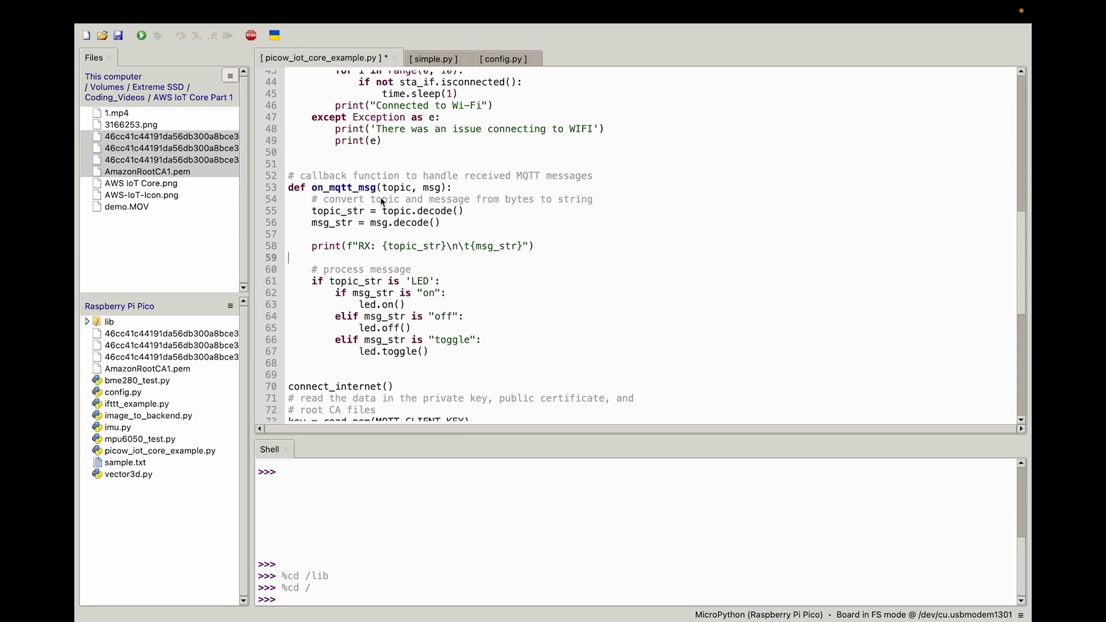
drag(310, 222, 430, 352)
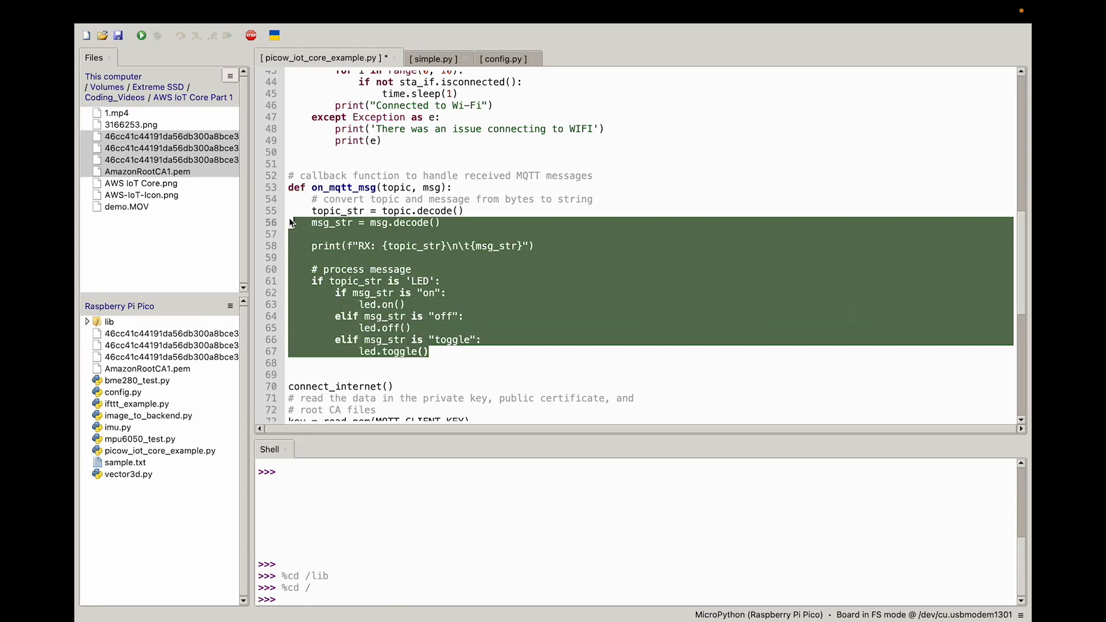
click(437, 235)
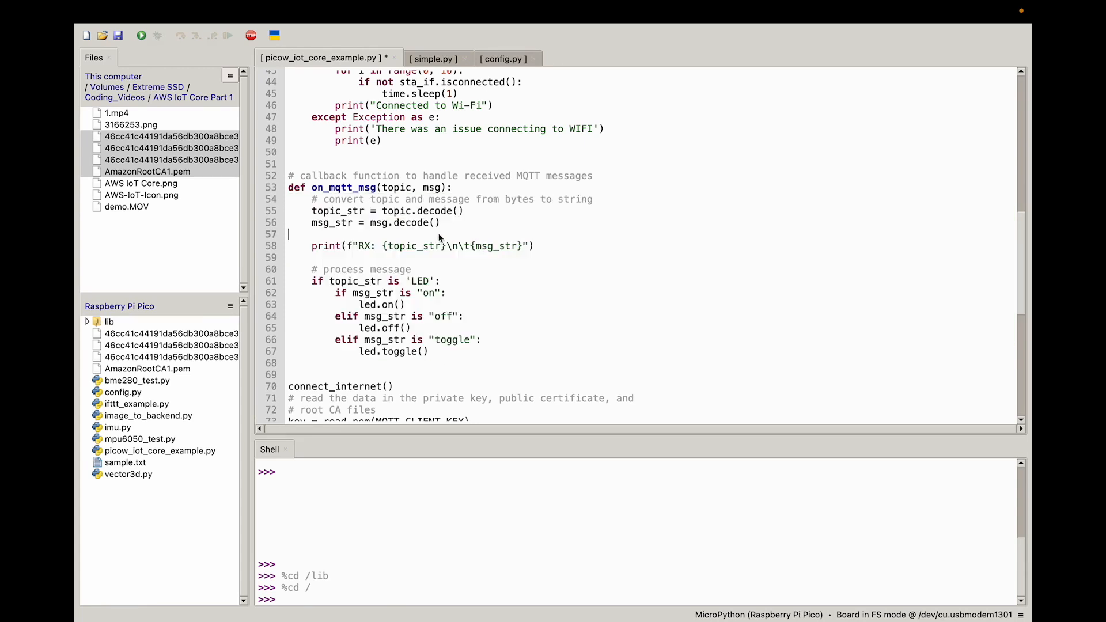
scroll(down, 3)
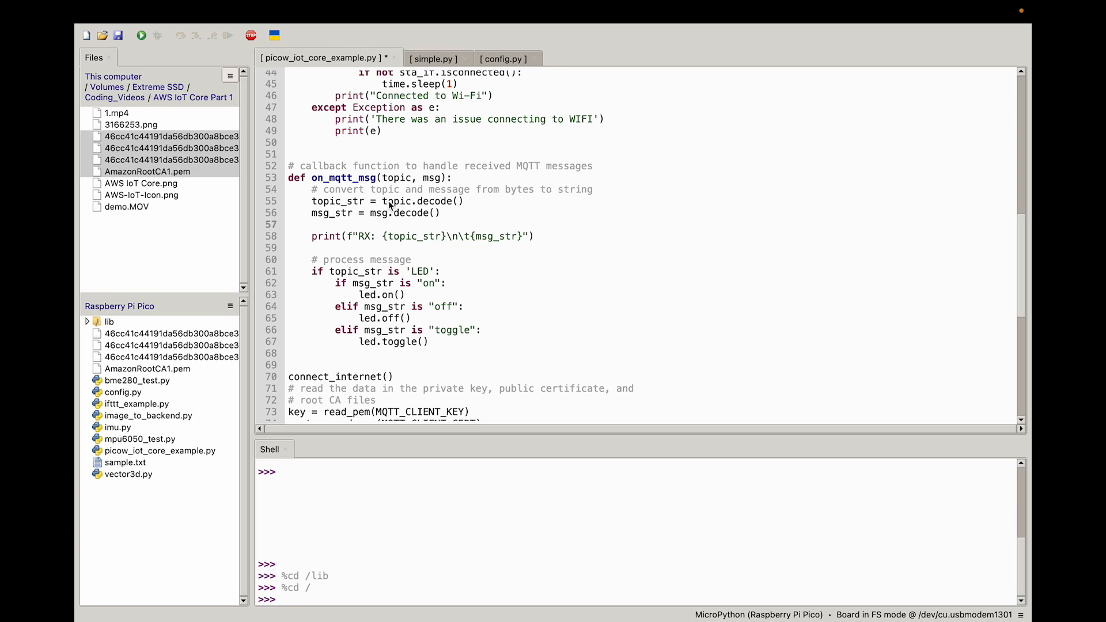
double_click(397, 201)
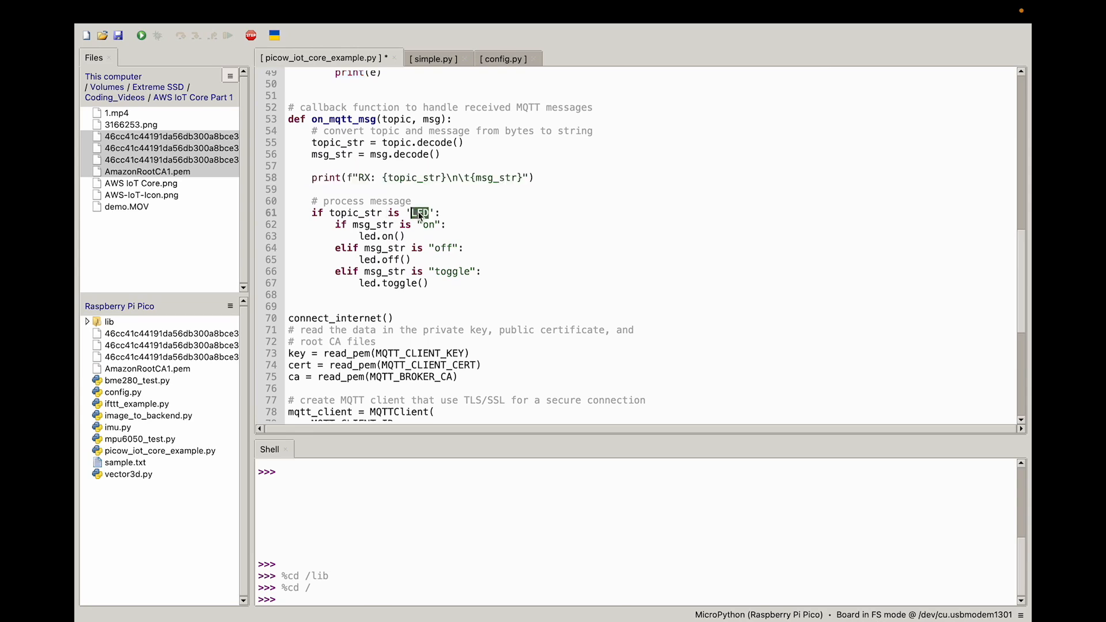
double_click(428, 225)
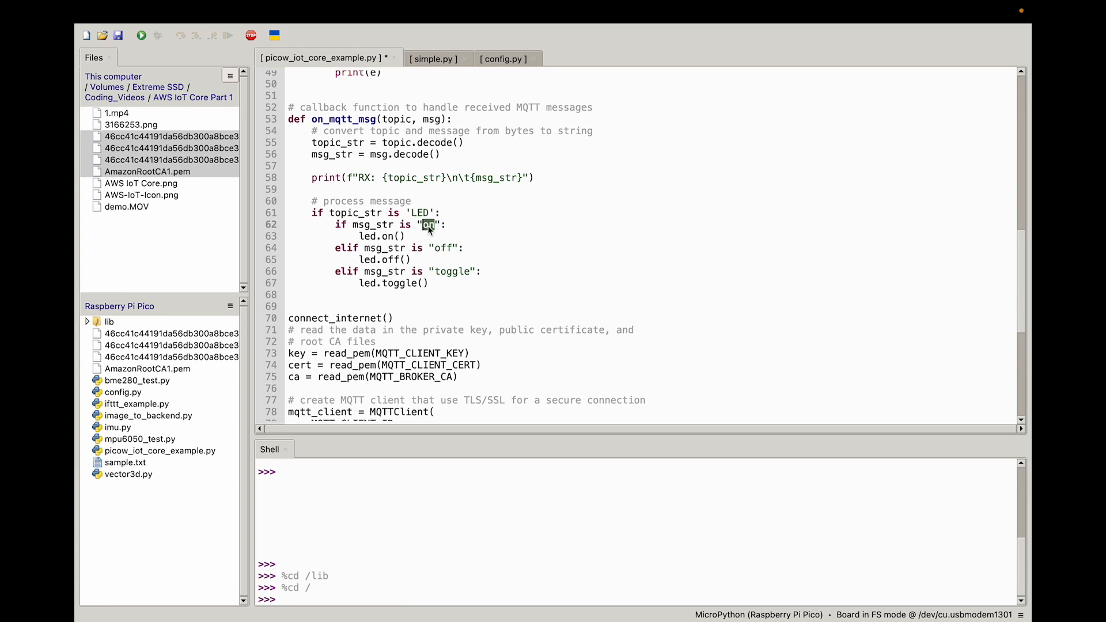
mouse_move(410, 267)
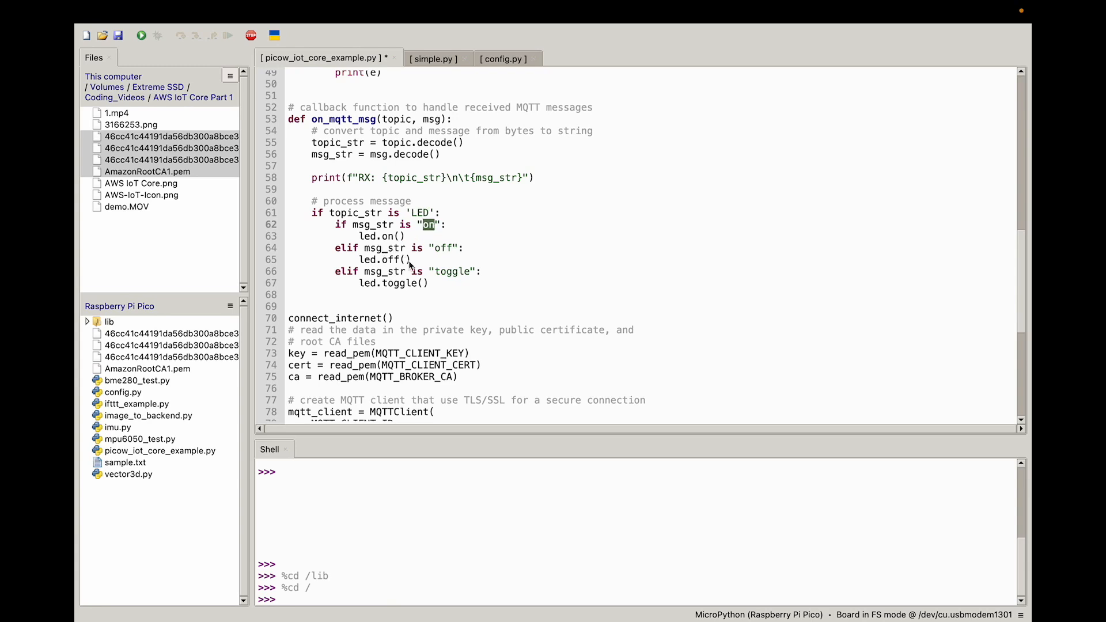
double_click(442, 248)
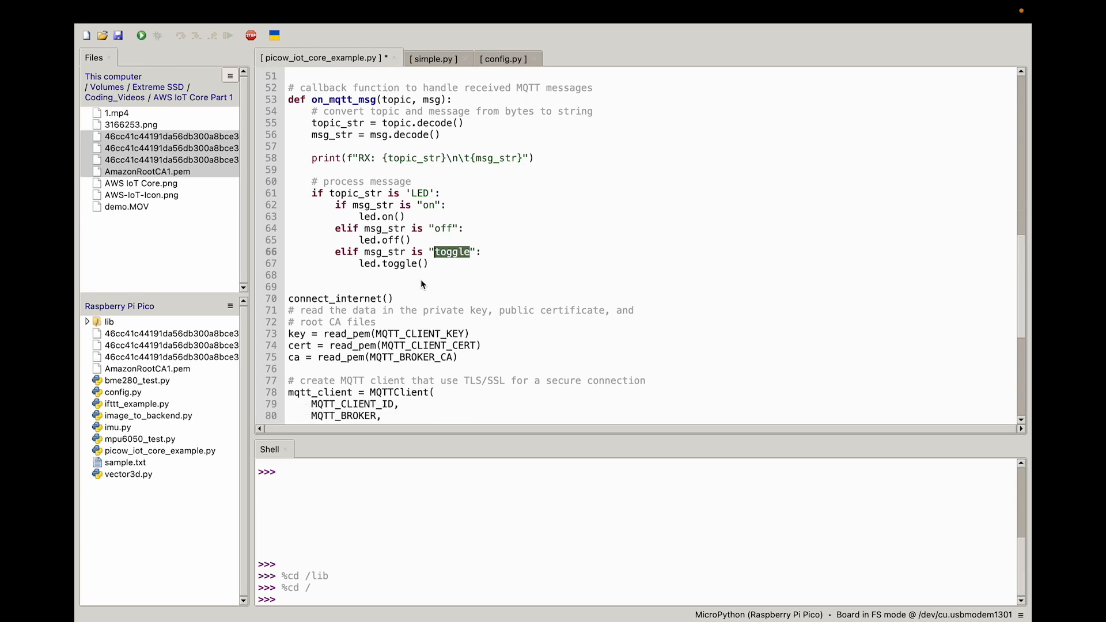
scroll(down, 3)
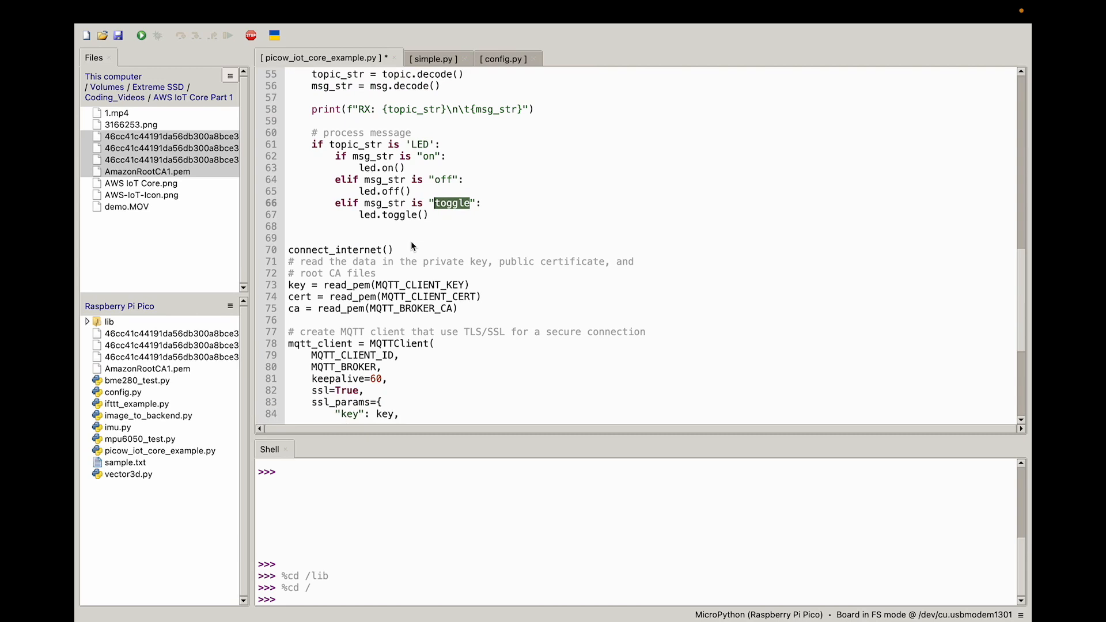
scroll(down, 3)
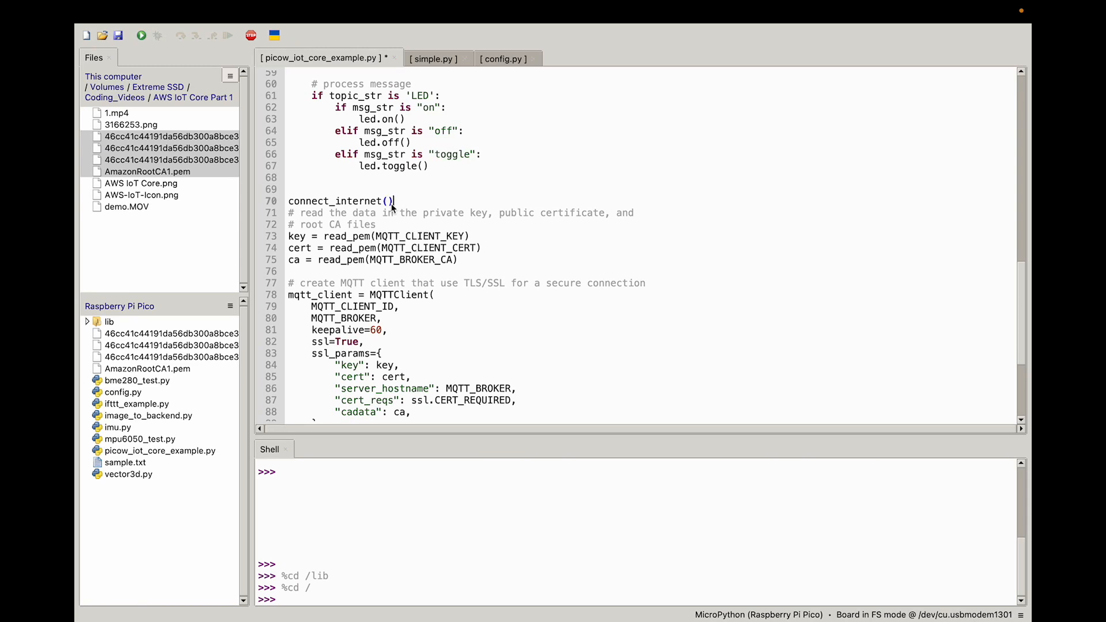
double_click(341, 201)
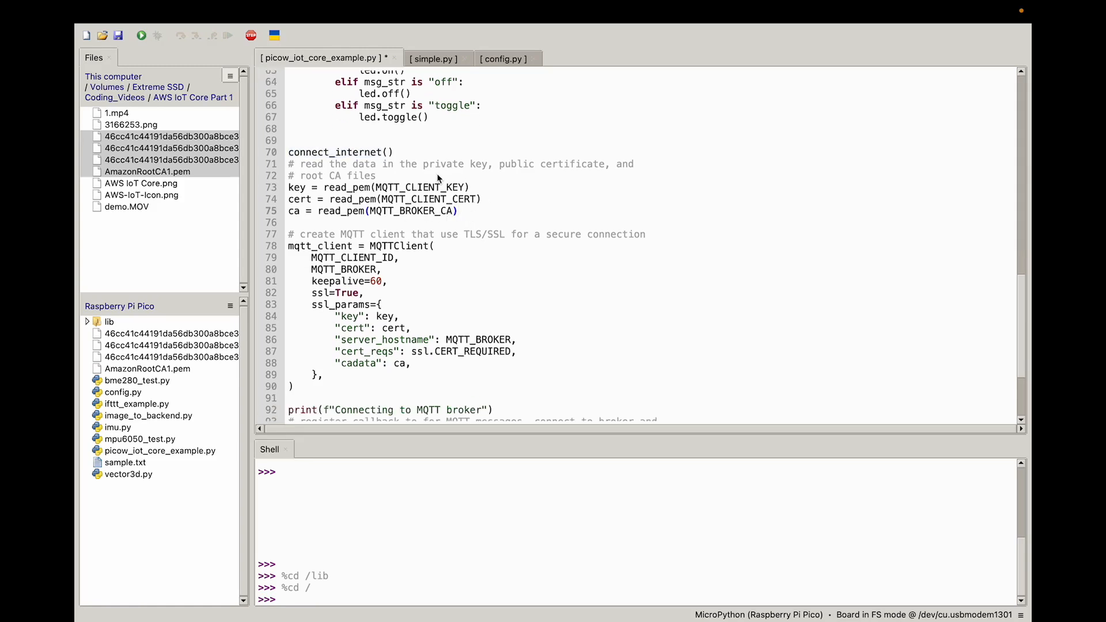
click(458, 211)
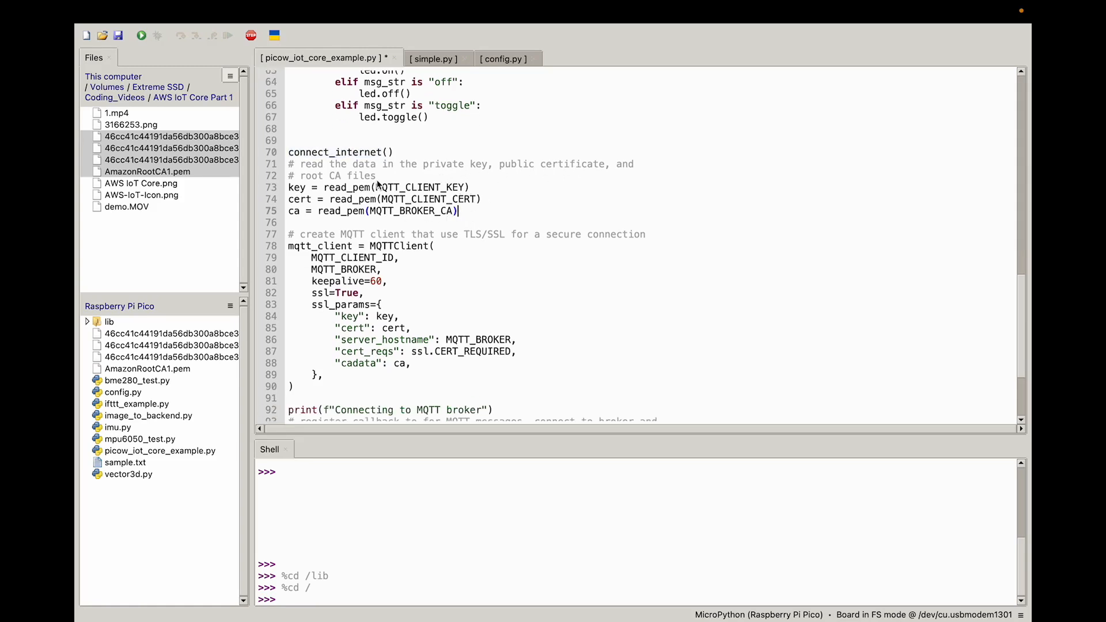
drag(288, 186, 456, 211)
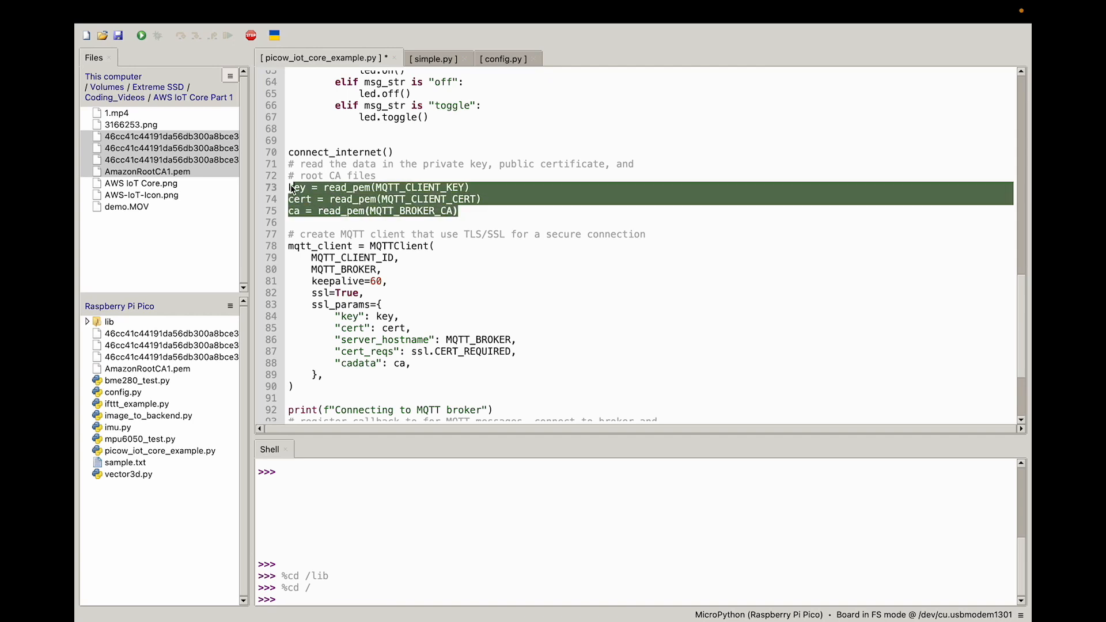
click(421, 199)
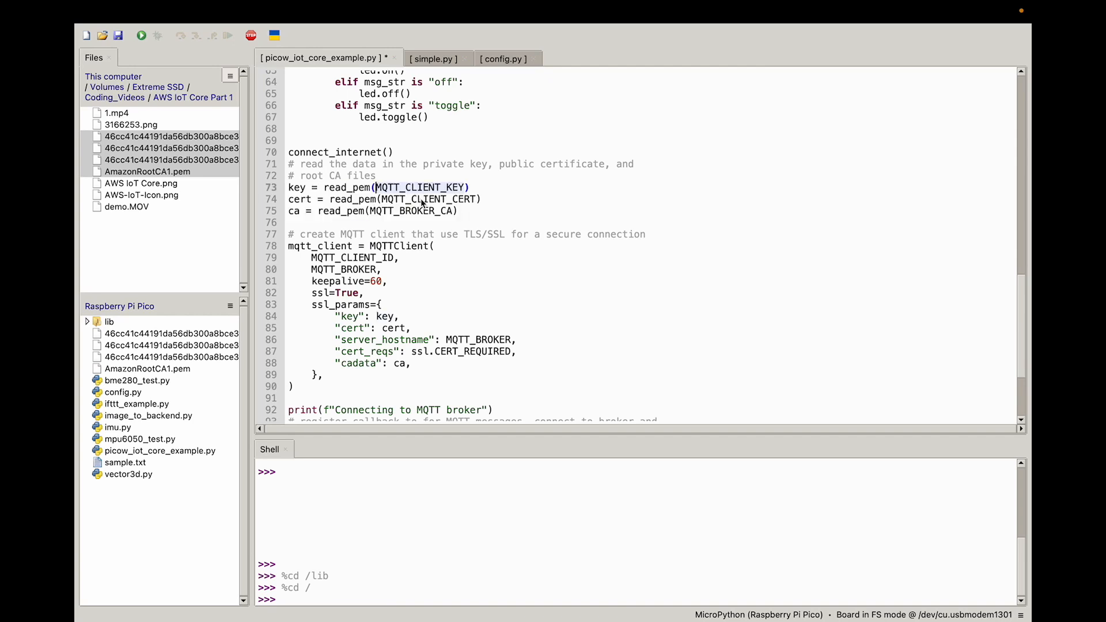
double_click(420, 187)
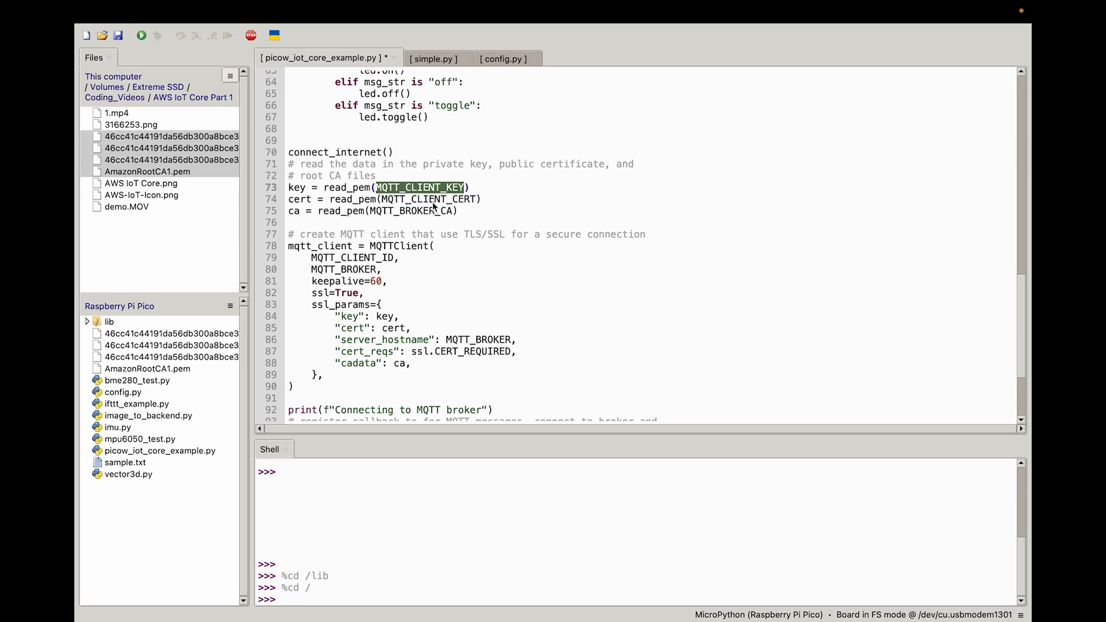
scroll(down, 3)
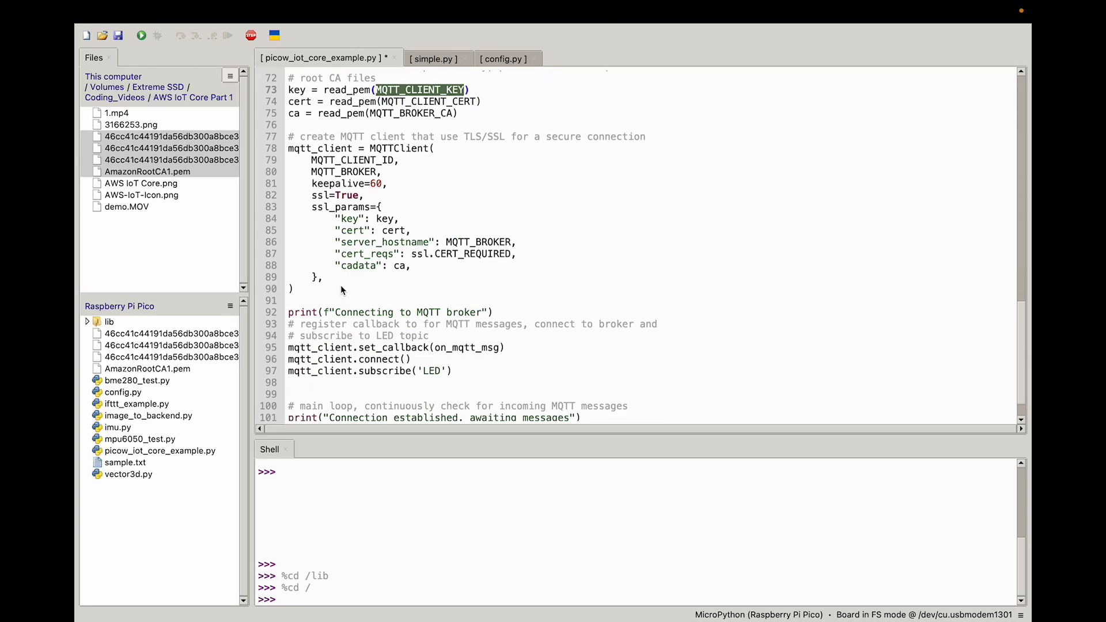
drag(289, 136, 296, 289)
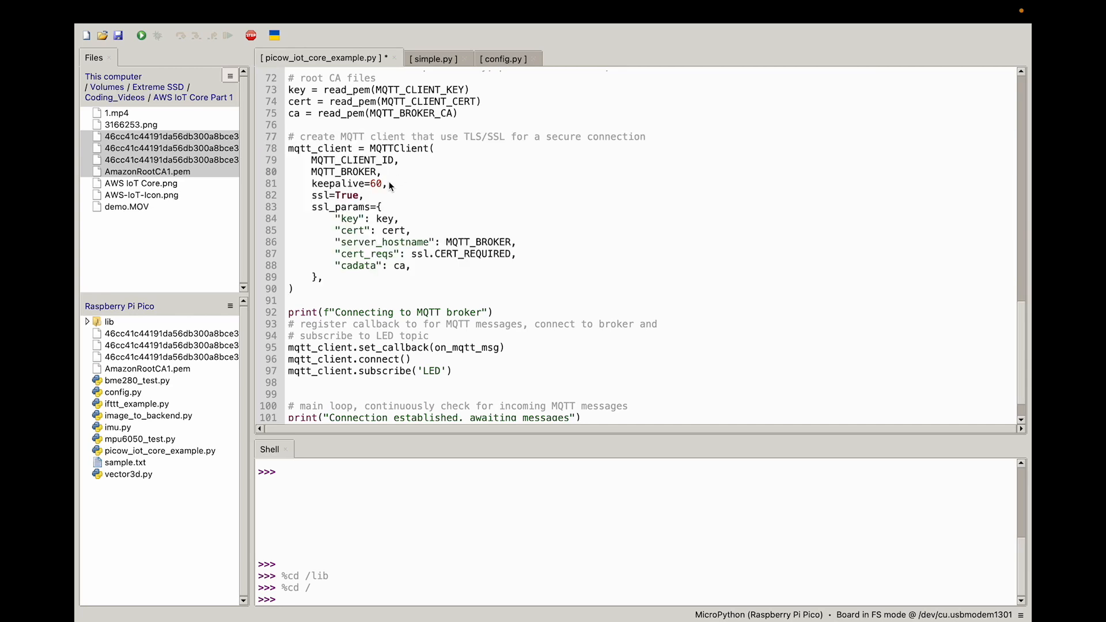
click(383, 172)
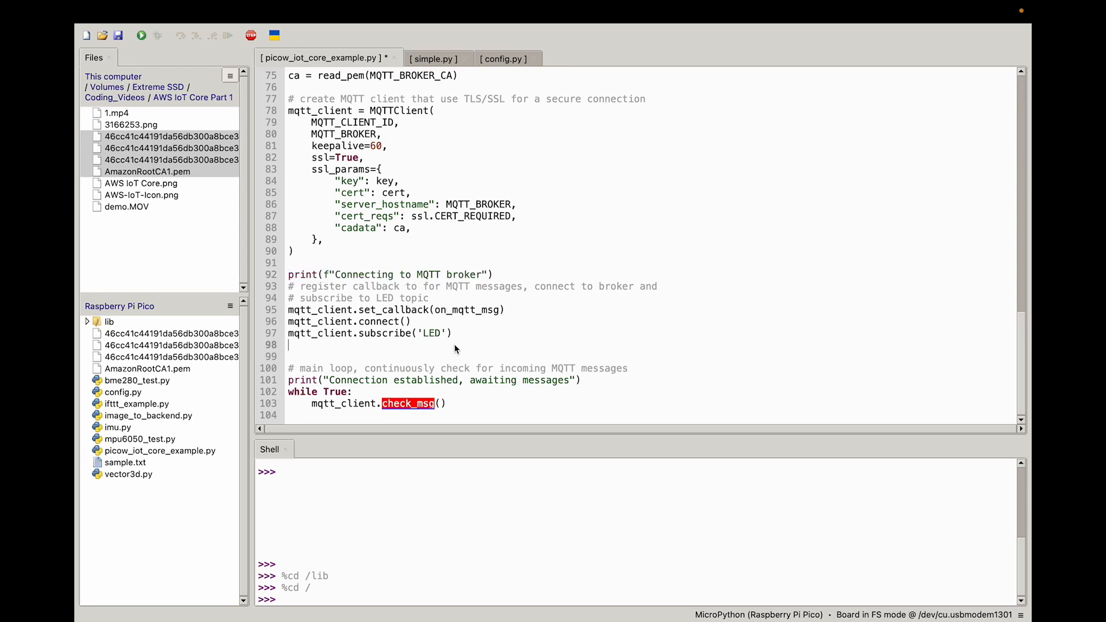
drag(288, 310, 454, 333)
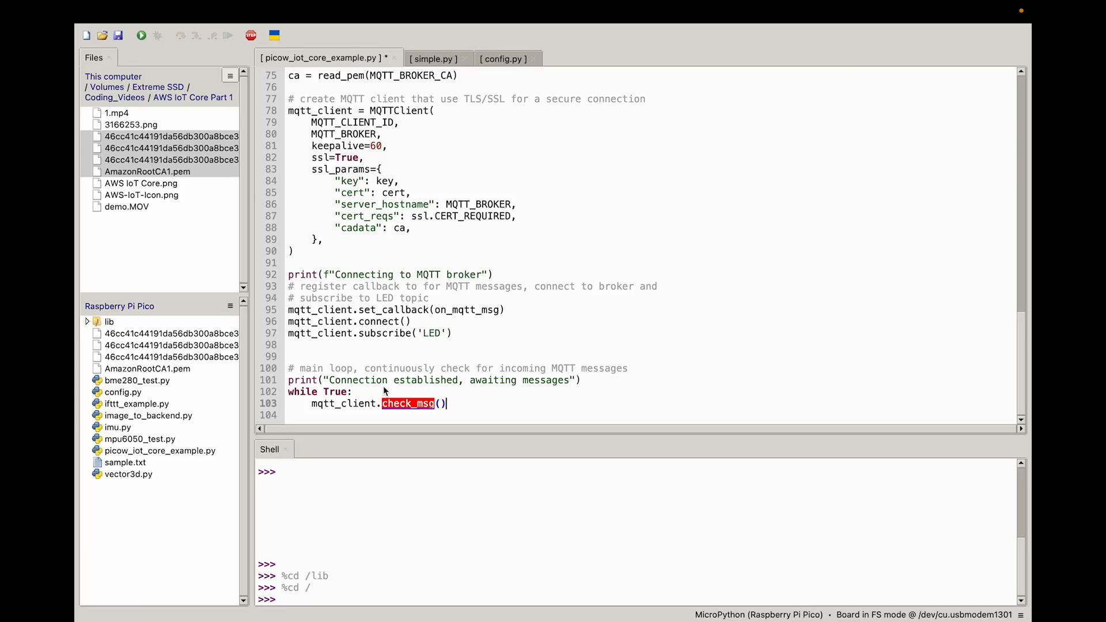
mouse_move(465, 403)
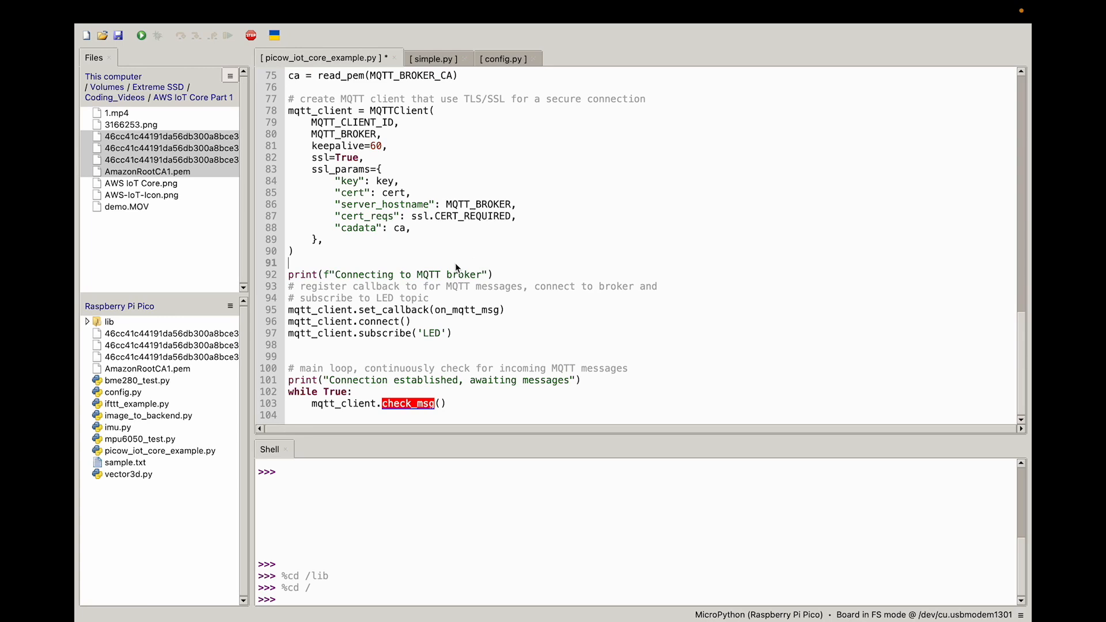
mouse_move(407, 281)
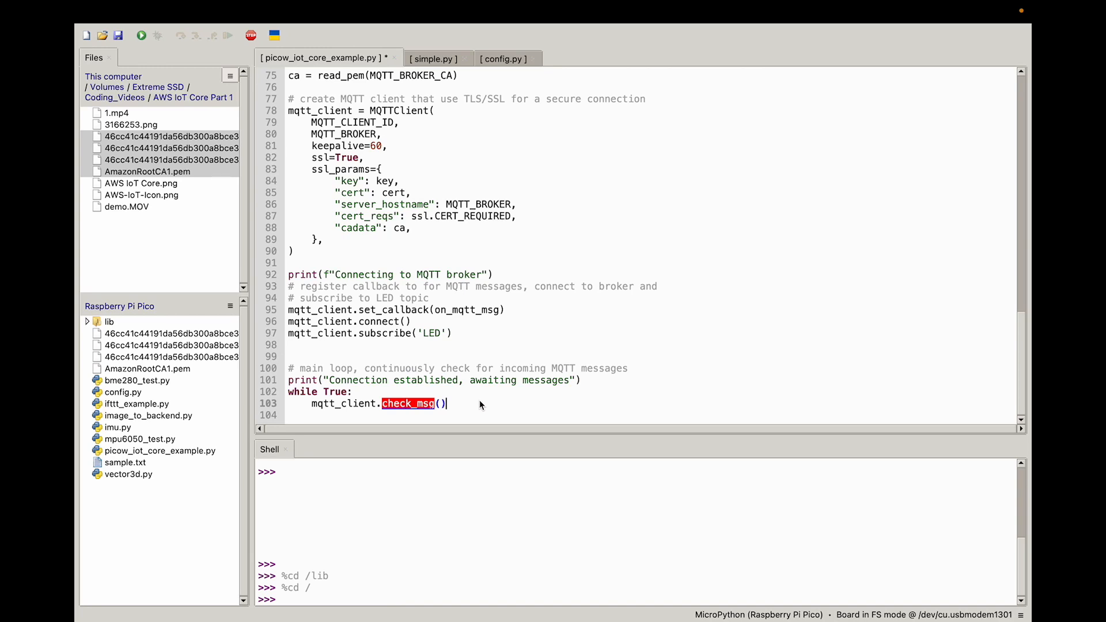
mouse_move(138, 36)
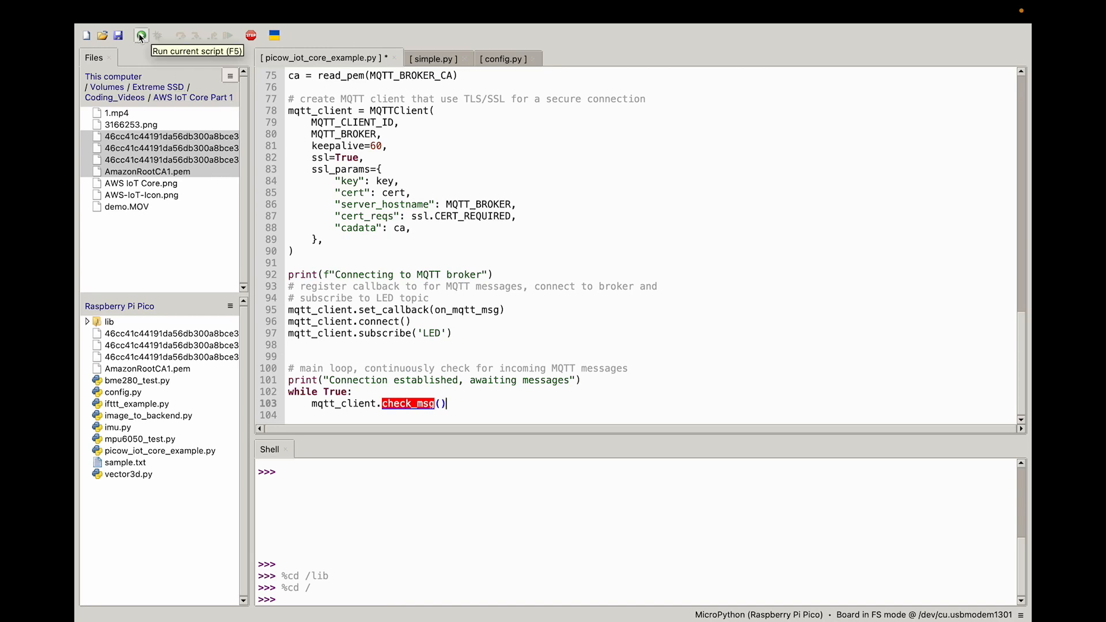
- Run the current script (F5) so it saves to the Pico and starts connecting
click(141, 36)
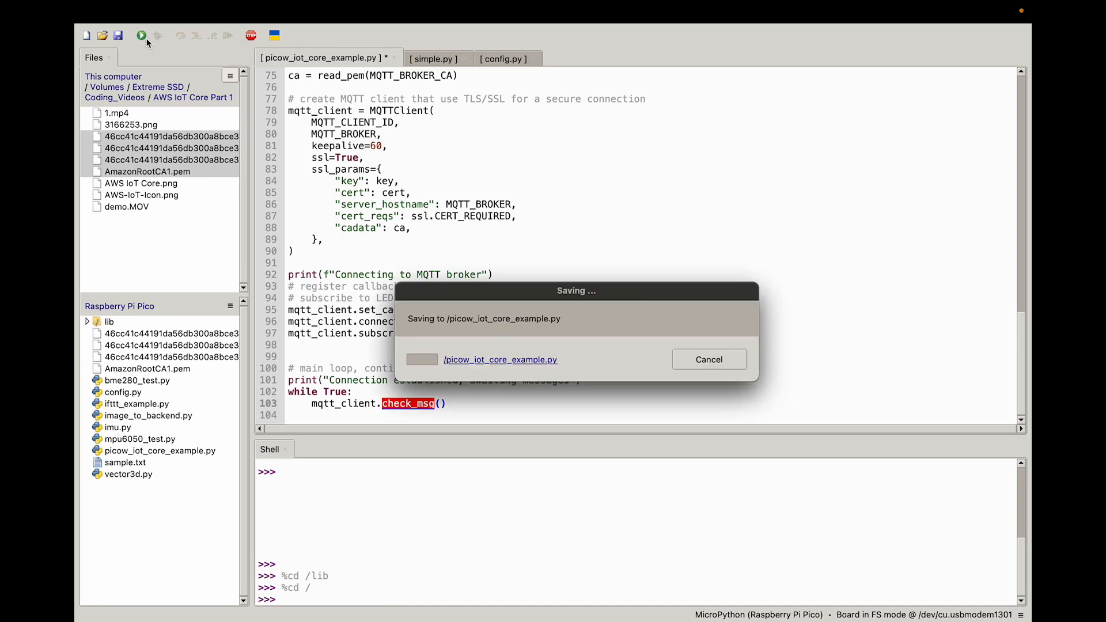
click(142, 36)
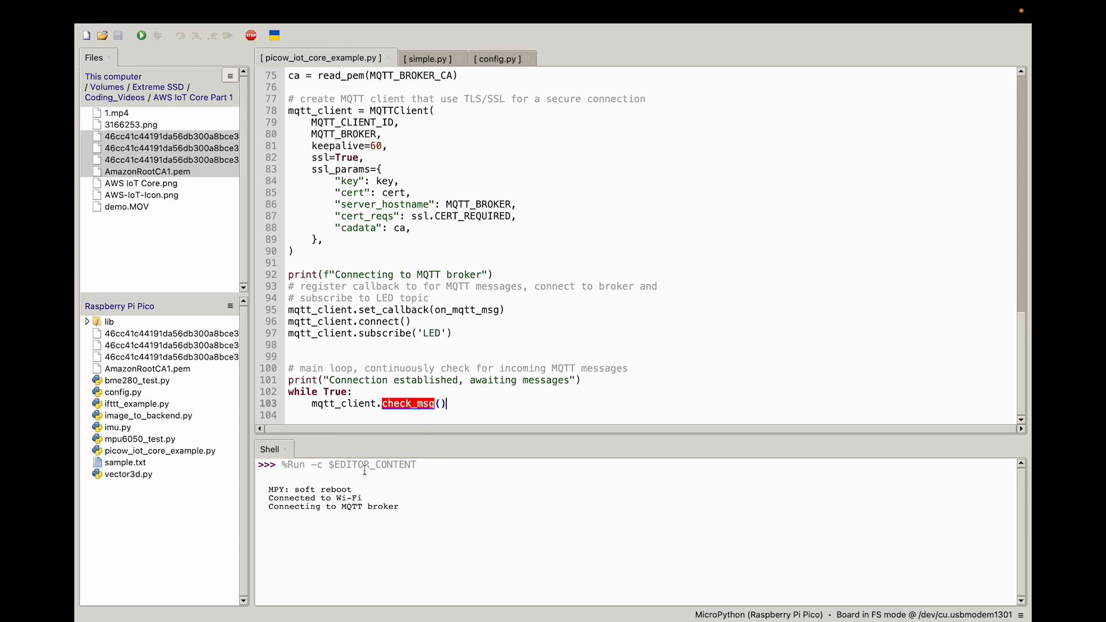
mouse_move(419, 380)
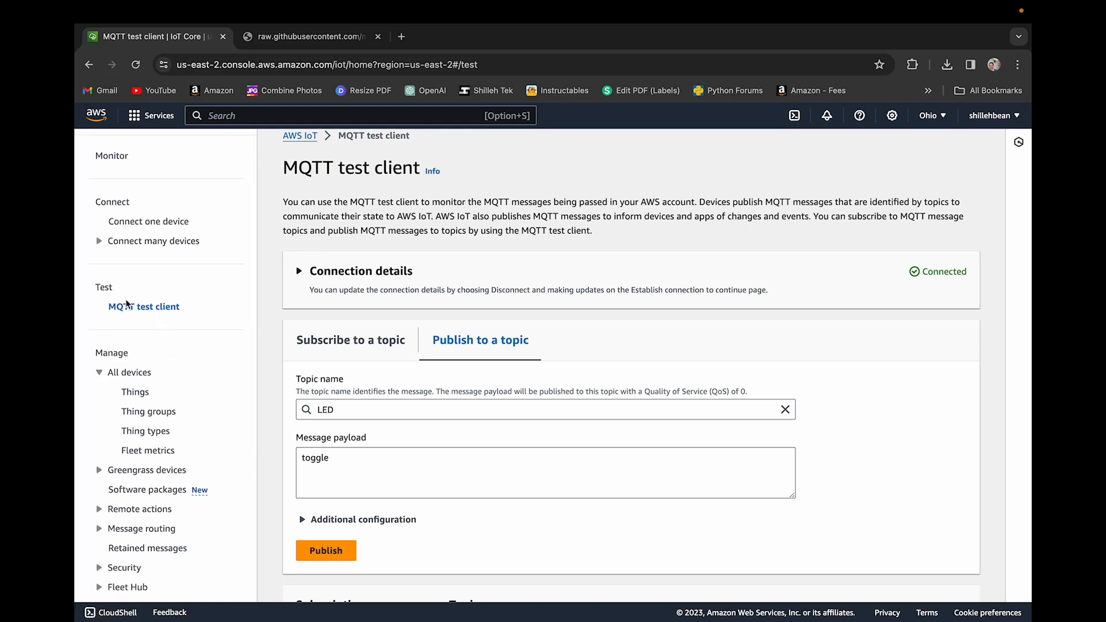
mouse_move(149, 313)
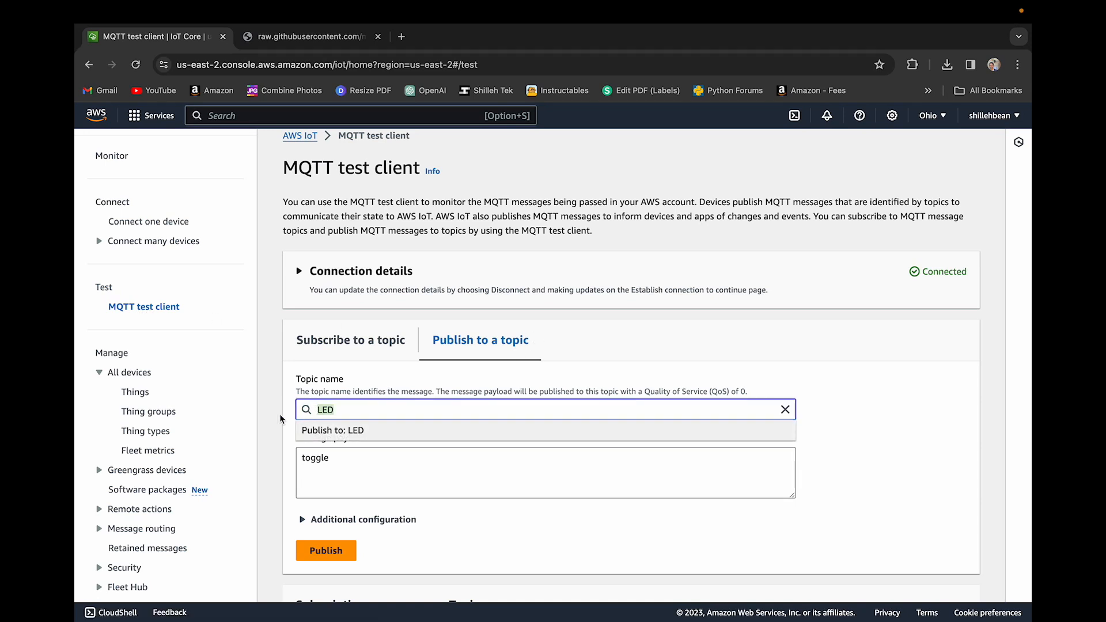
- Publish the 'toggle' payload to the LED topic from the MQTT test client
click(338, 458)
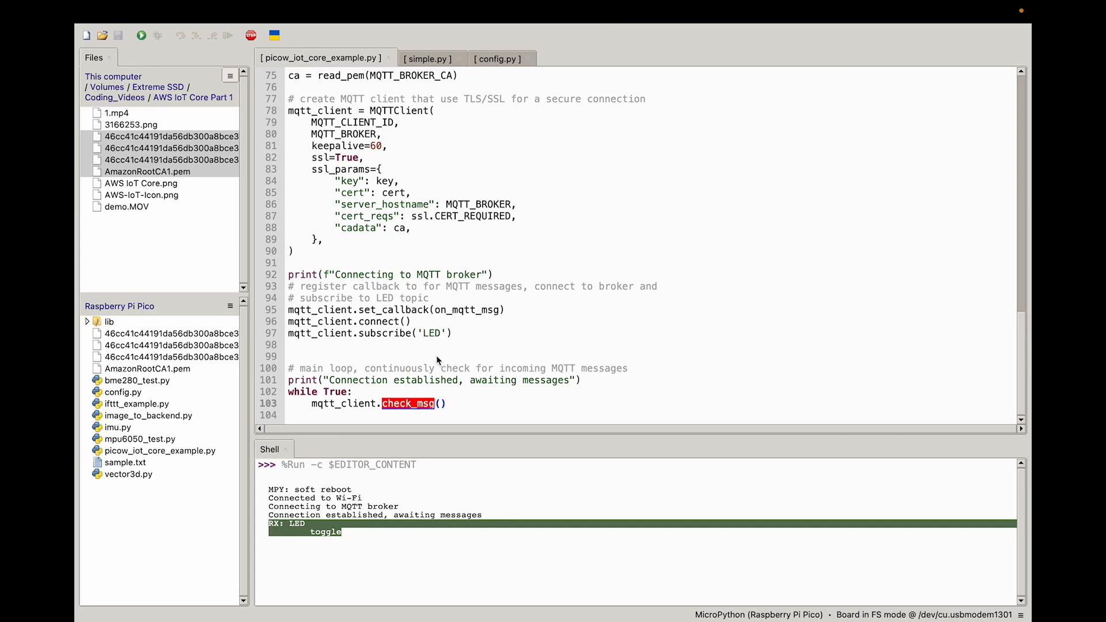
mouse_move(476, 385)
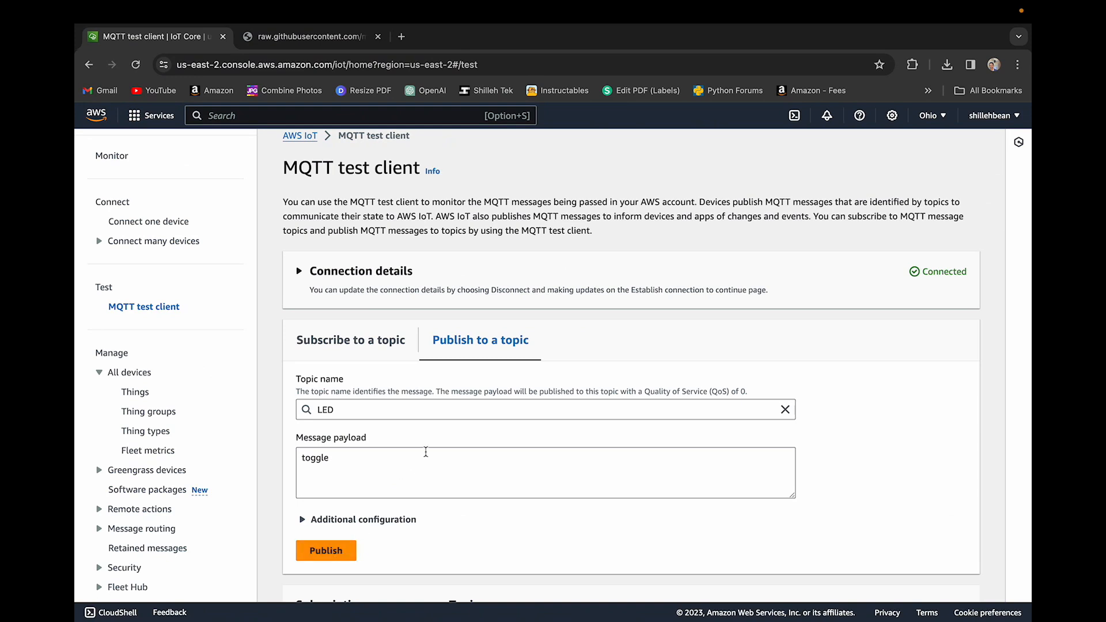
mouse_move(437, 403)
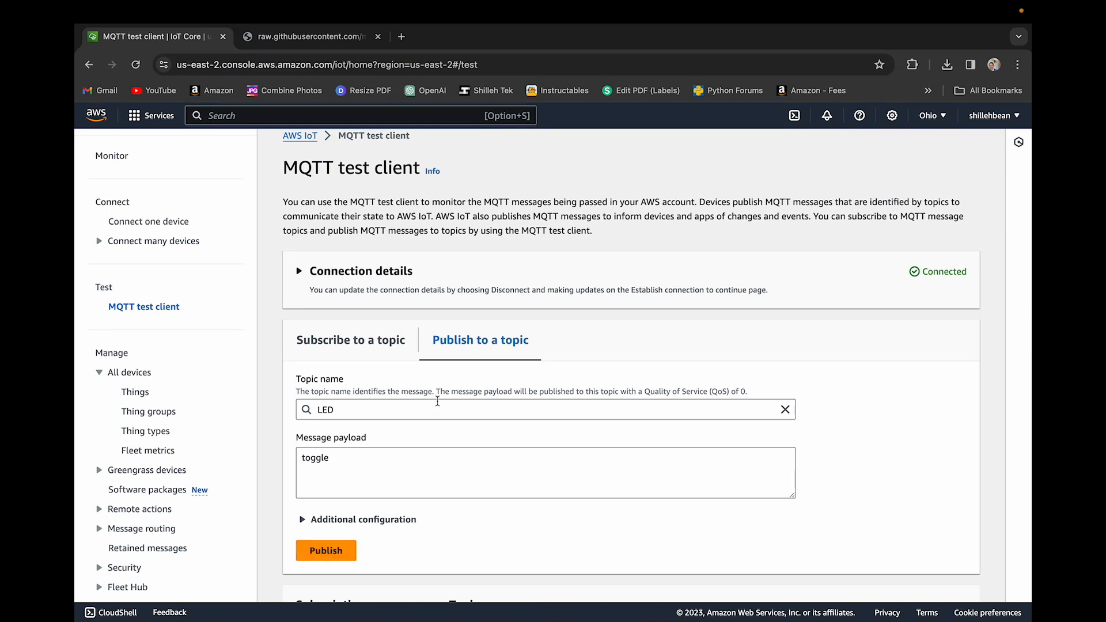
mouse_move(434, 401)
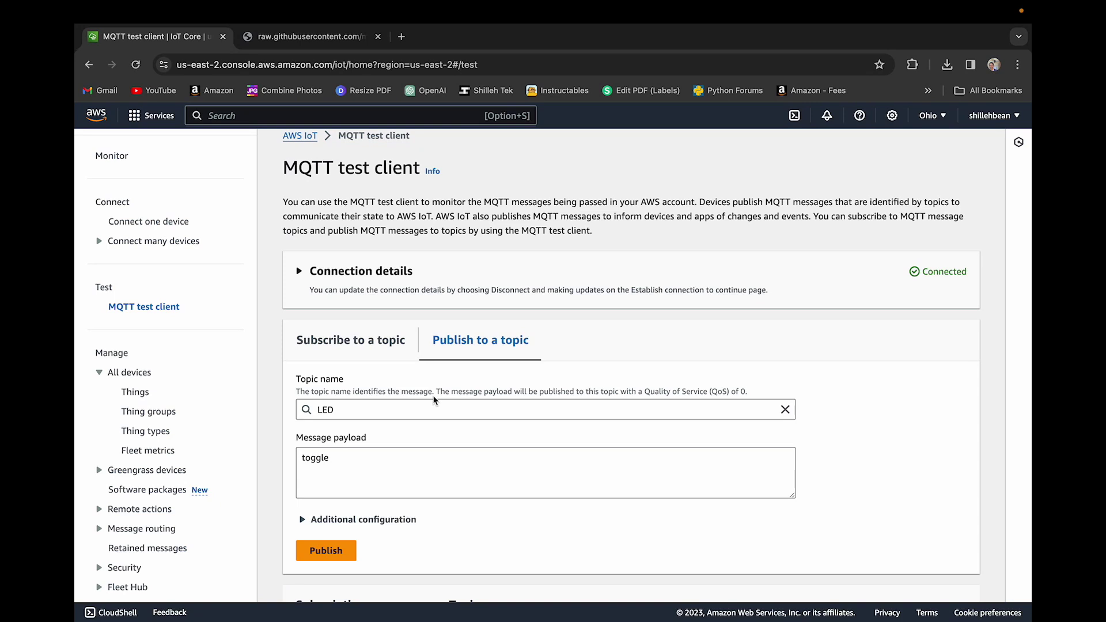
mouse_move(452, 381)
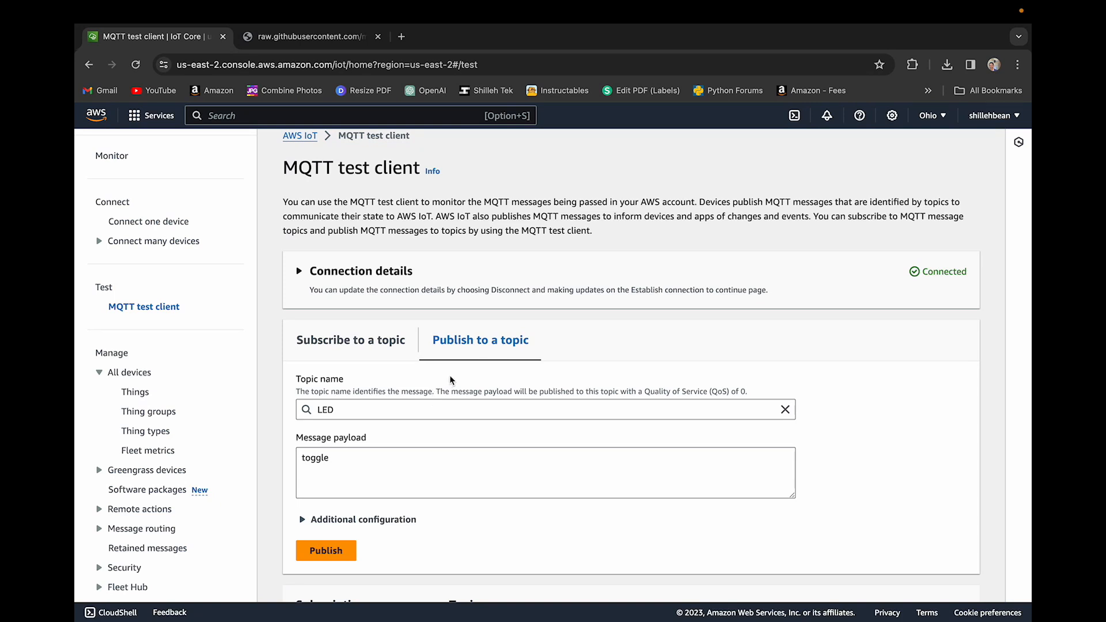
mouse_move(431, 402)
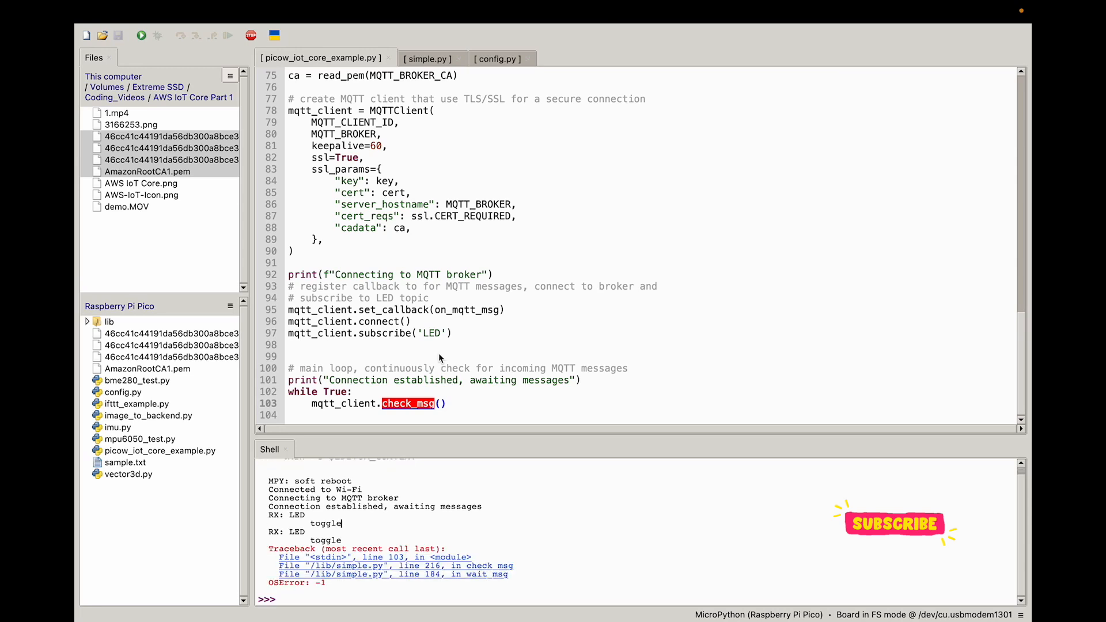
mouse_move(316, 599)
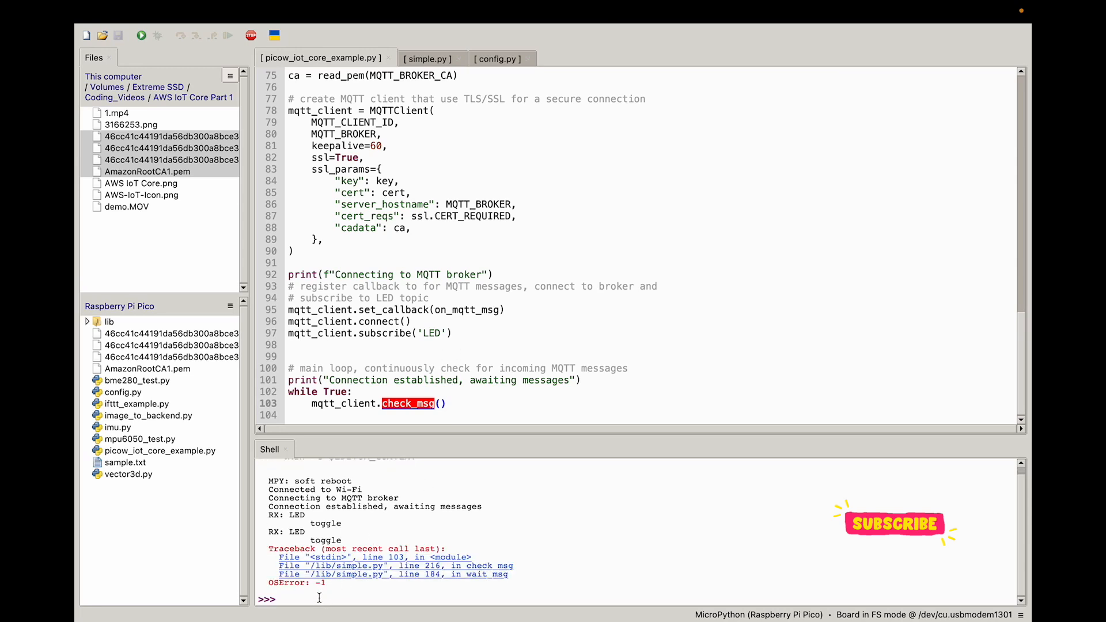